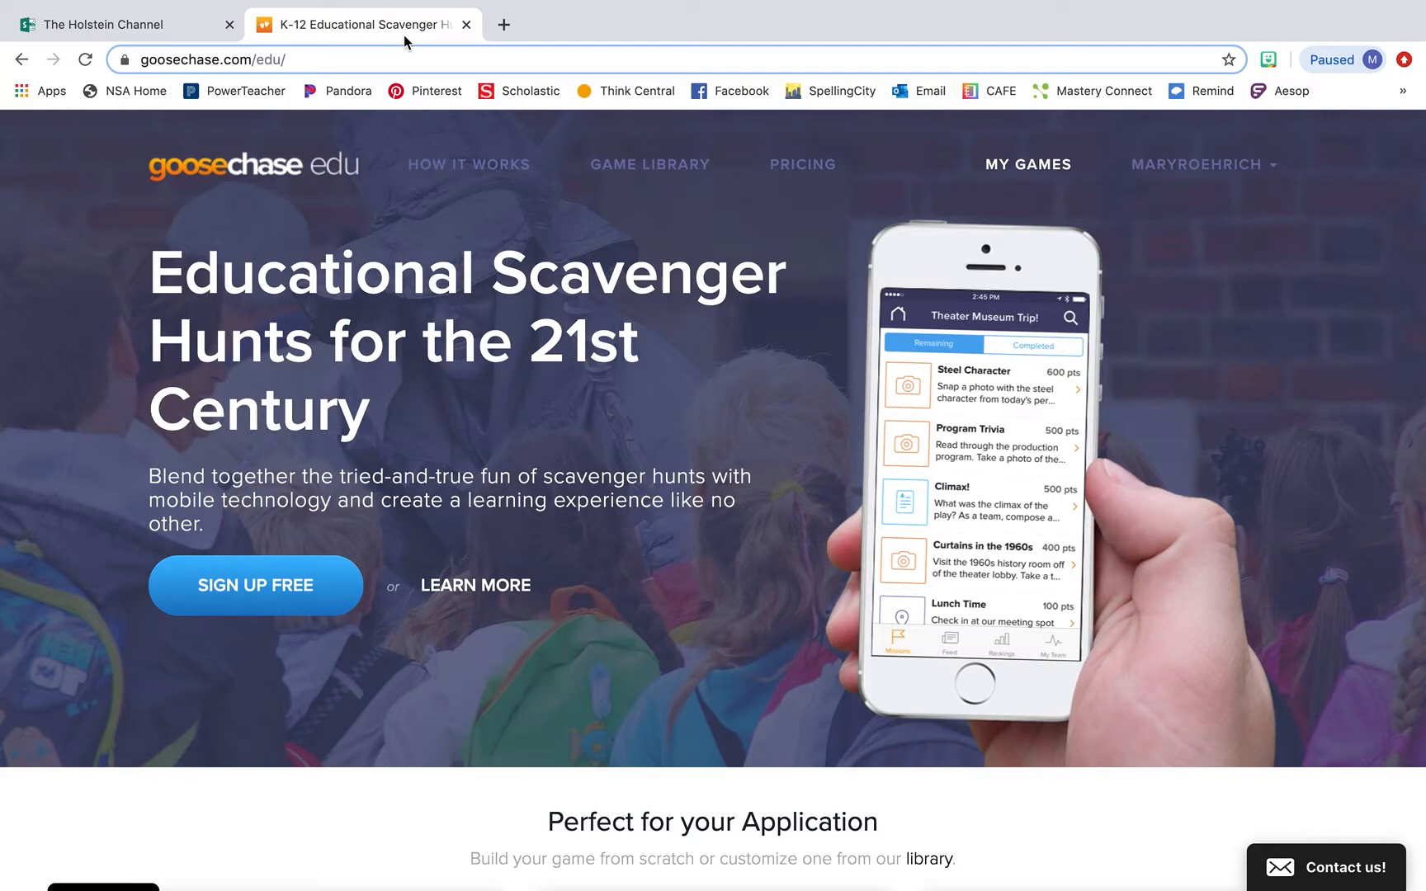
{"action": "mouse_move", "coordinate": [655, 657]}
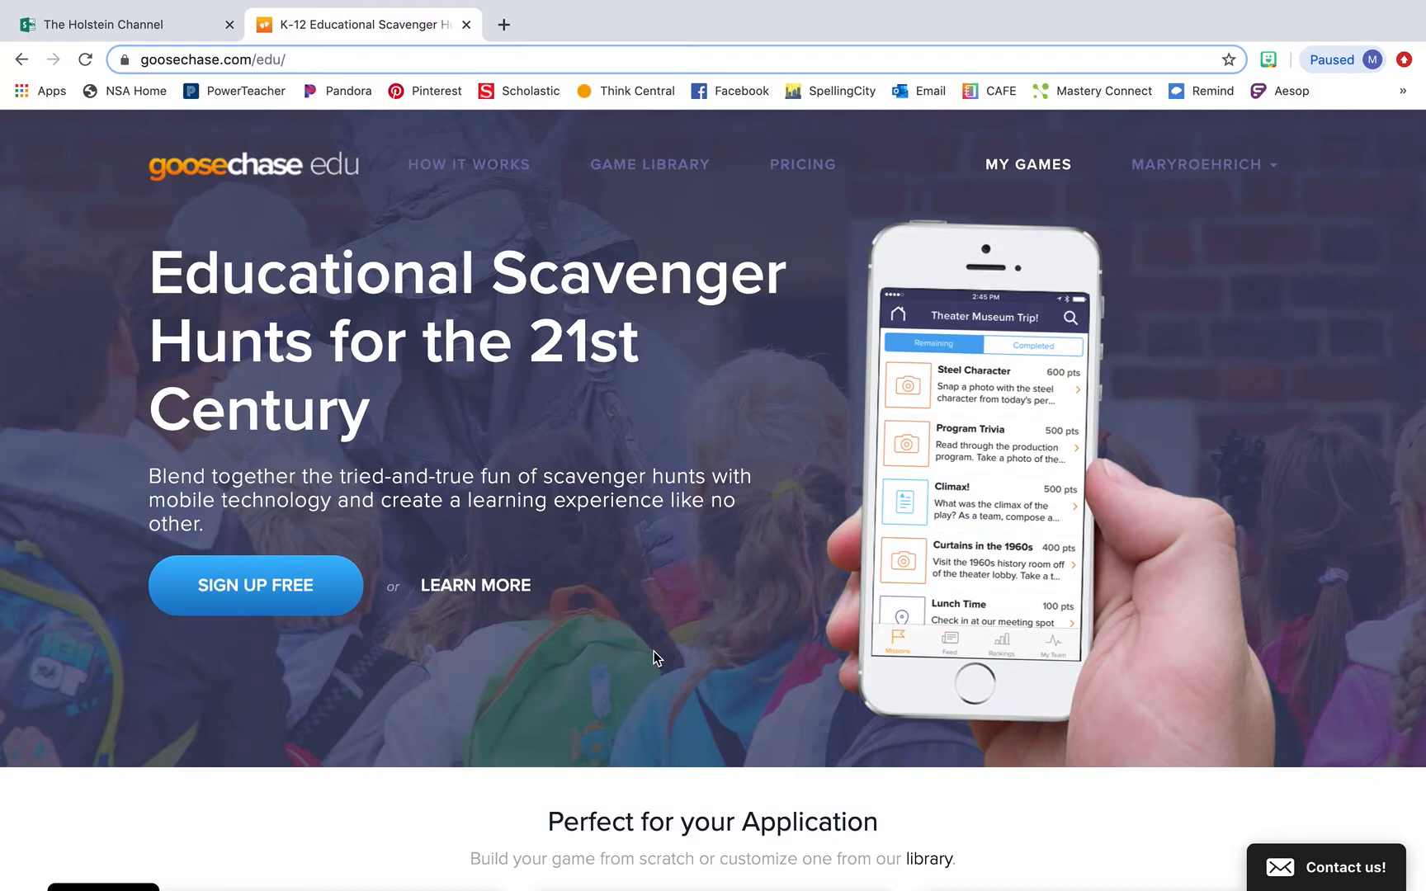
{"action": "mouse_move", "coordinate": [898, 189]}
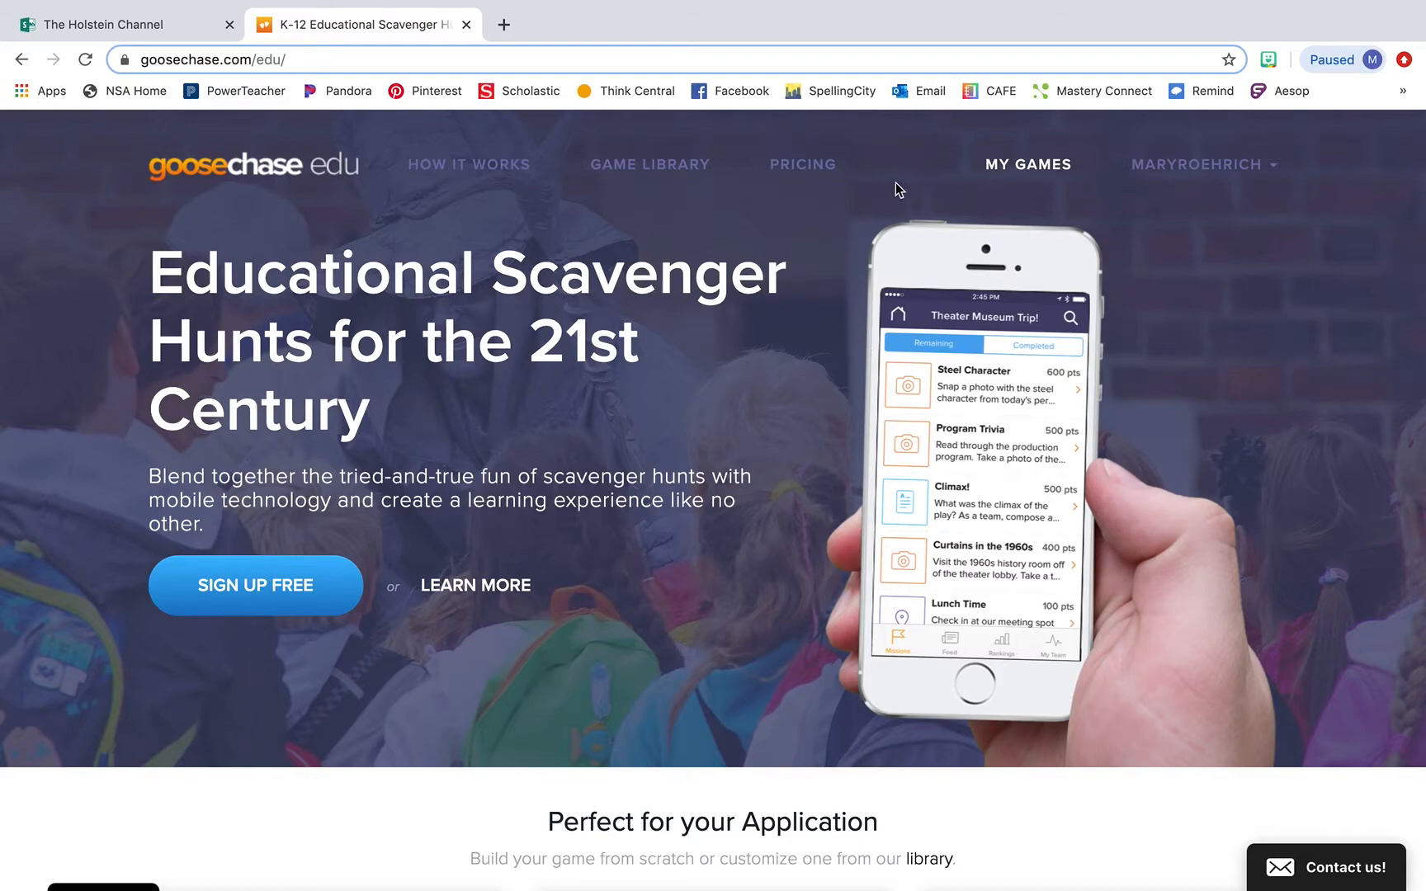
Open My Games and select Thanksgiving Math Hunt! to view its image, name and description
{"action": "left_click", "coordinate": [1027, 164]}
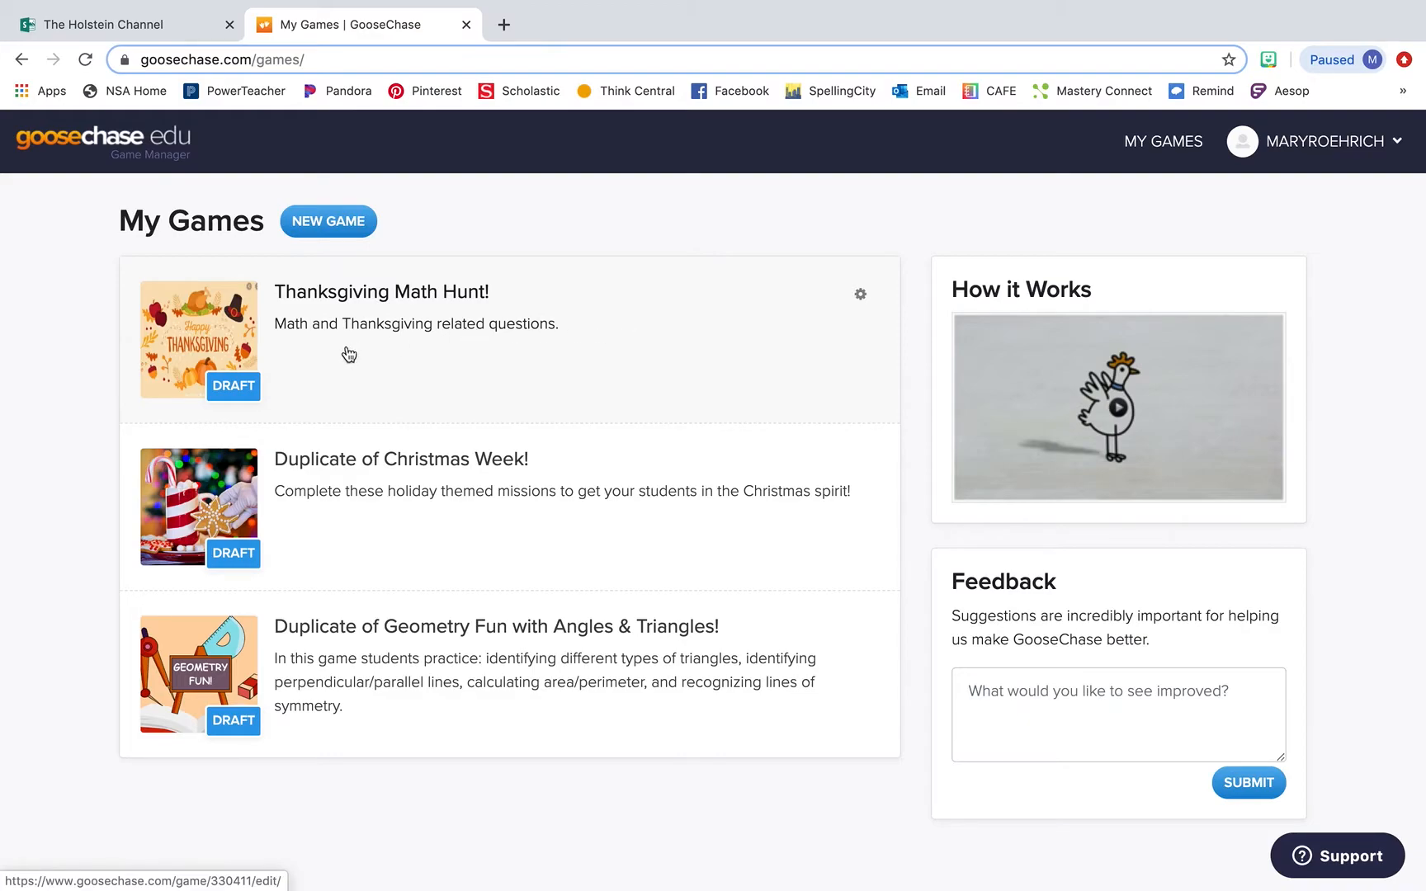
{"action": "mouse_move", "coordinate": [342, 367]}
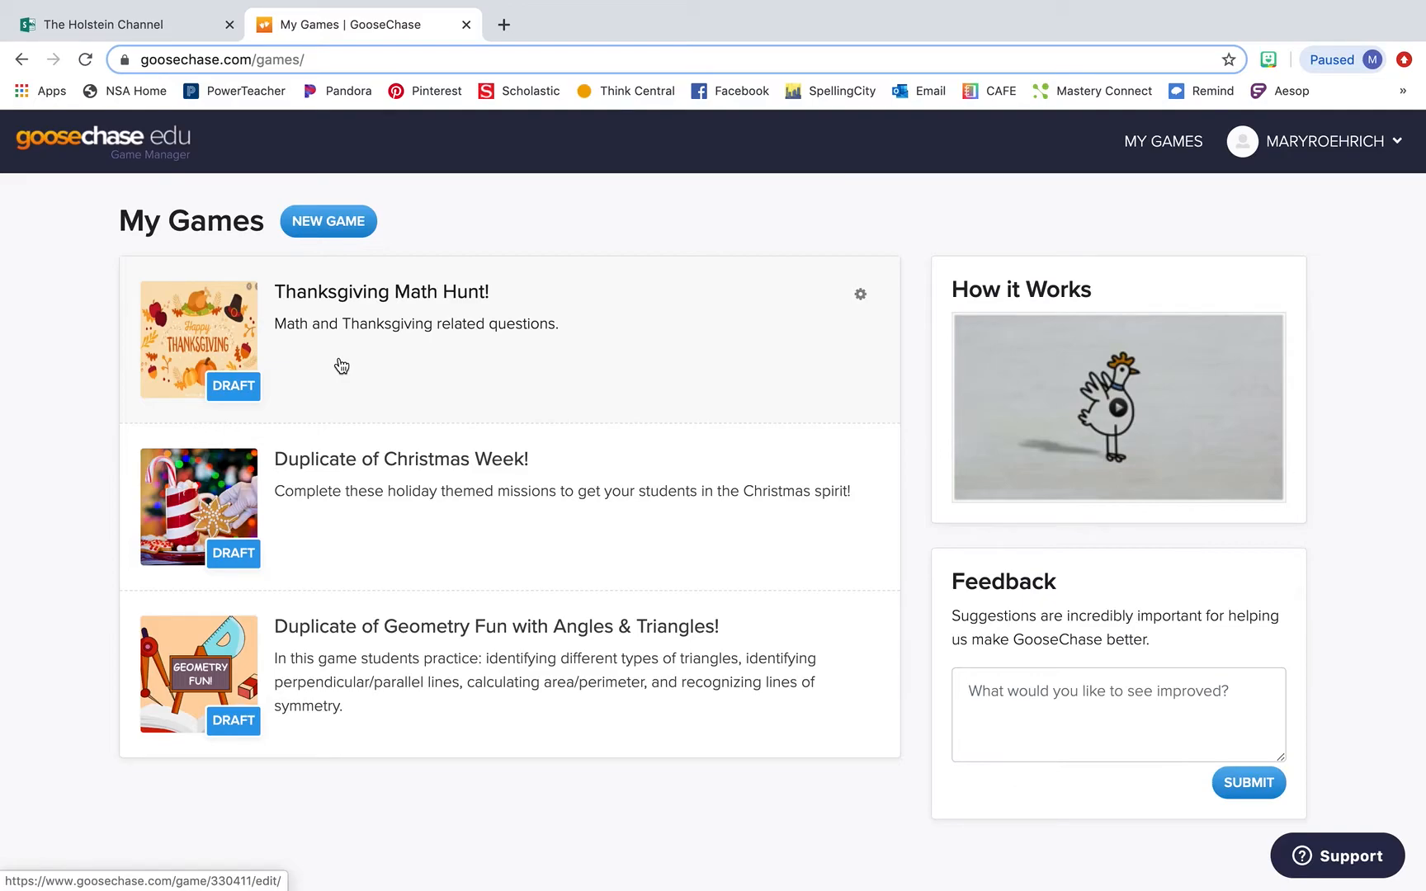
{"action": "mouse_move", "coordinate": [289, 354]}
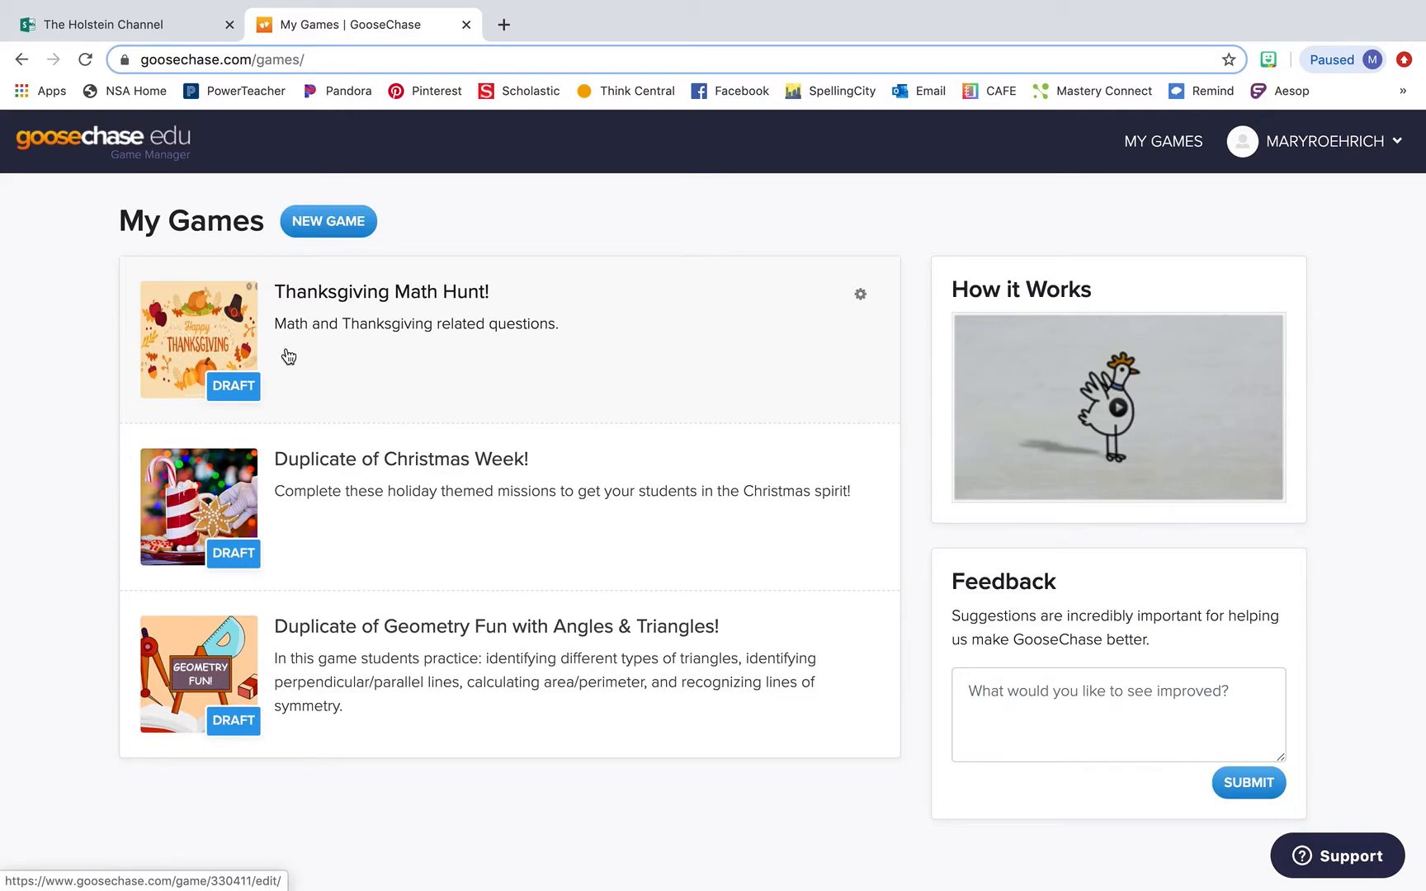
{"action": "left_click", "coordinate": [381, 292]}
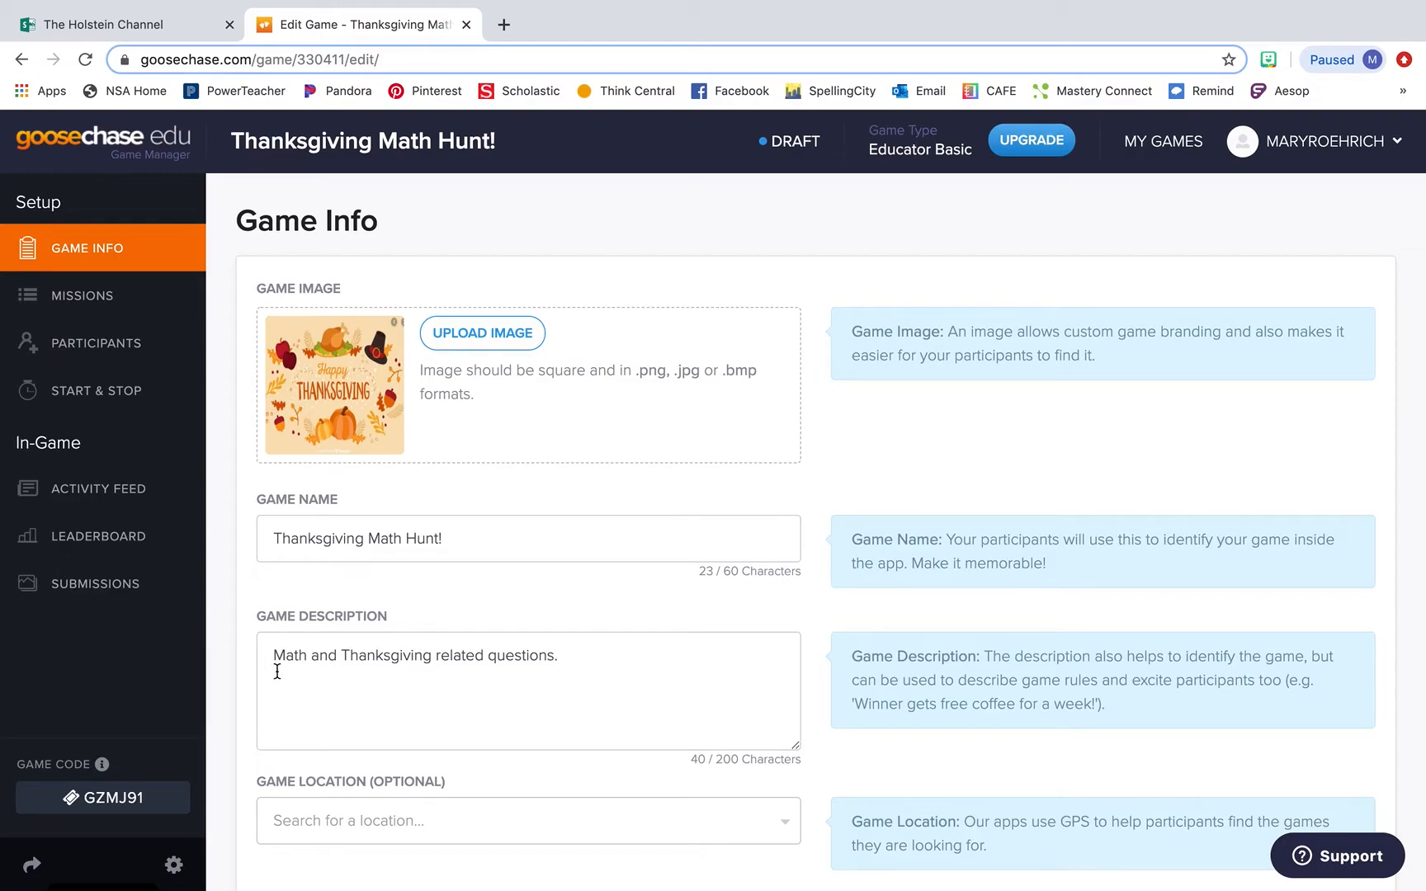
{"action": "left_click", "coordinate": [82, 295]}
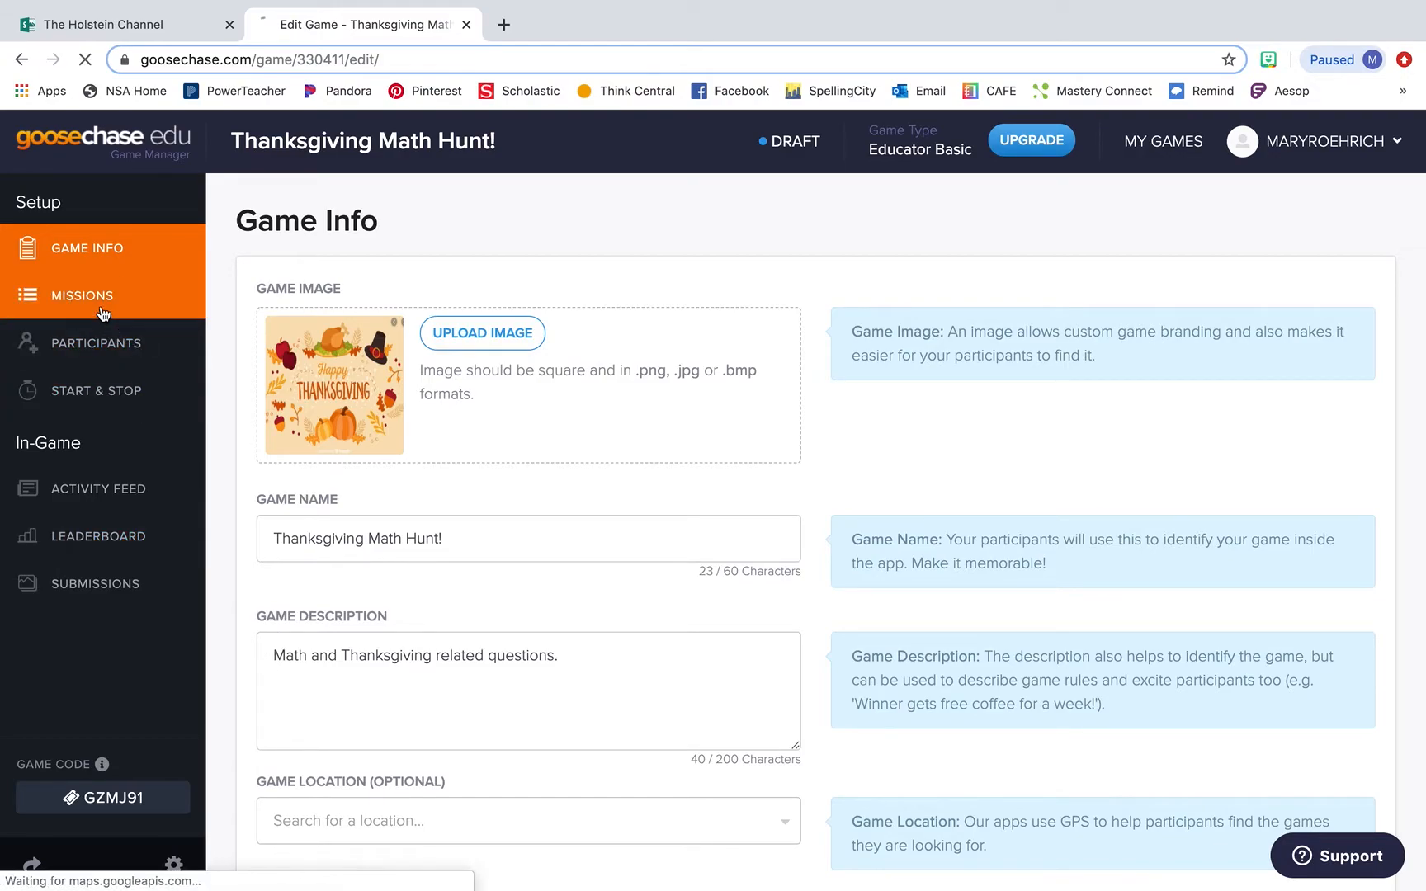
Scroll through the Missions page's 11 missions at 400 points each, down to Turkey Timer
{"action": "left_click", "coordinate": [82, 295]}
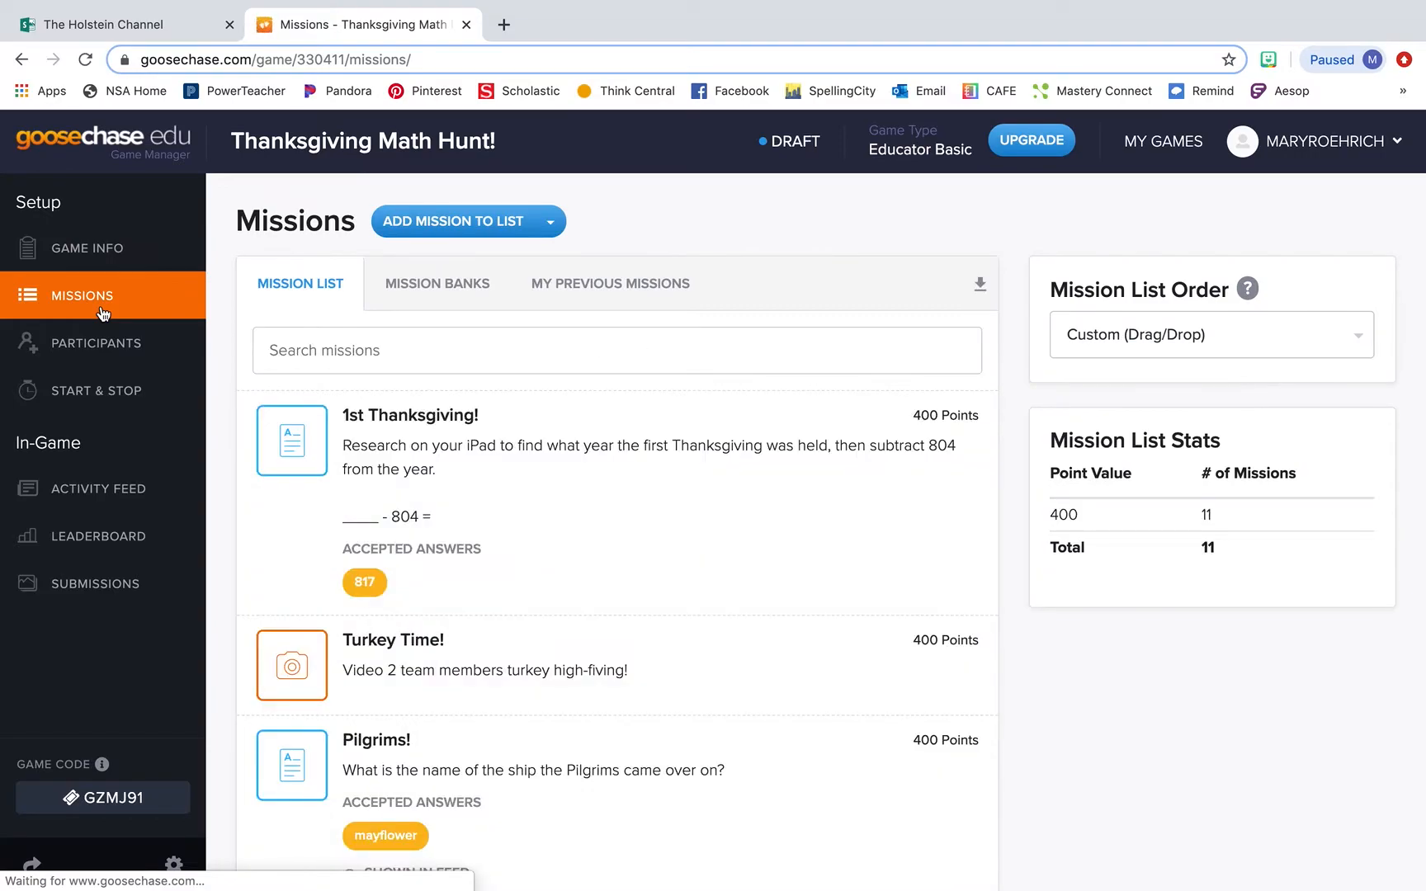
{"action": "mouse_move", "coordinate": [625, 518]}
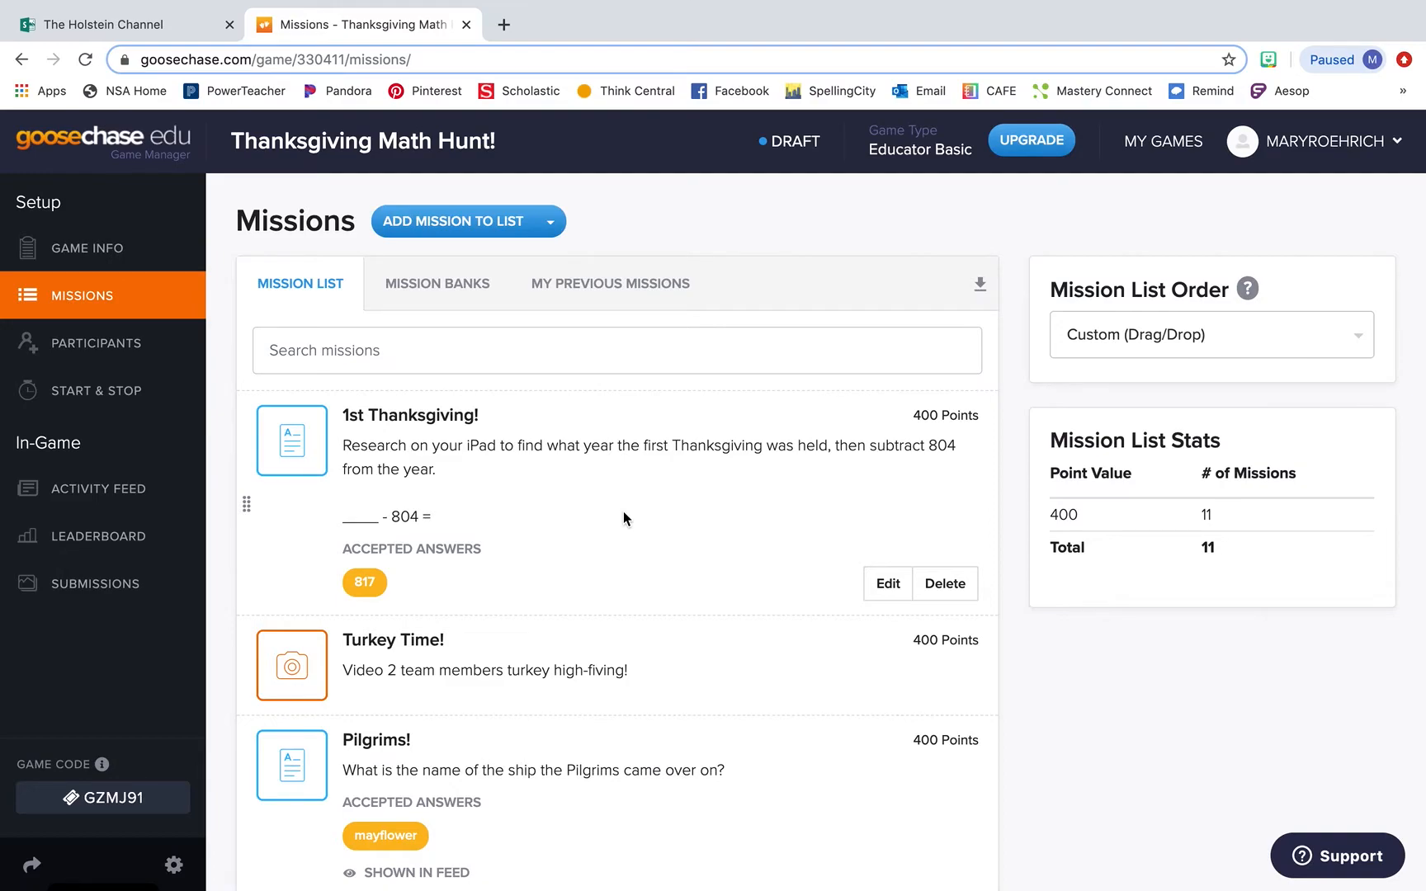
{"action": "scroll", "scroll_direction": "down", "scroll_amount": 3}
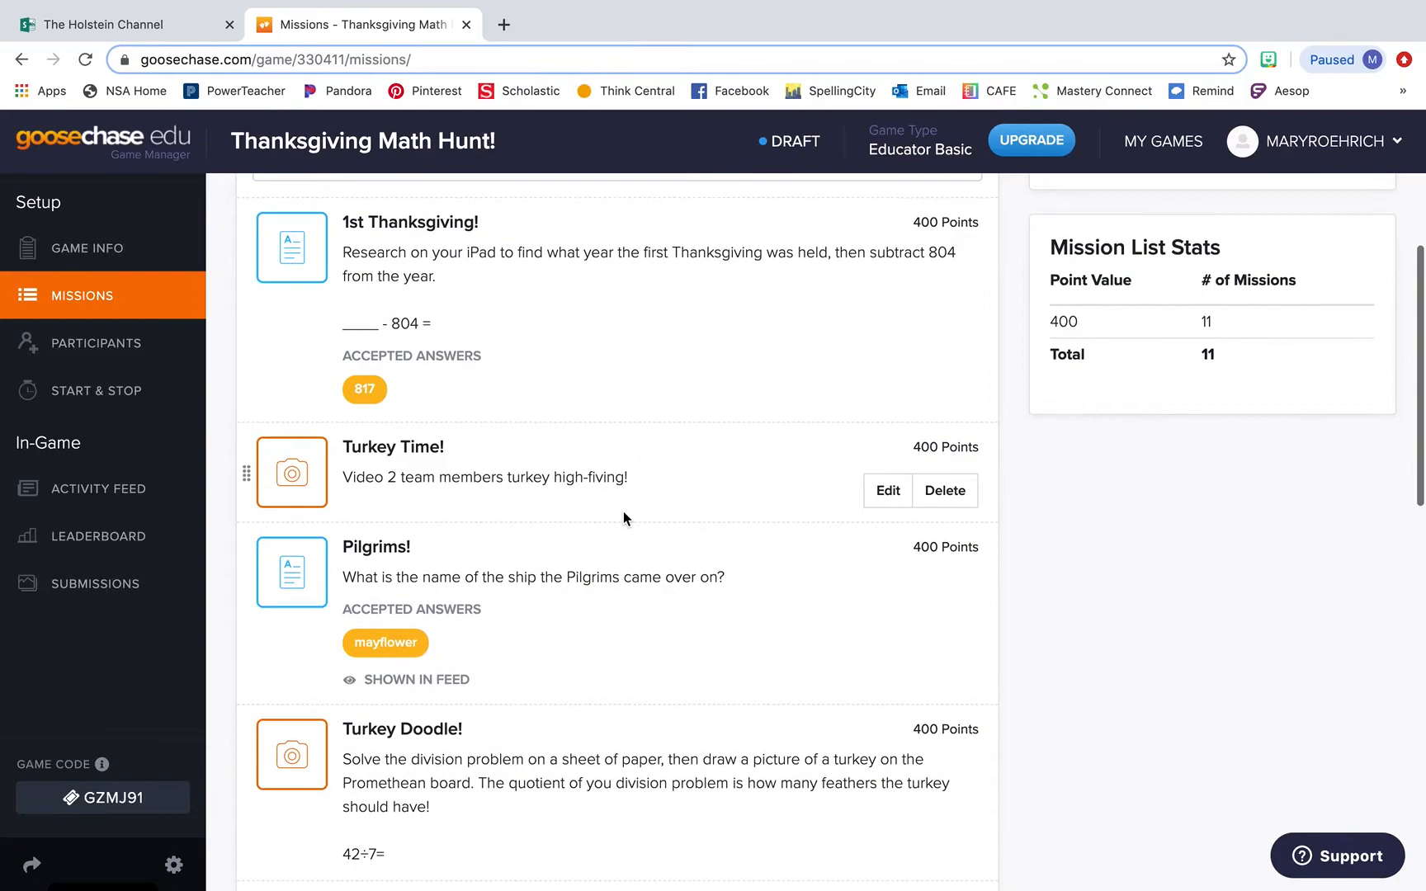
{"action": "scroll", "scroll_direction": "down", "scroll_amount": 3}
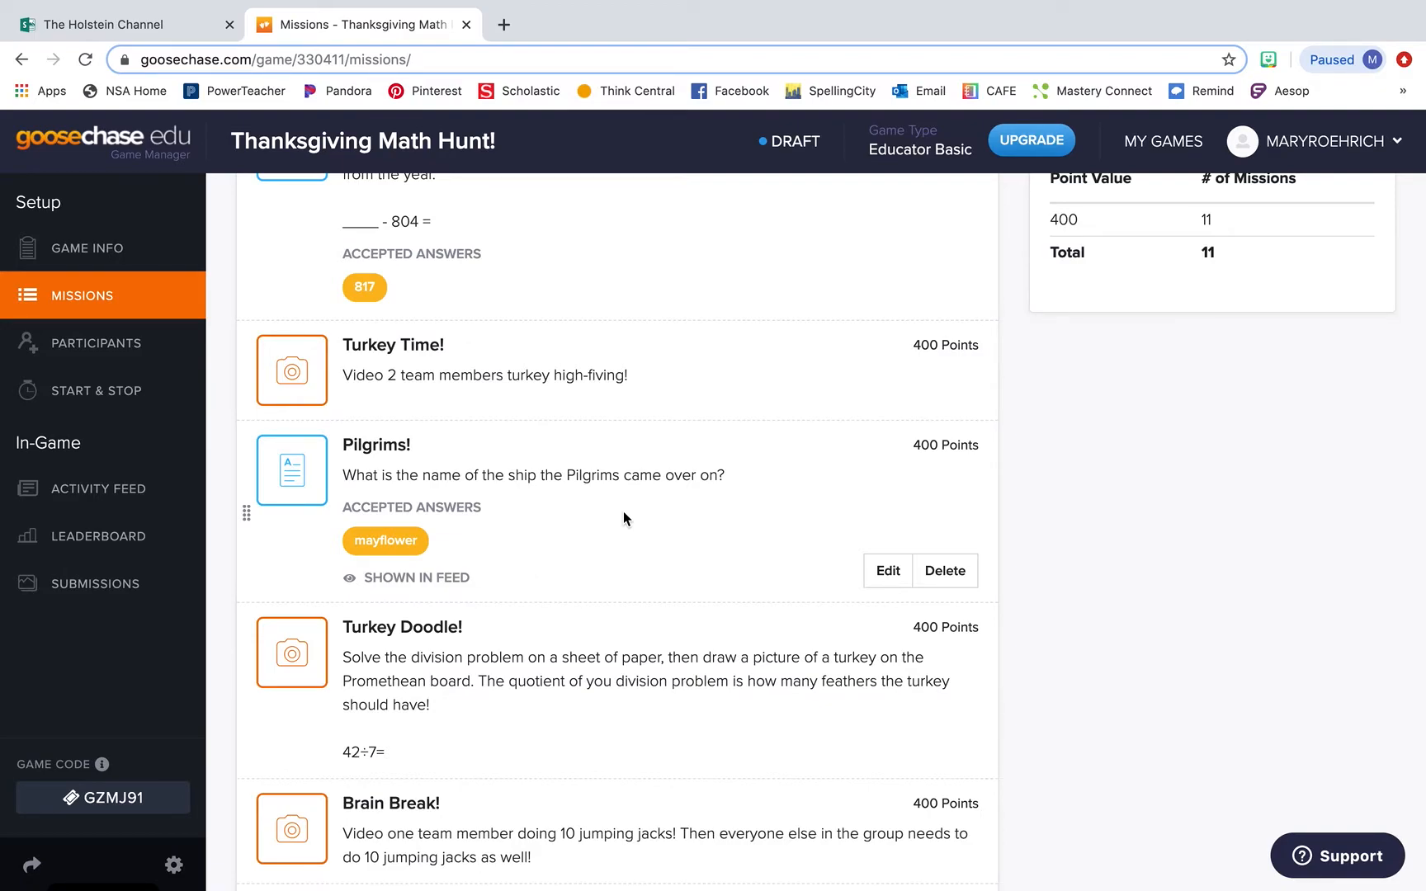
{"action": "scroll", "scroll_direction": "down", "scroll_amount": 3}
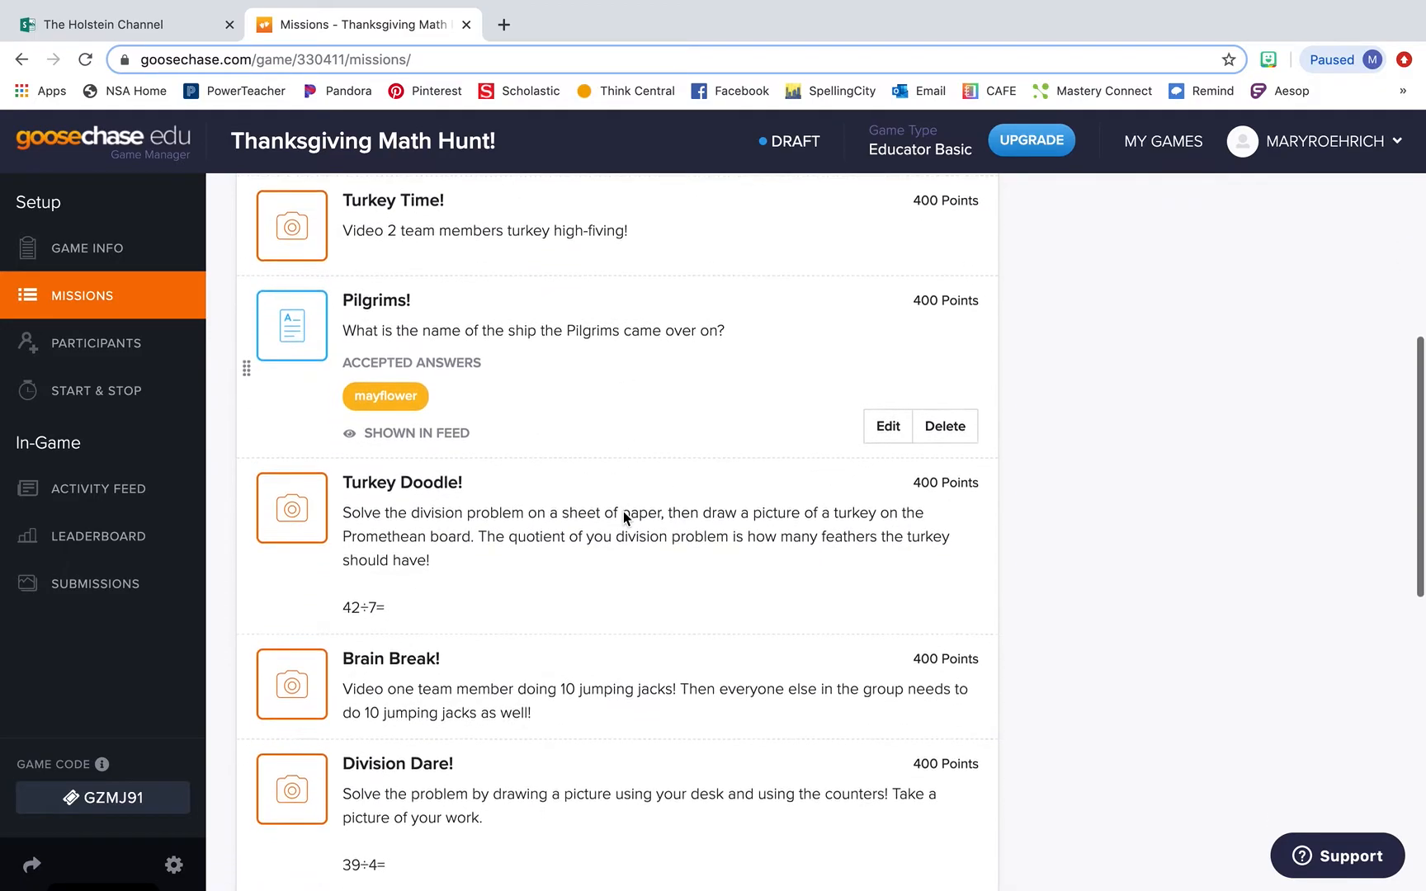
{"action": "scroll", "scroll_direction": "down", "scroll_amount": 3}
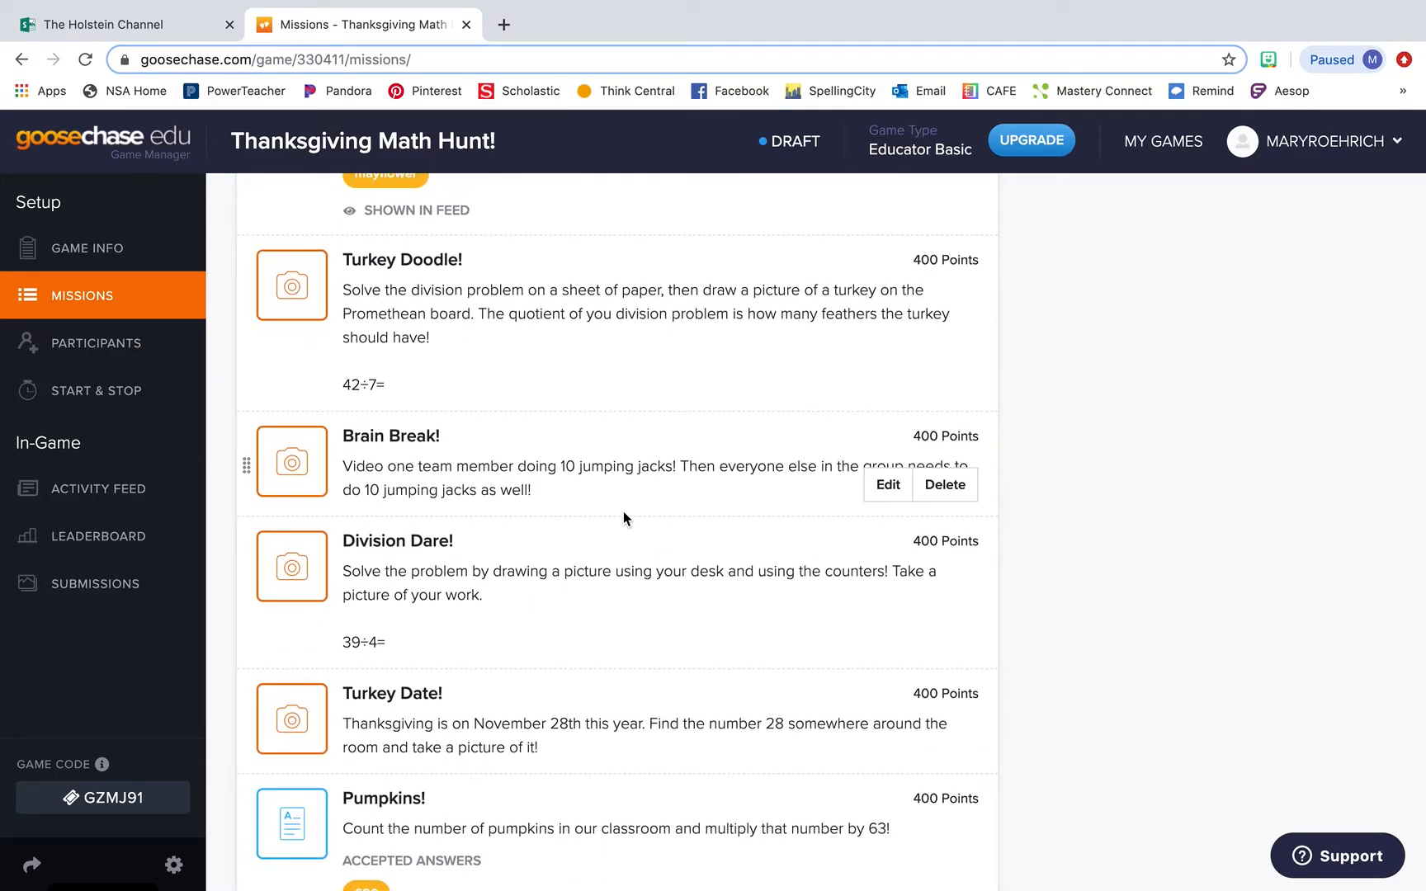
{"action": "scroll", "scroll_direction": "down", "scroll_amount": 3}
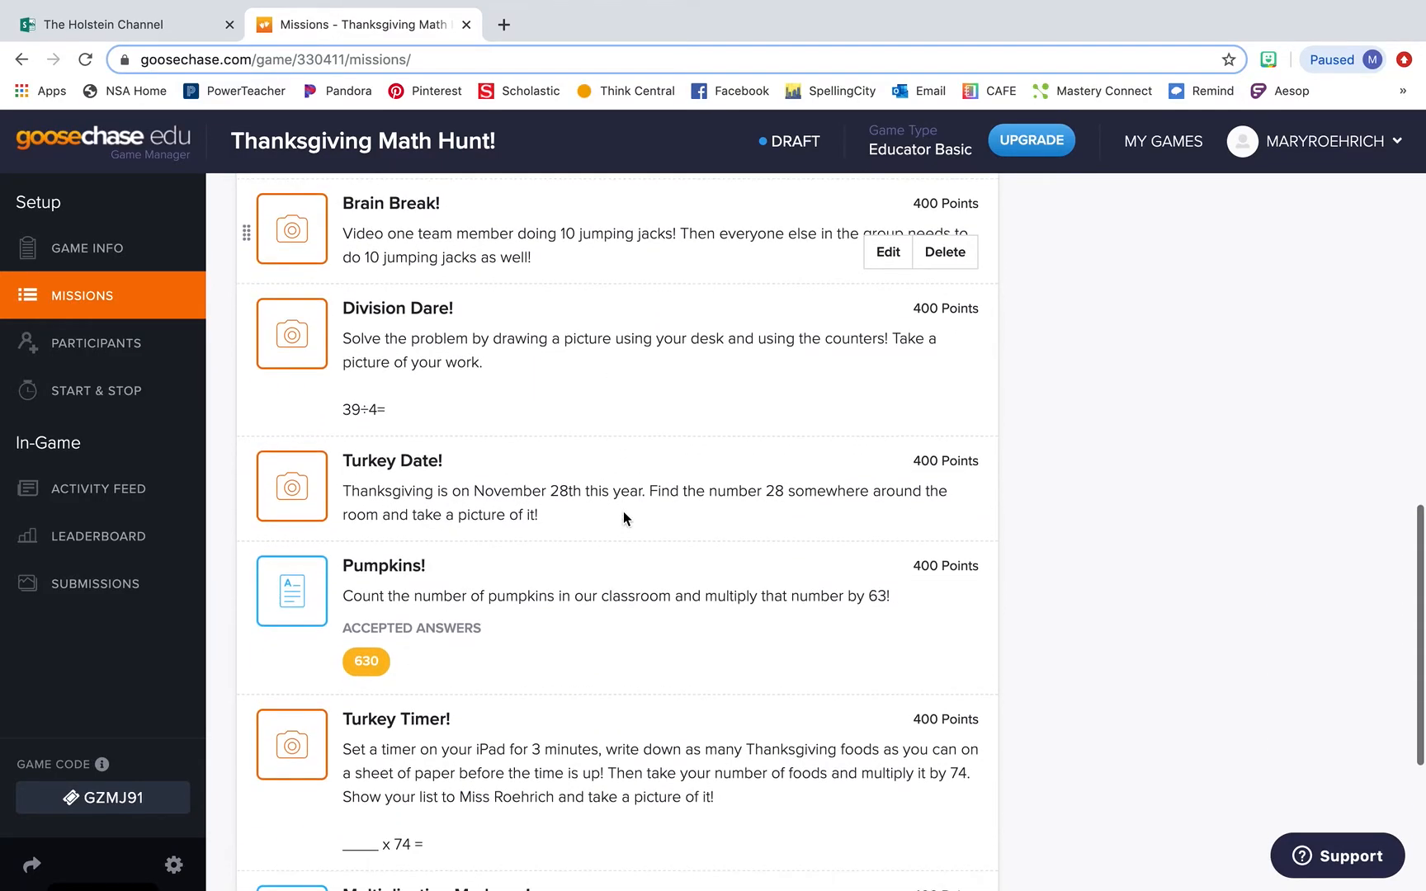
{"action": "scroll", "scroll_direction": "down", "scroll_amount": 3}
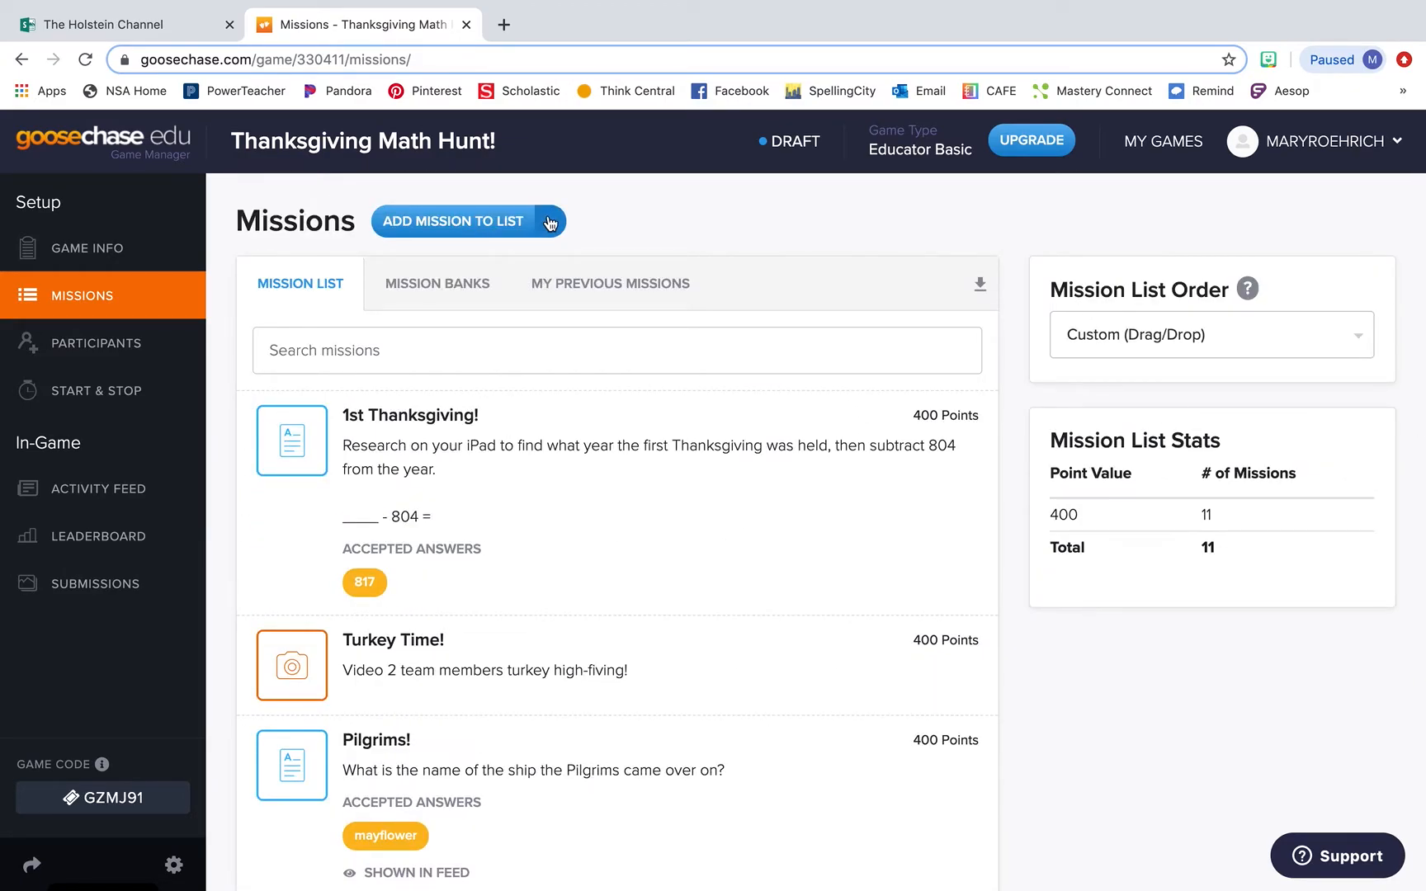
Add a blank Photo/Video Mission as the 12th mission, keeping the default 400 points
{"action": "left_click", "coordinate": [549, 221]}
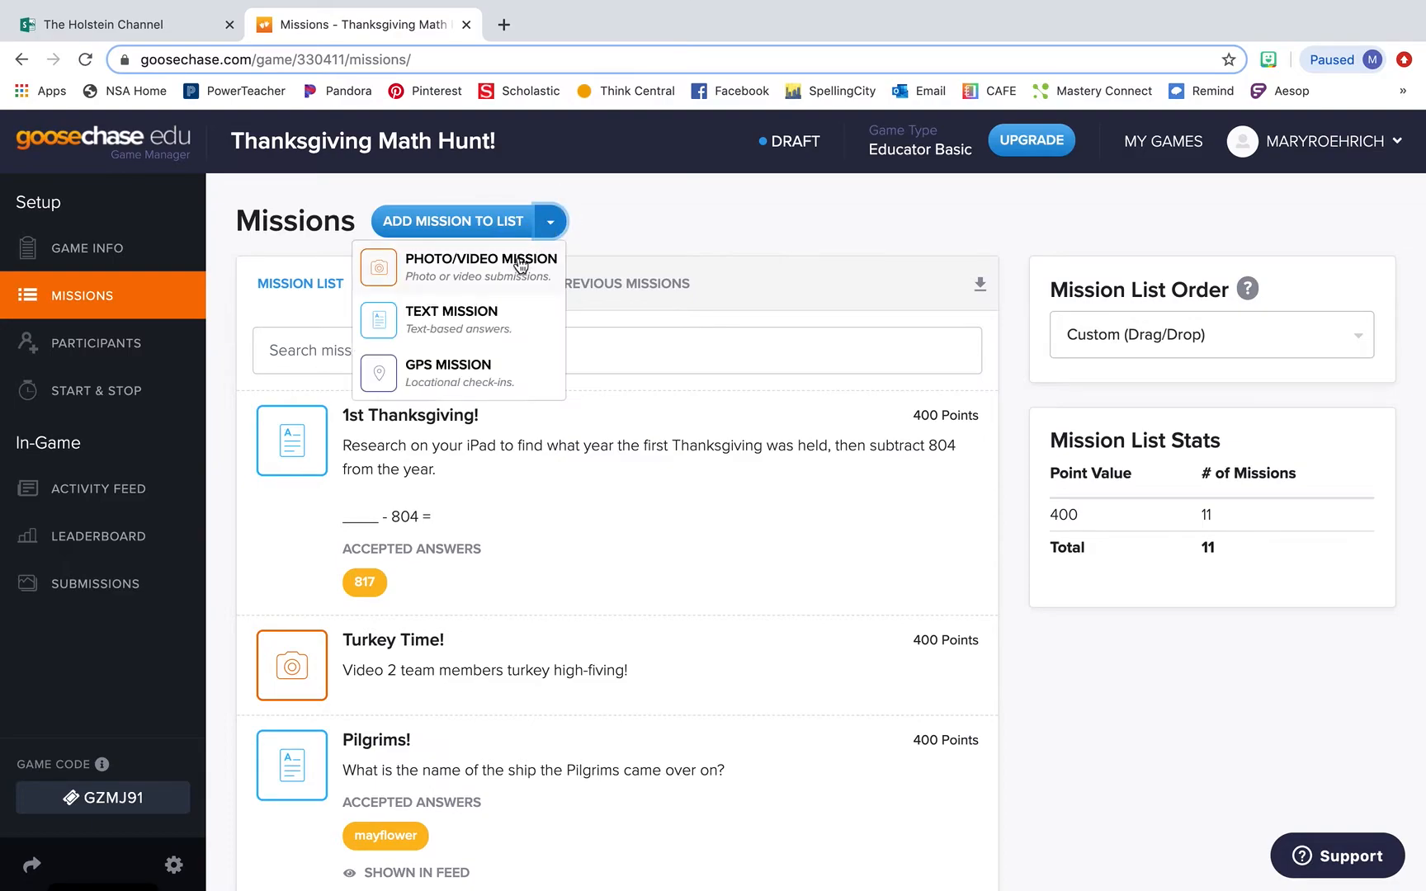
{"action": "mouse_move", "coordinate": [514, 372]}
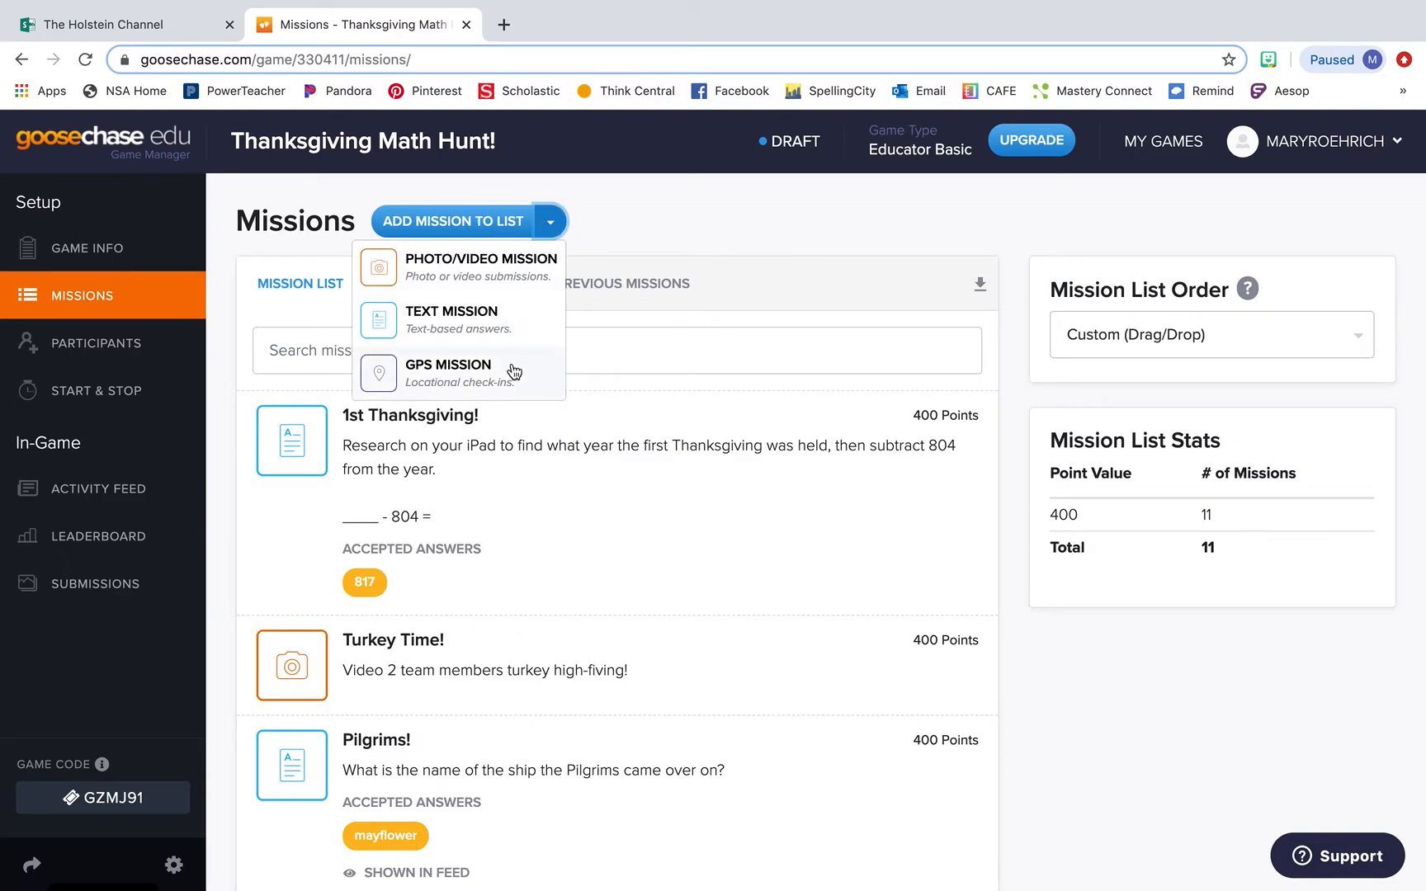
{"action": "mouse_move", "coordinate": [480, 267]}
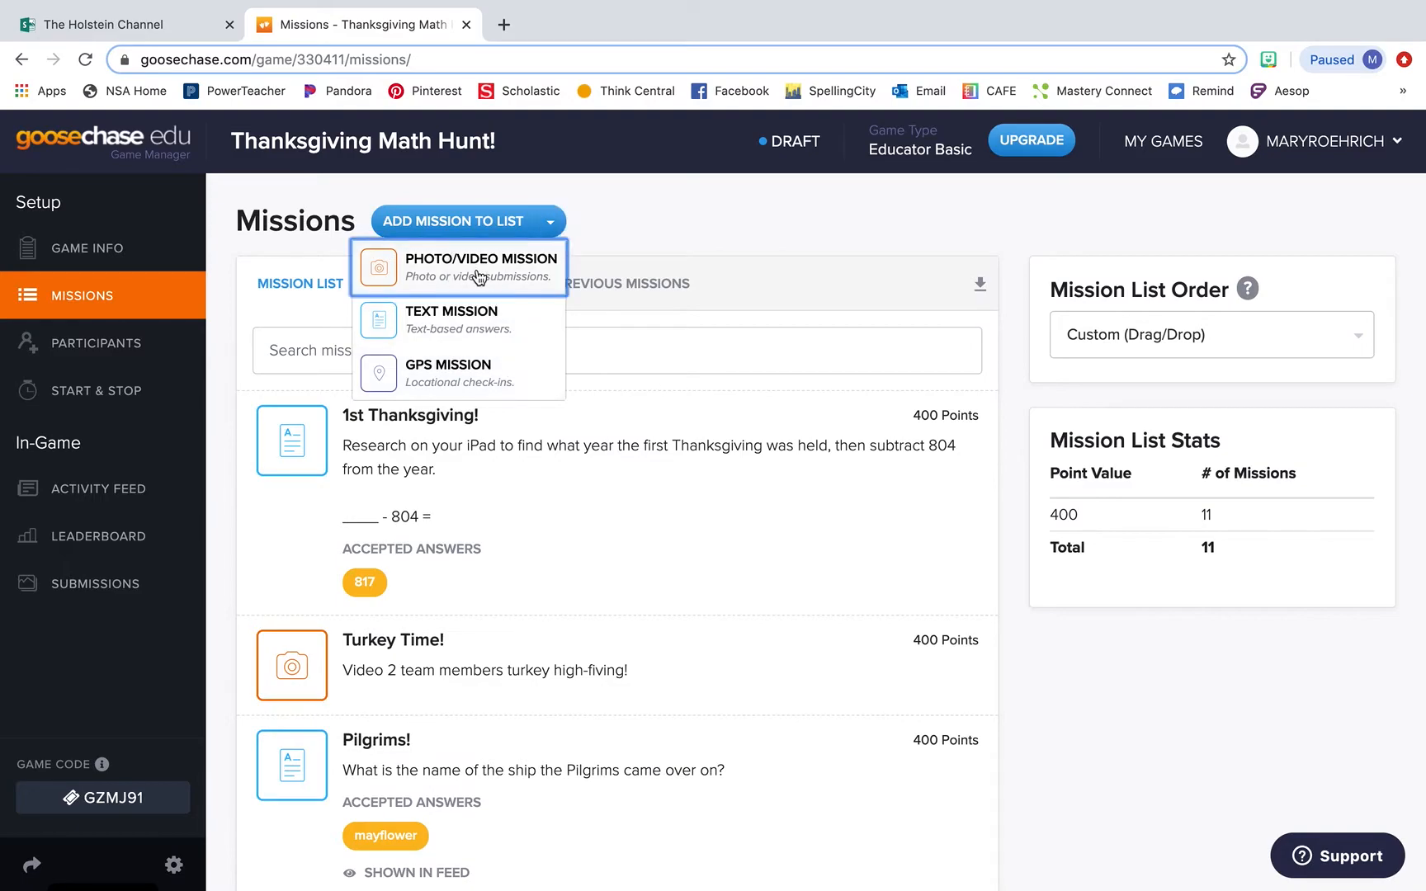
{"action": "left_click", "coordinate": [482, 258]}
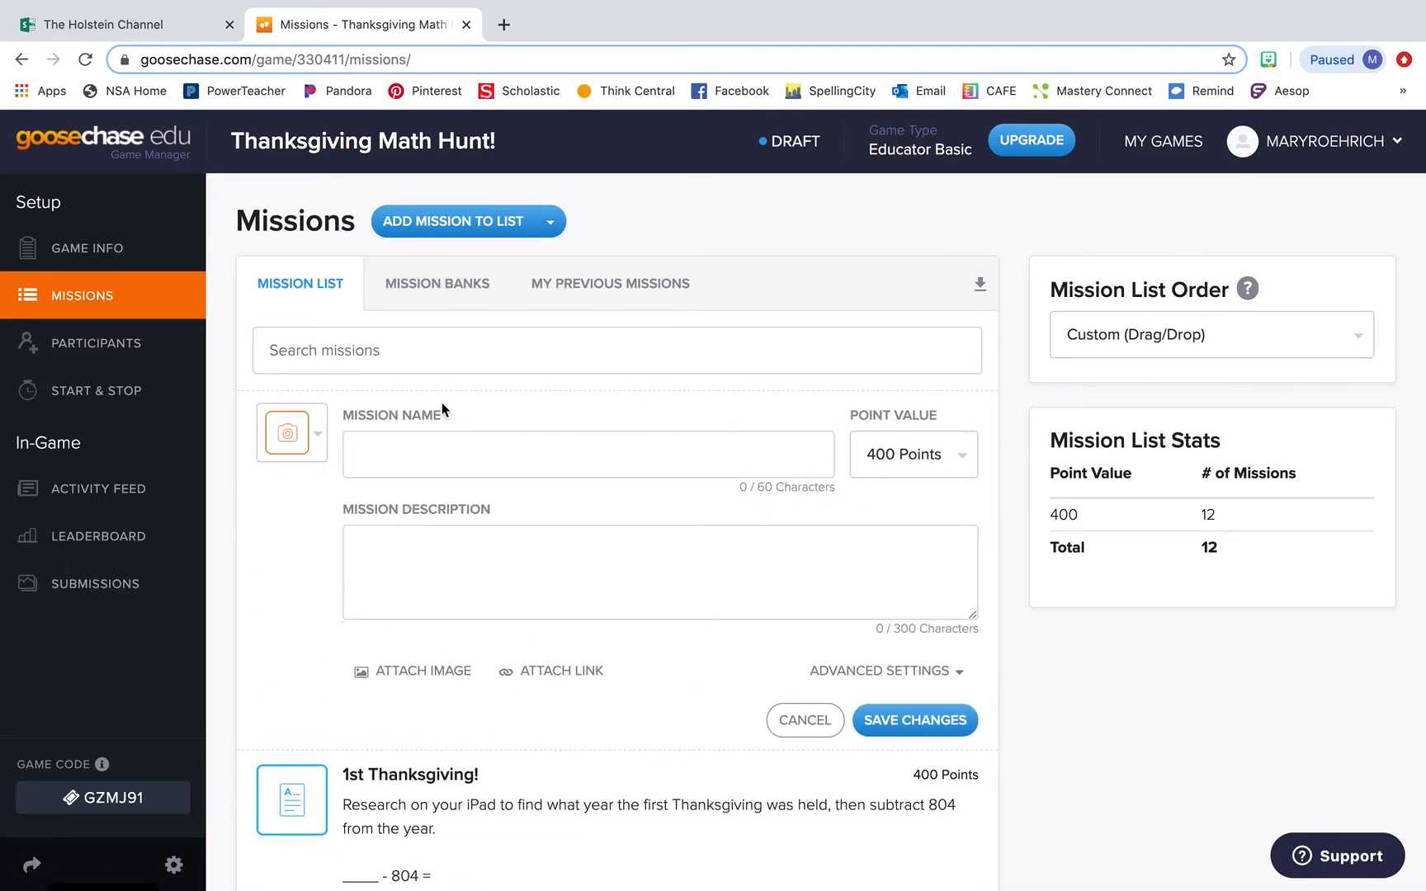
{"action": "mouse_move", "coordinate": [434, 694]}
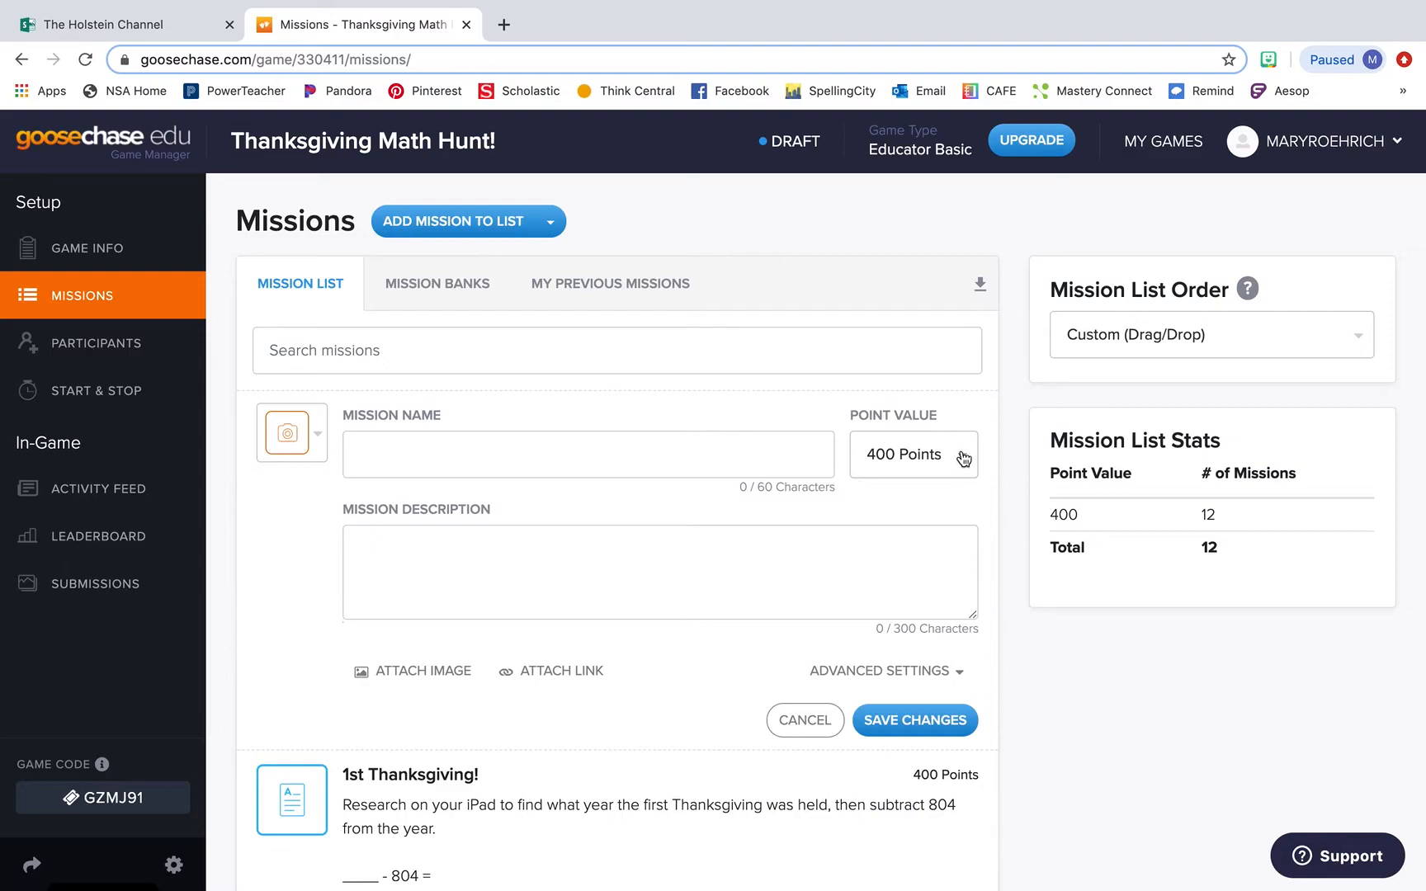
{"action": "left_click", "coordinate": [912, 455]}
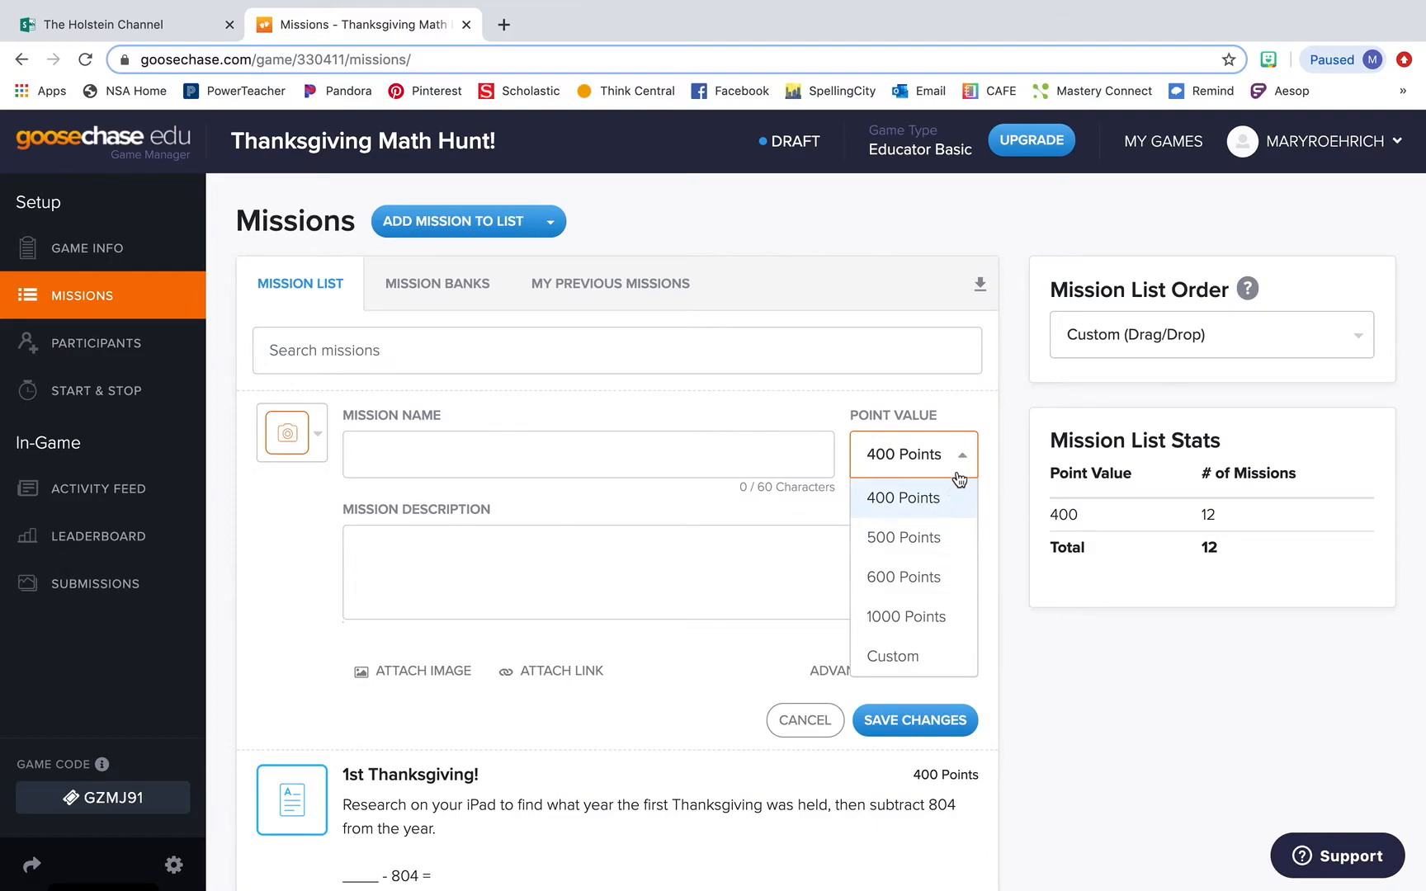
{"action": "left_click", "coordinate": [95, 343]}
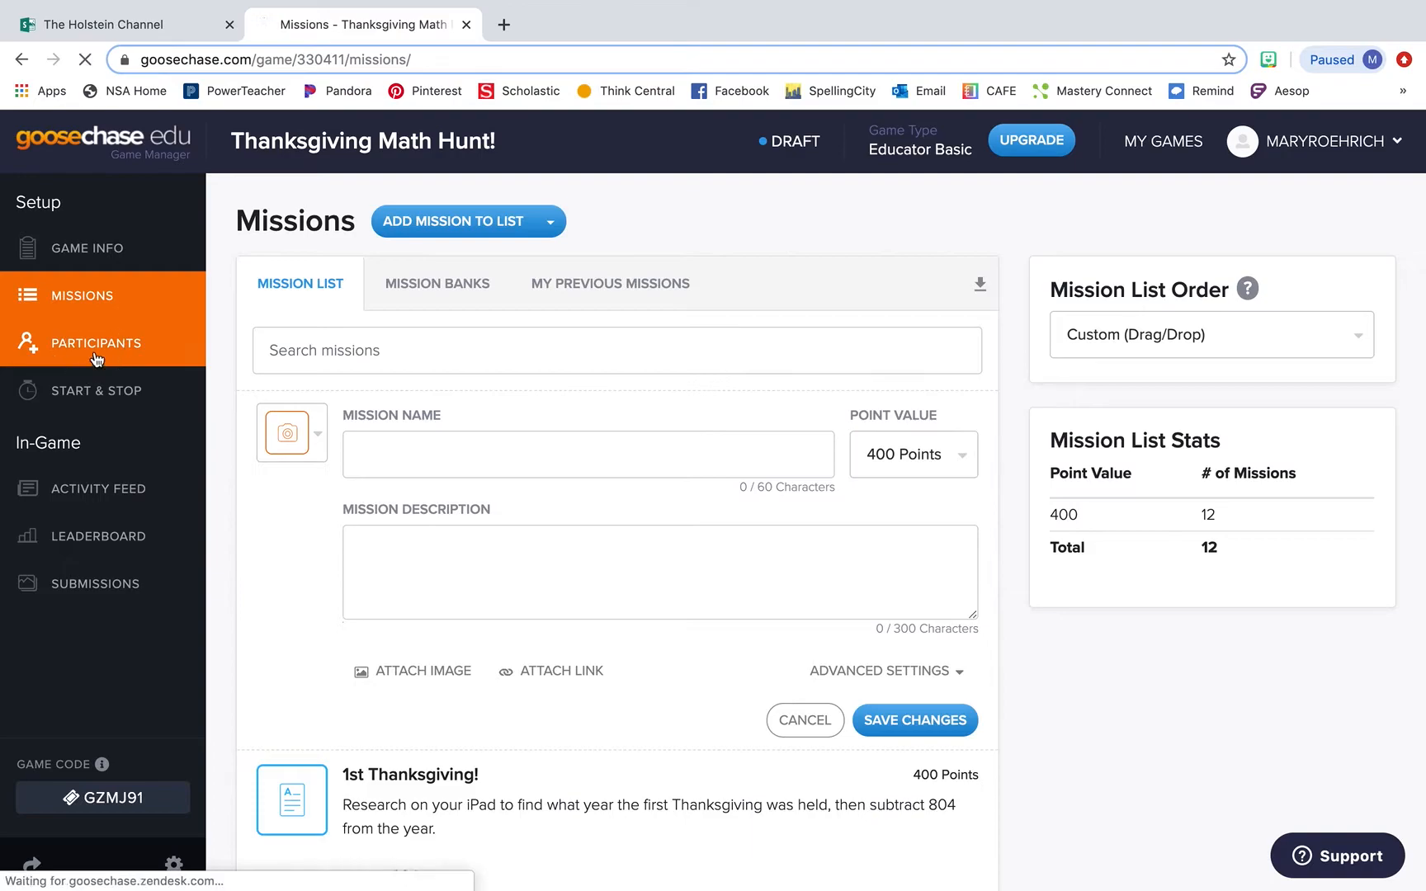
View Participants: Teams mode with Boys Club, Girl Power and Pugs Rule
{"action": "left_click", "coordinate": [97, 343]}
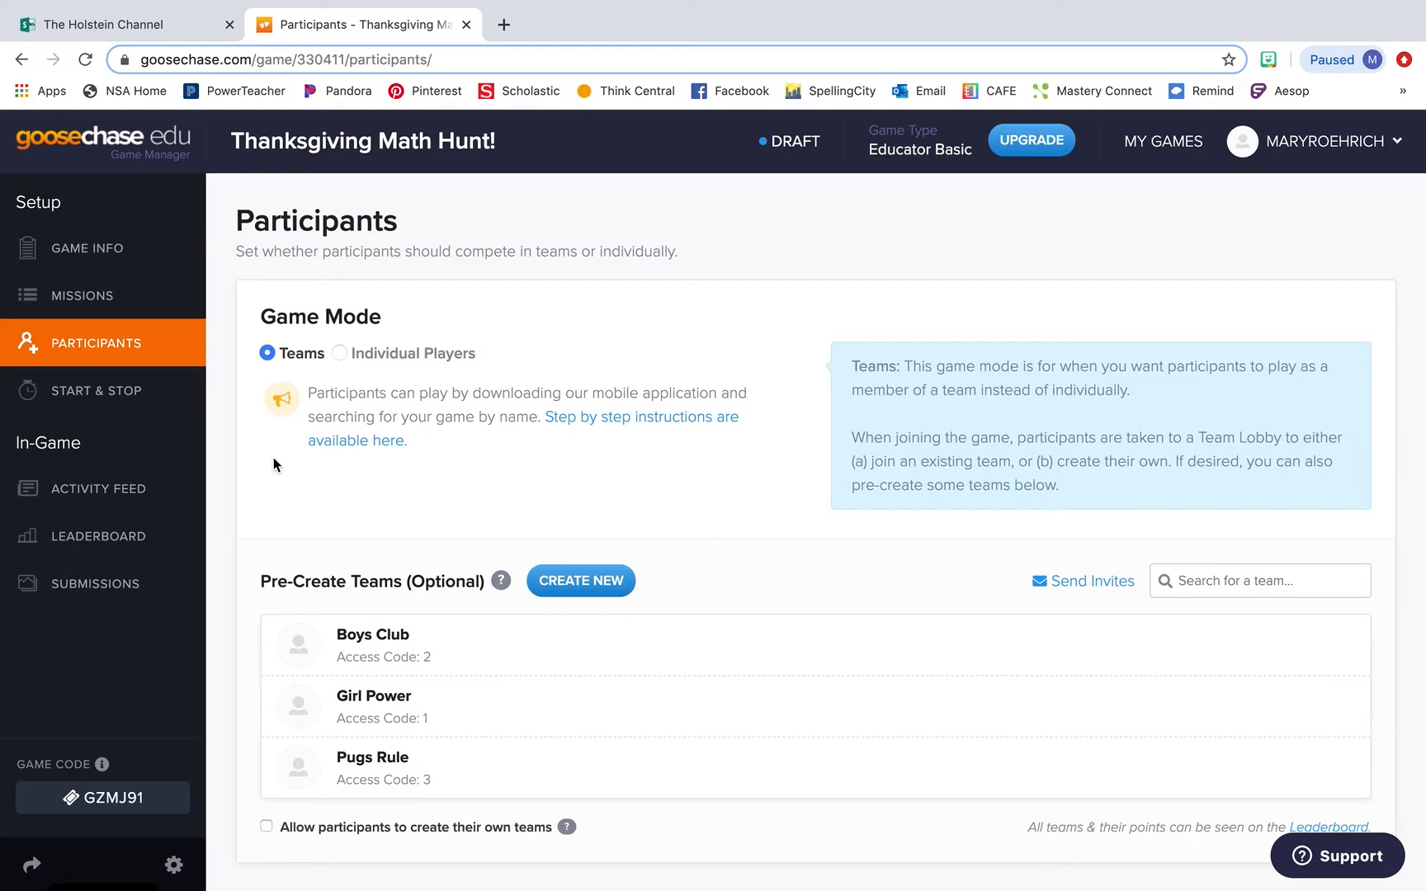
{"action": "mouse_move", "coordinate": [254, 599]}
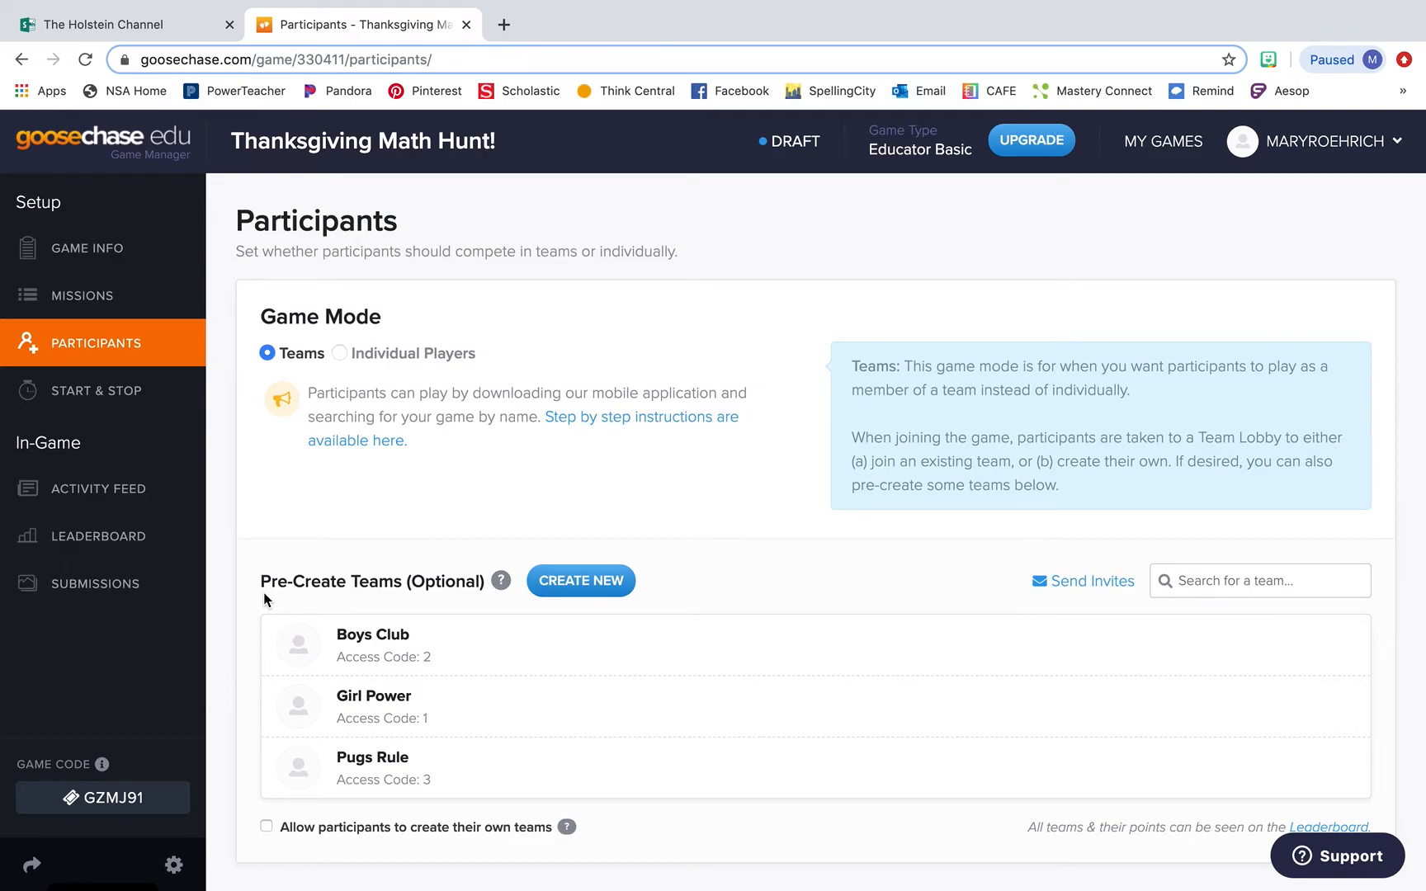
{"action": "left_click", "coordinate": [98, 390]}
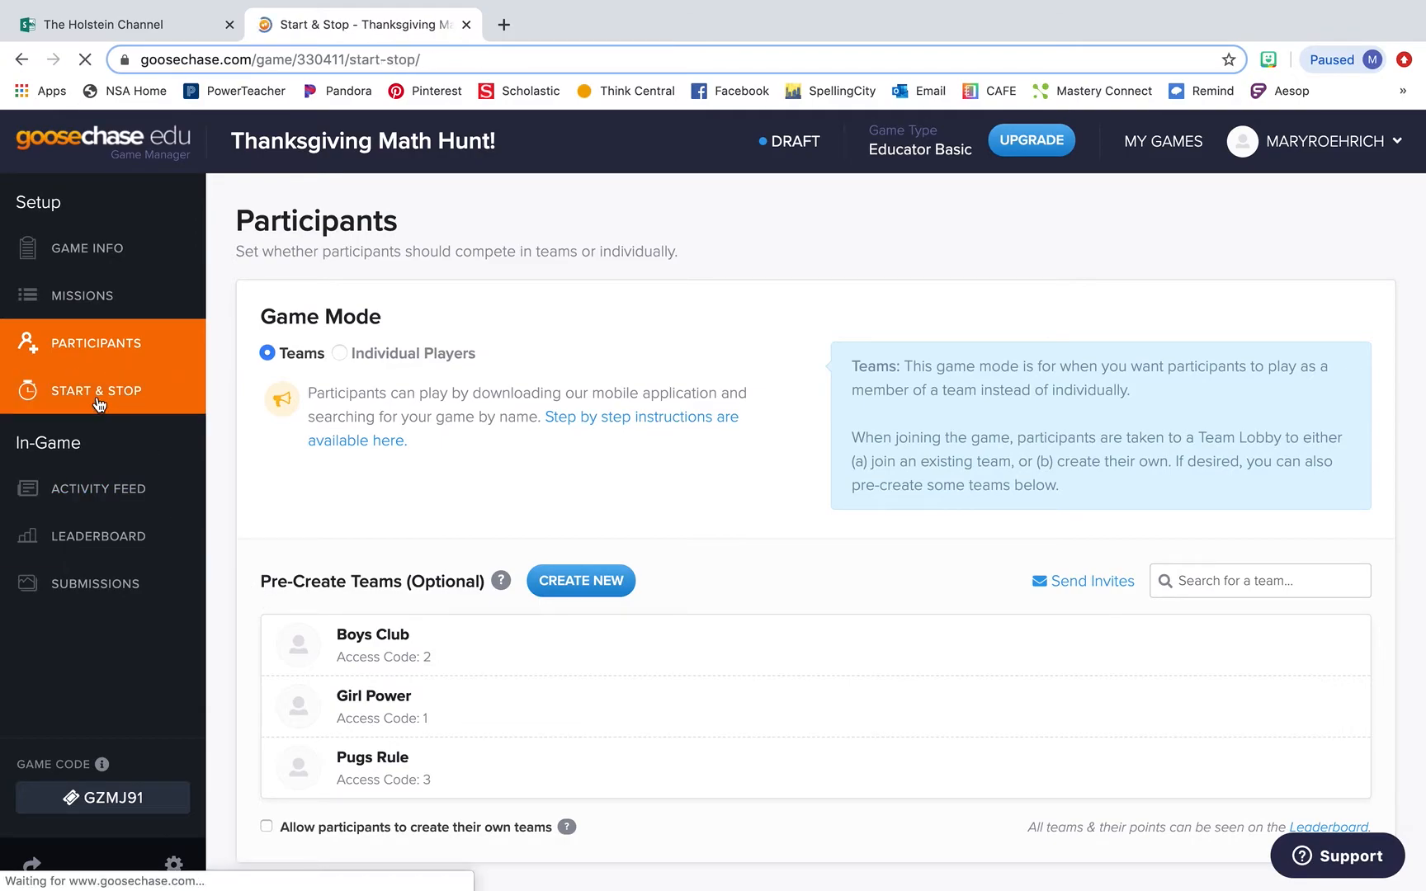
Switch the game's Start & Stop settings to Manual start and review the 20-day duration option
{"action": "left_click", "coordinate": [100, 390]}
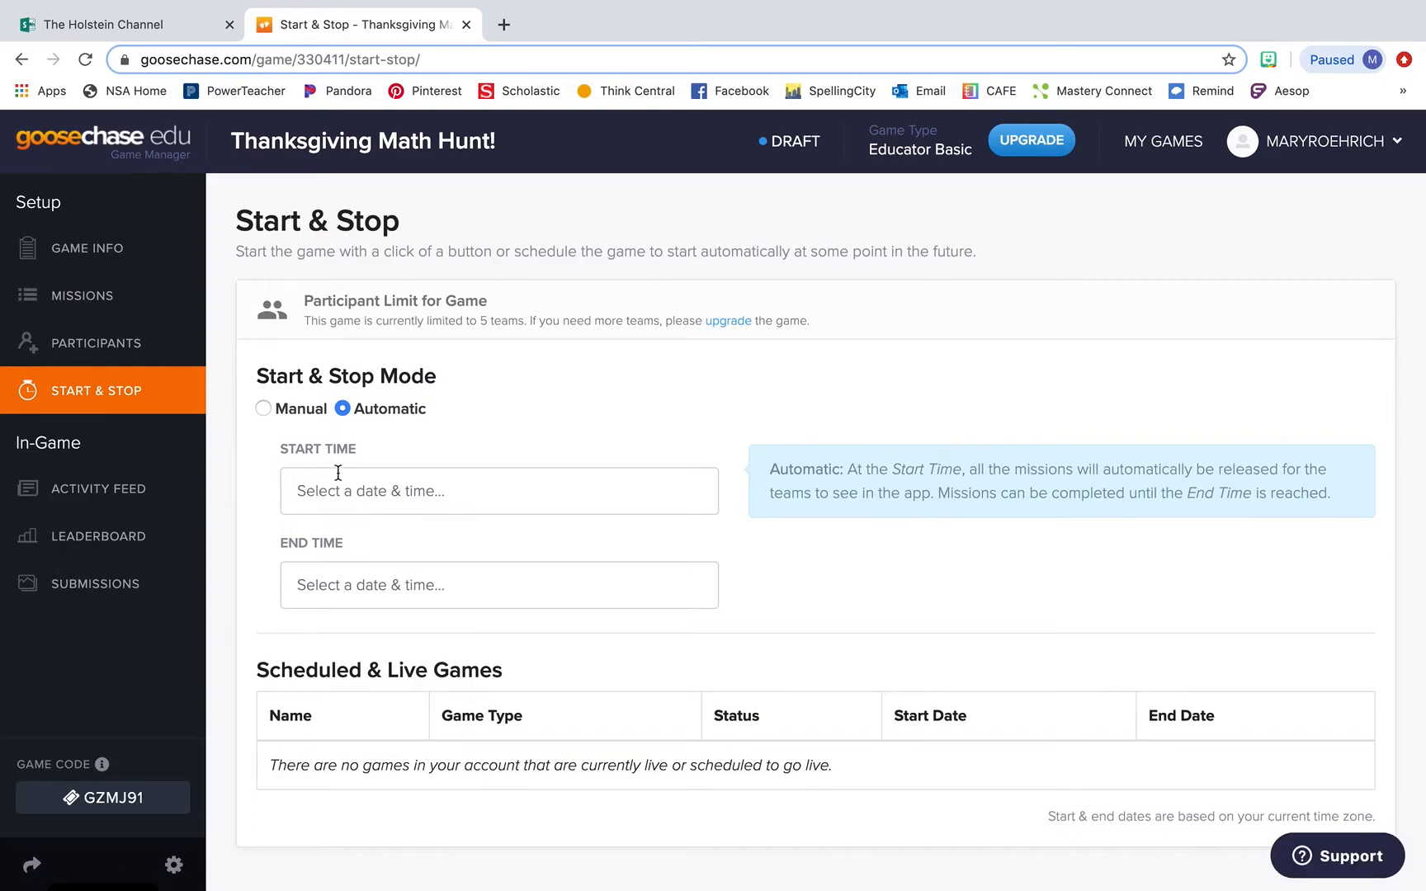
{"action": "left_click", "coordinate": [499, 491]}
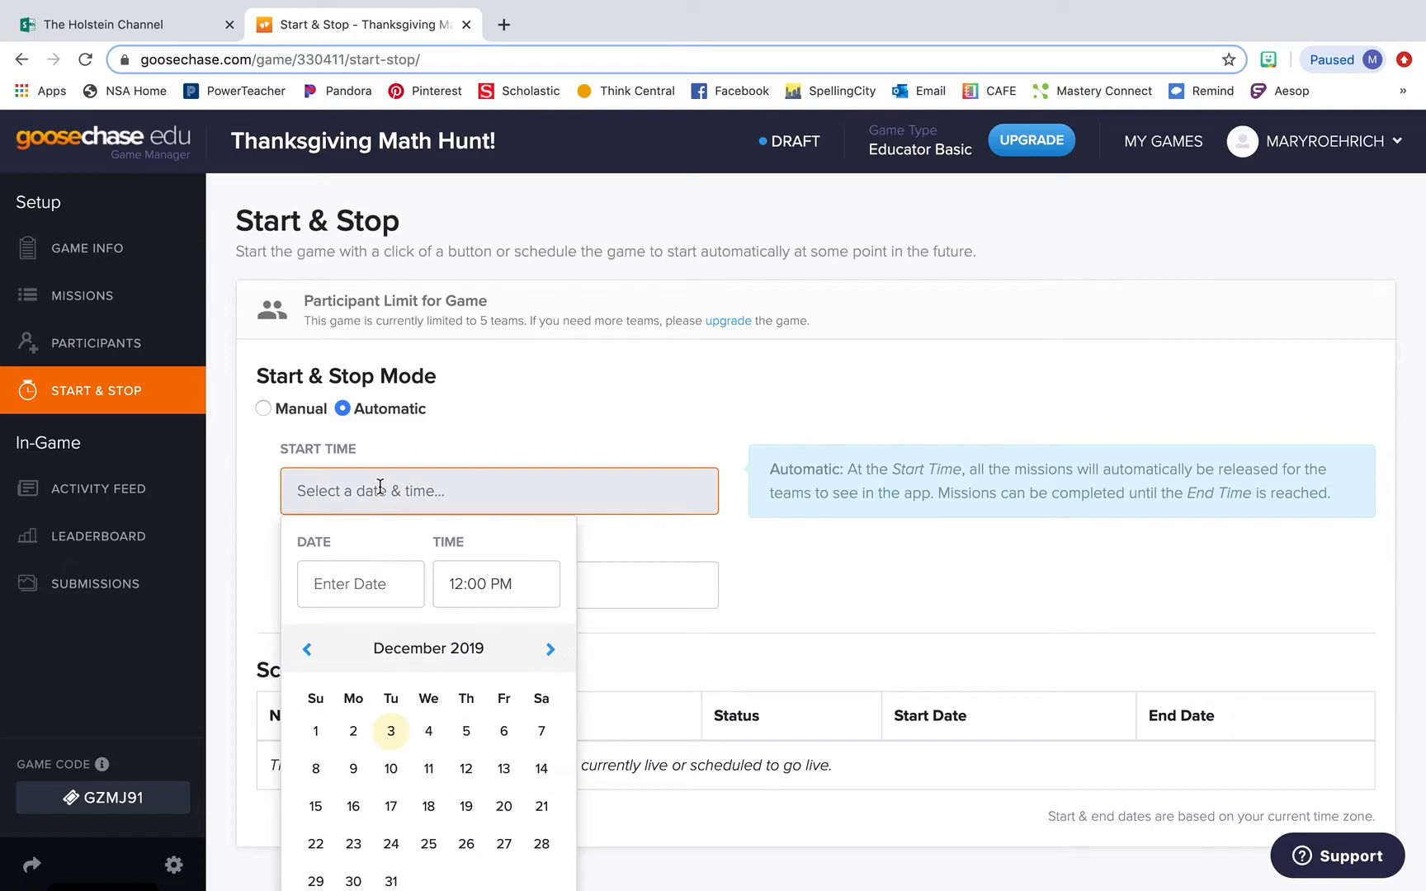
{"action": "scroll", "scroll_direction": "down", "scroll_amount": 3}
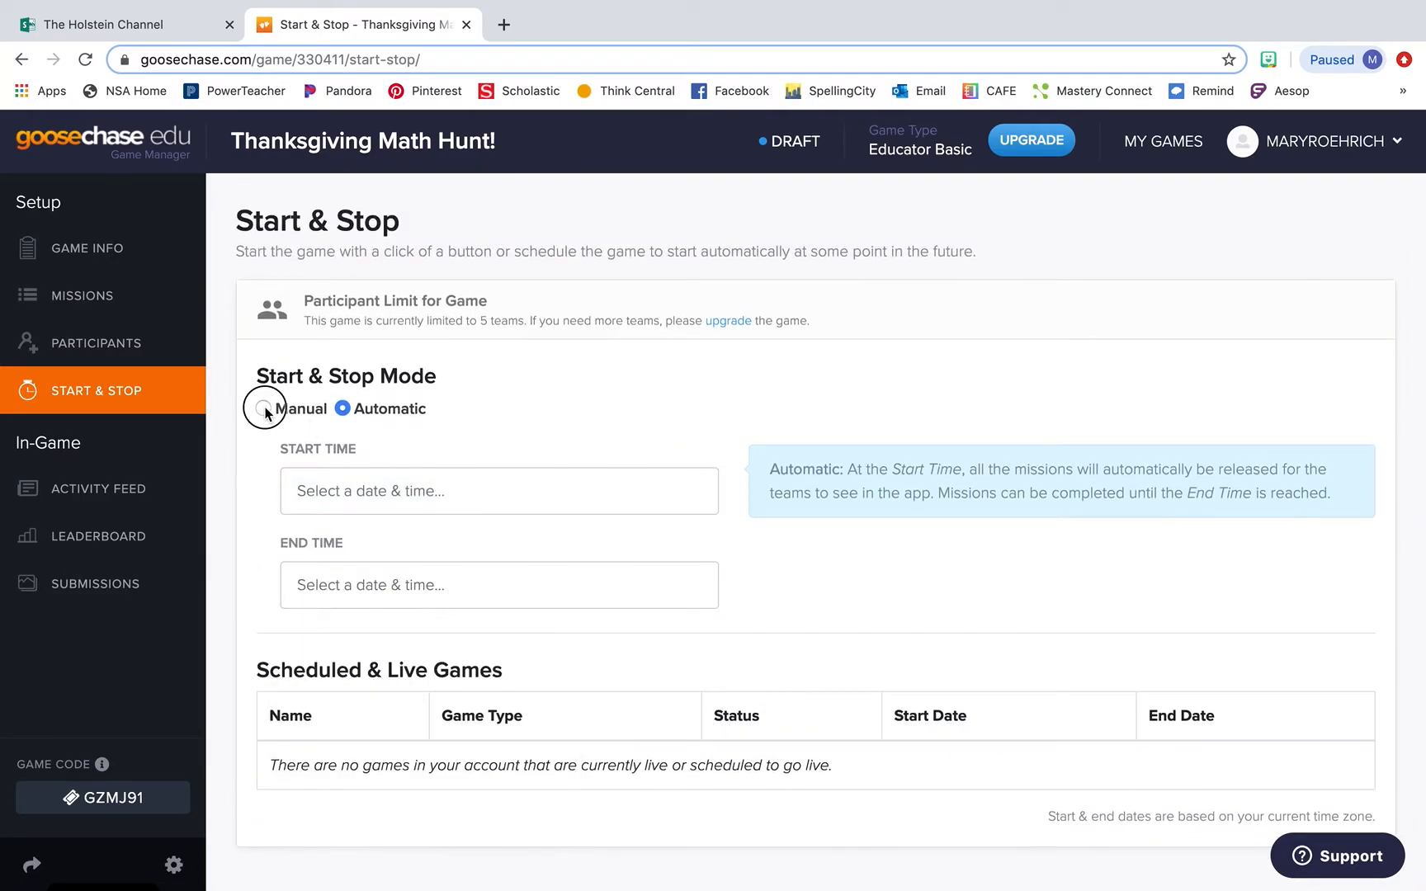
{"action": "left_click", "coordinate": [262, 408]}
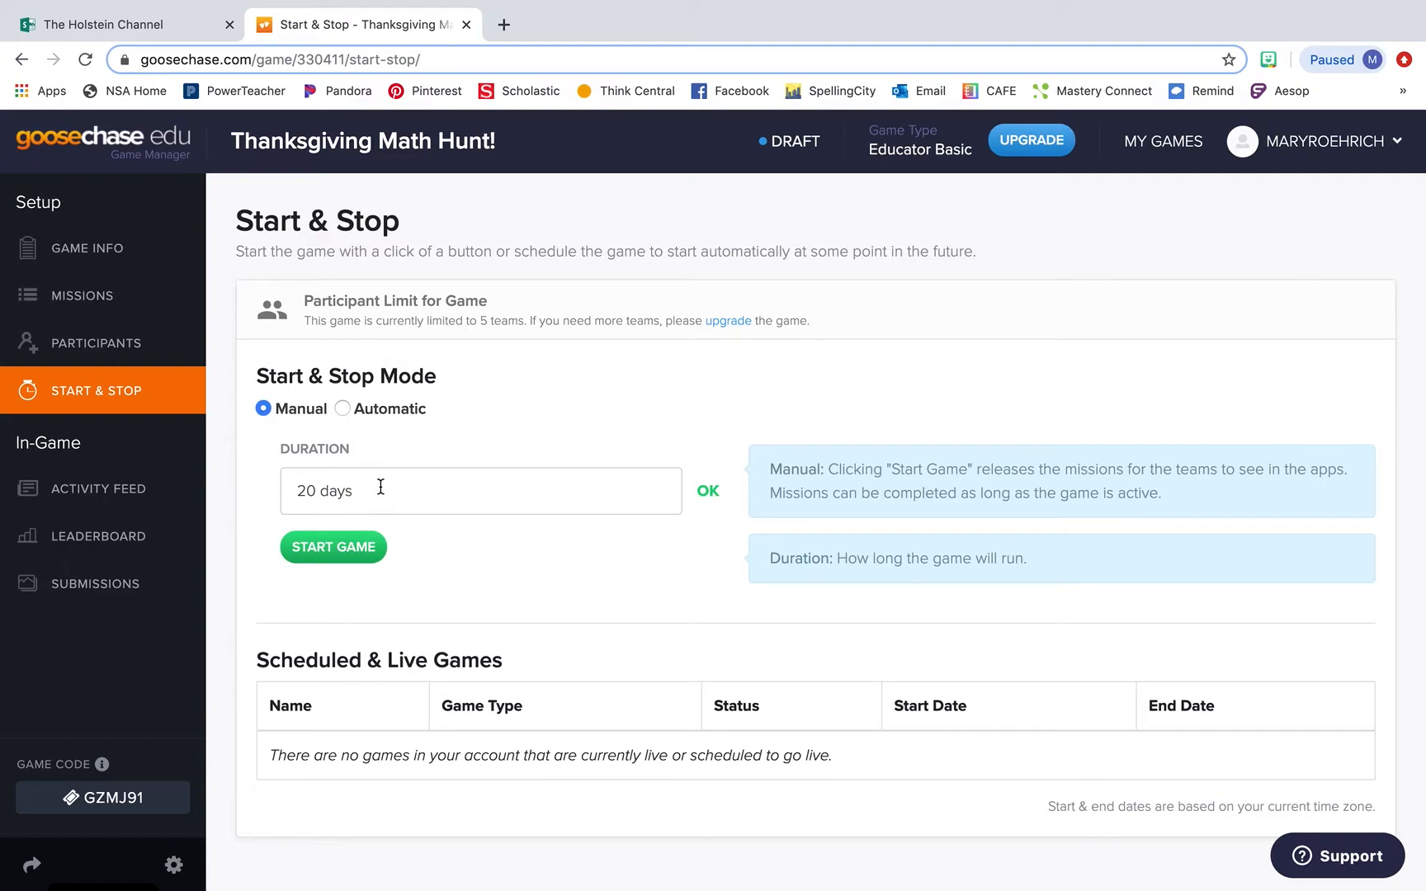
{"action": "left_click", "coordinate": [480, 490]}
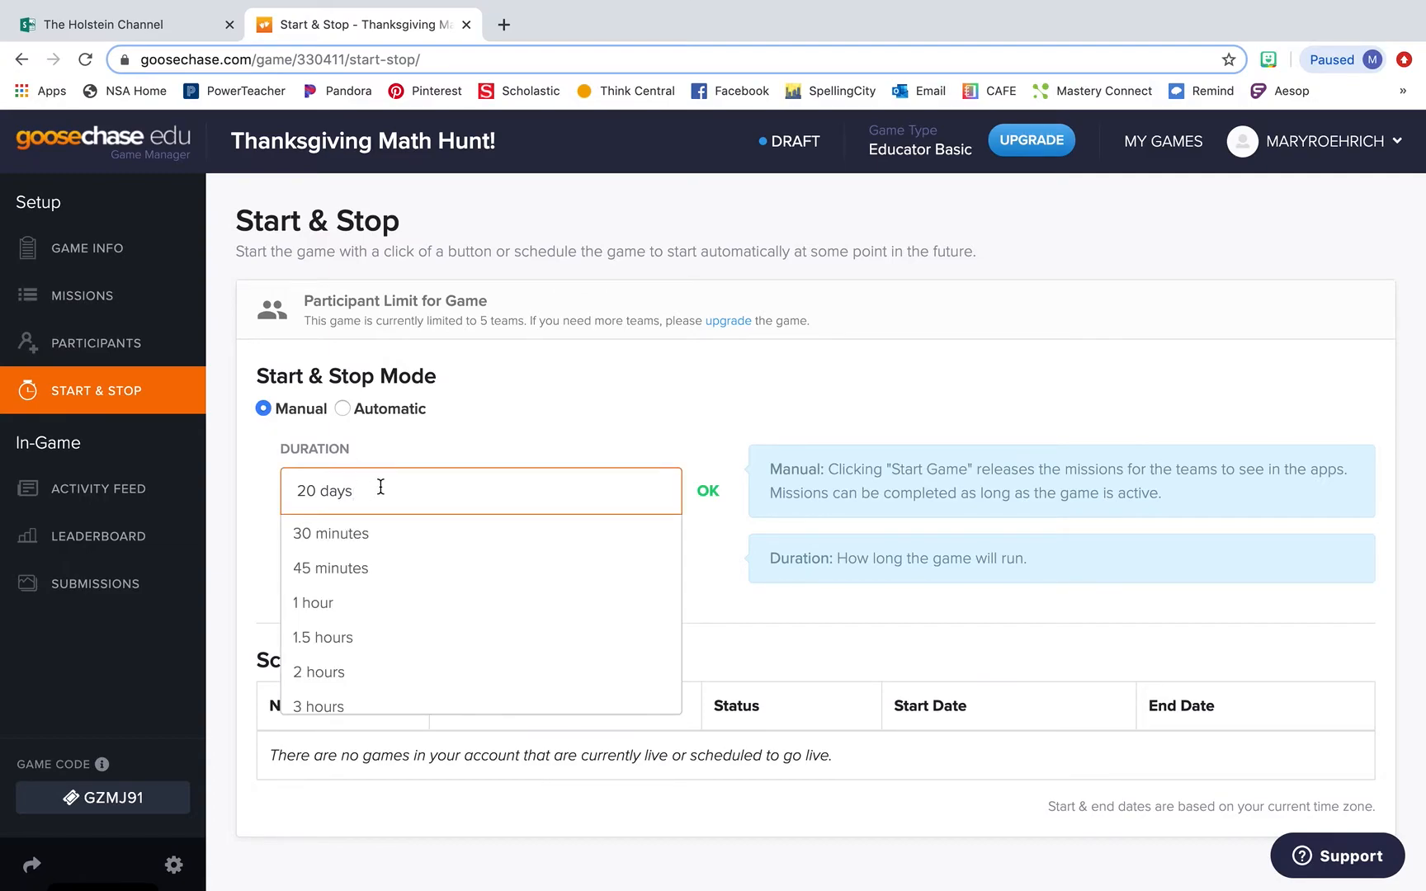
{"action": "mouse_move", "coordinate": [266, 553]}
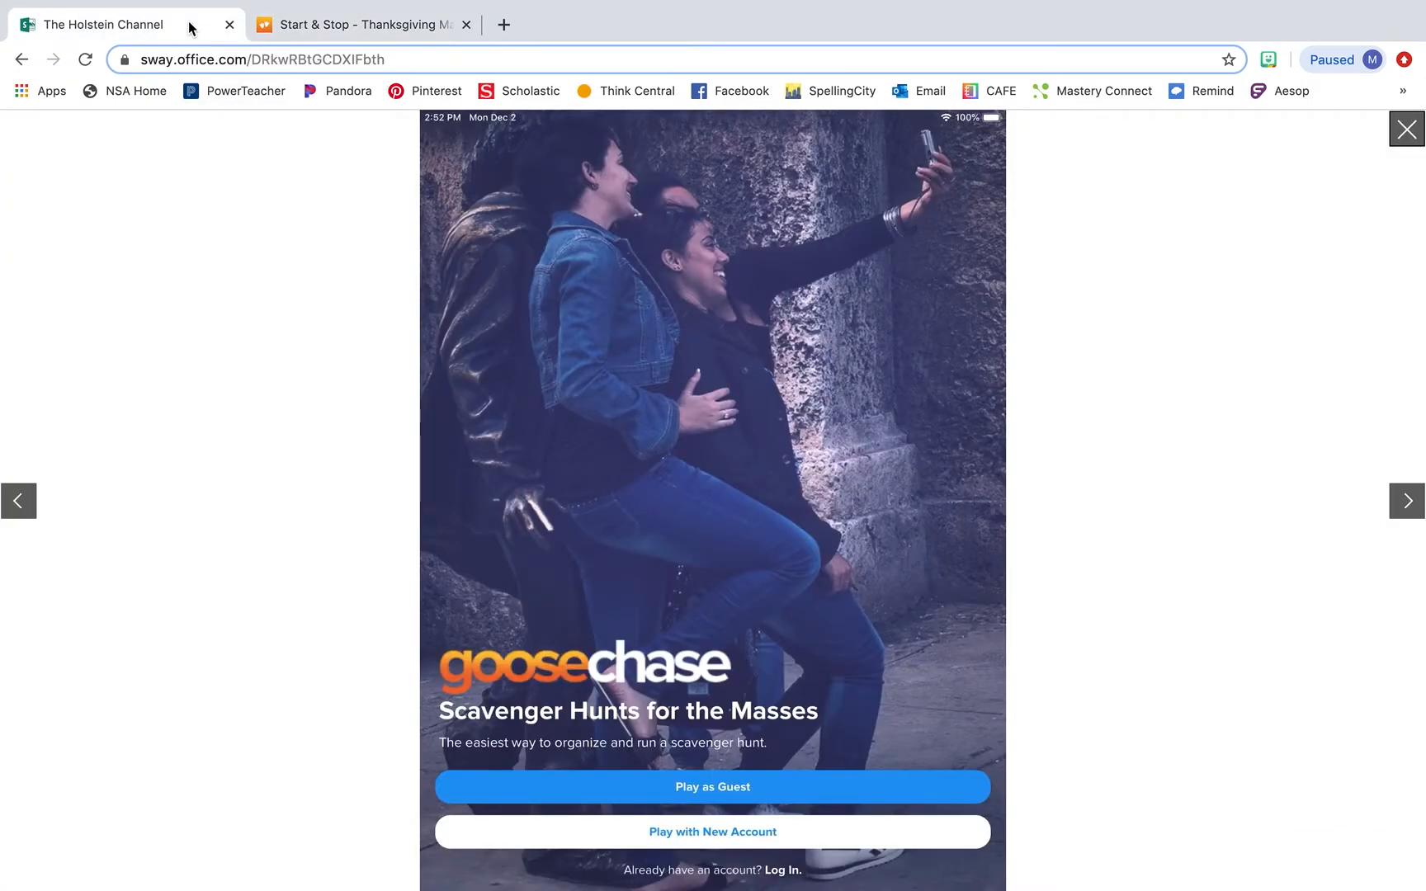
{"action": "mouse_move", "coordinate": [362, 528]}
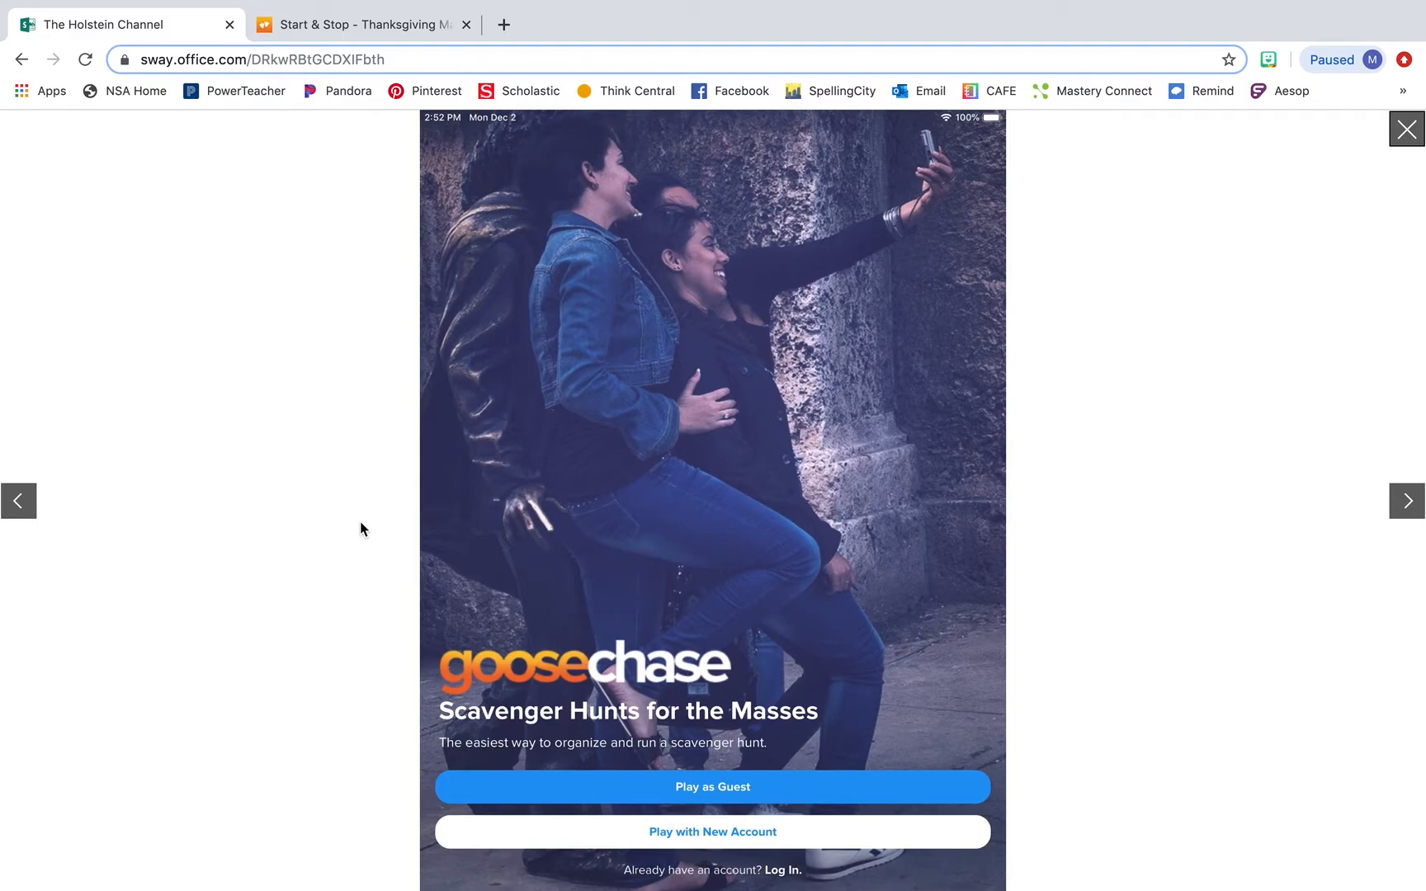
{"action": "mouse_move", "coordinate": [885, 551]}
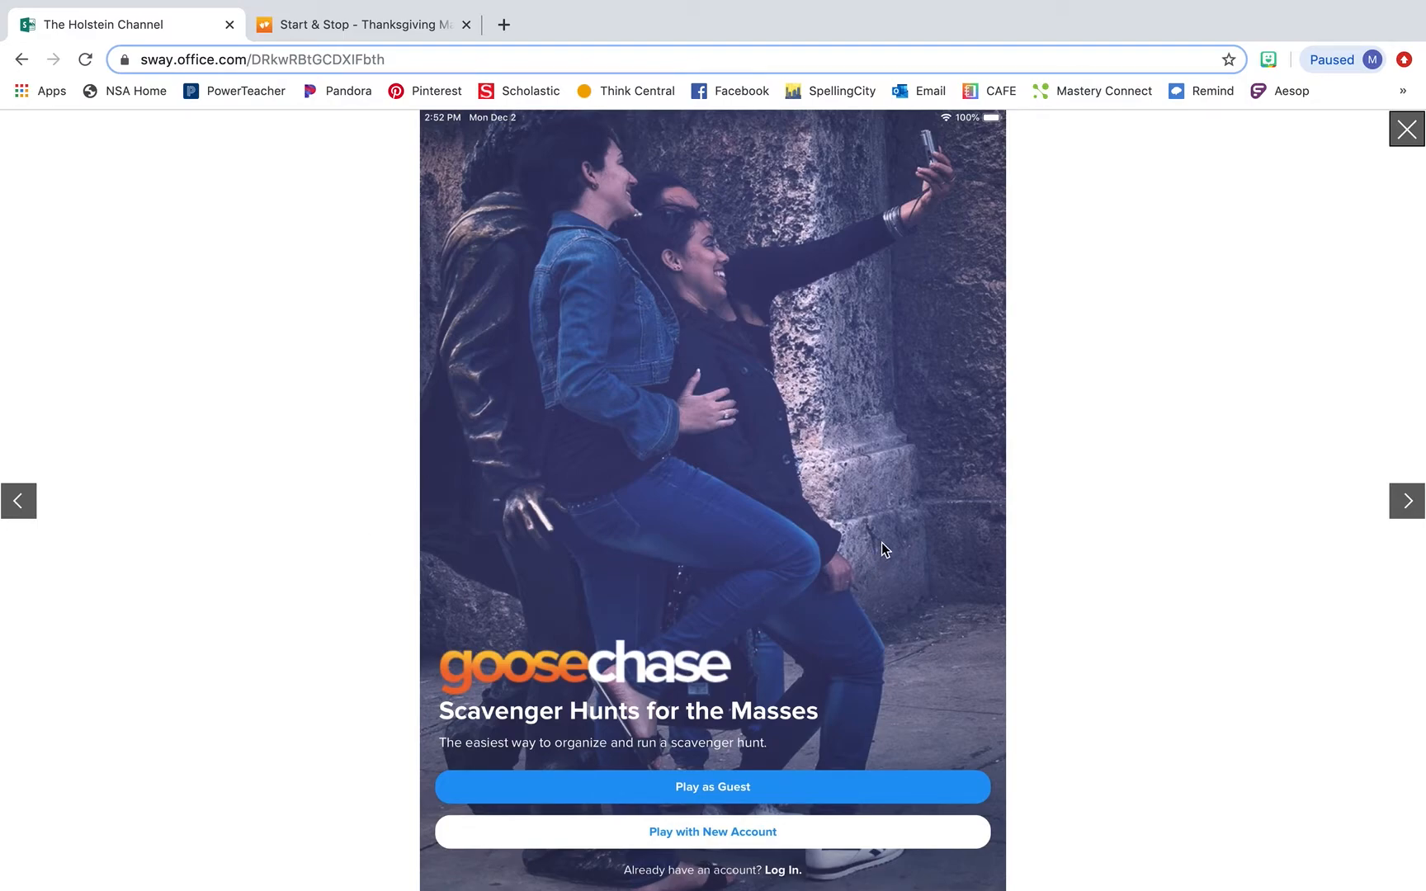
{"action": "mouse_move", "coordinate": [1070, 661]}
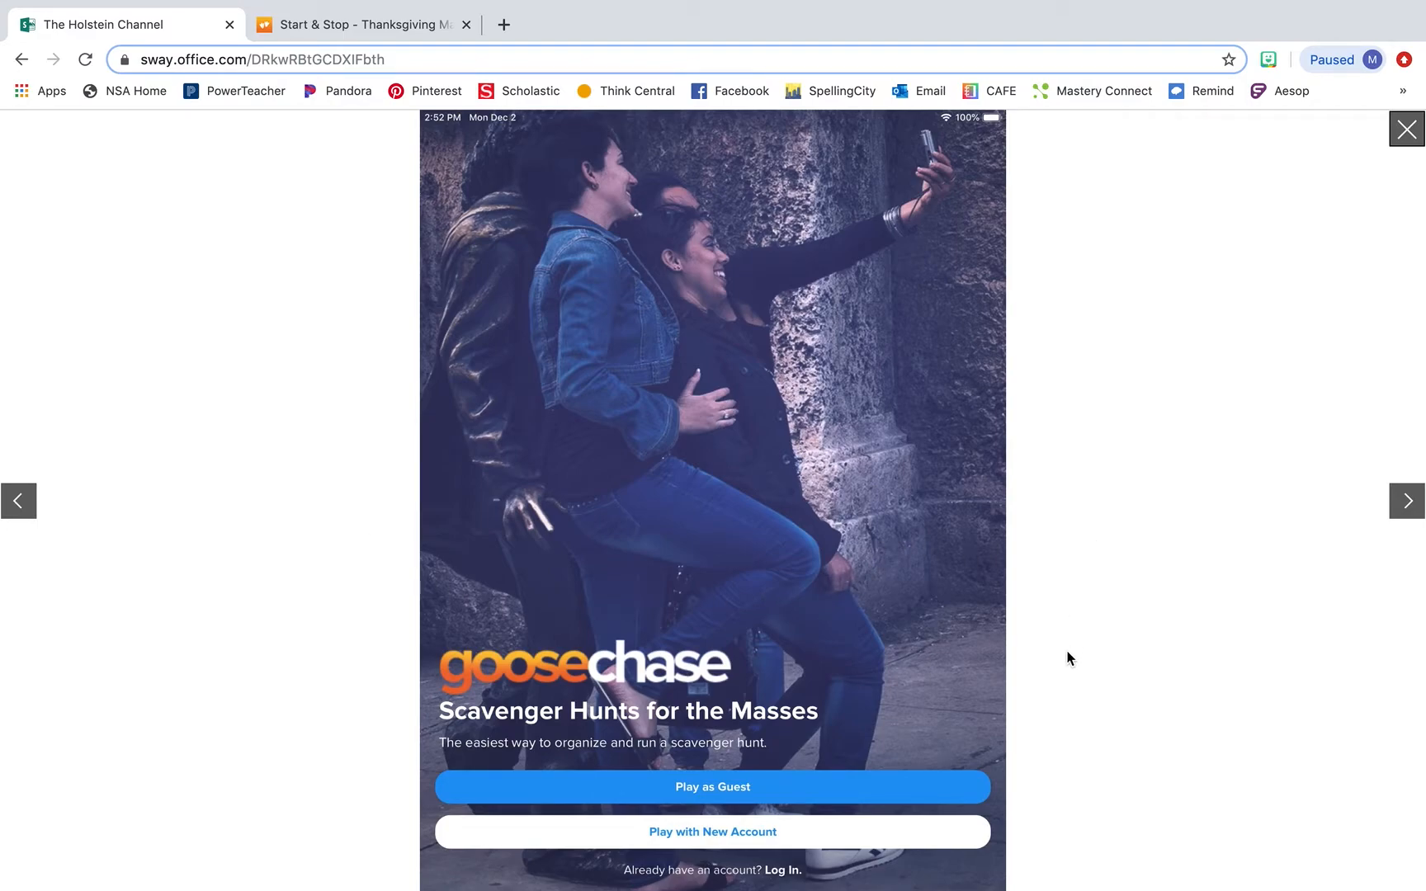
{"action": "mouse_move", "coordinate": [966, 787]}
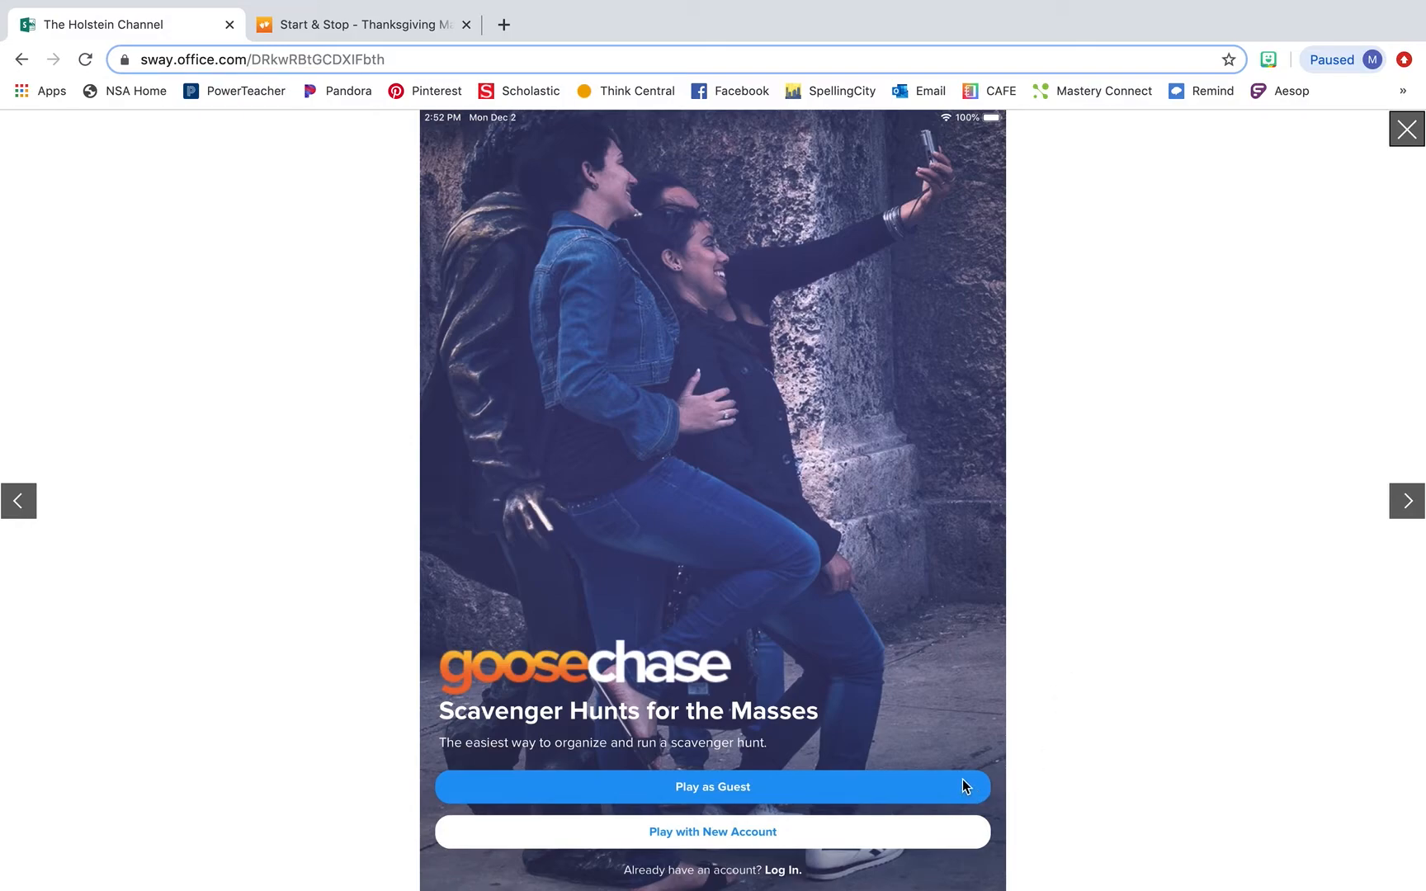
{"action": "mouse_move", "coordinate": [1151, 749]}
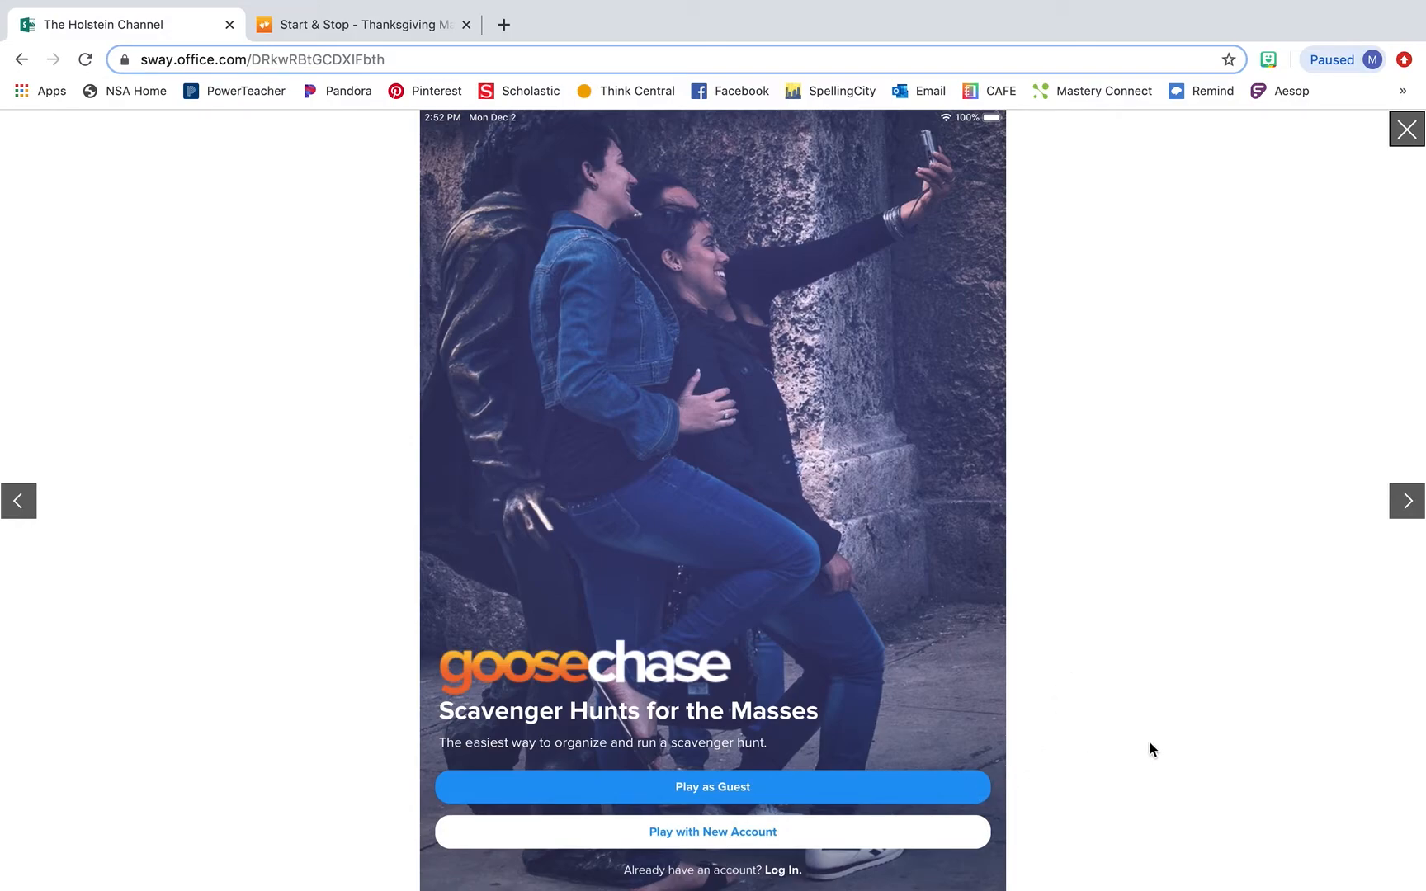
Advance the Sway slideshow from the GooseChase welcome screen to Join a Game
{"action": "left_click", "coordinate": [712, 787]}
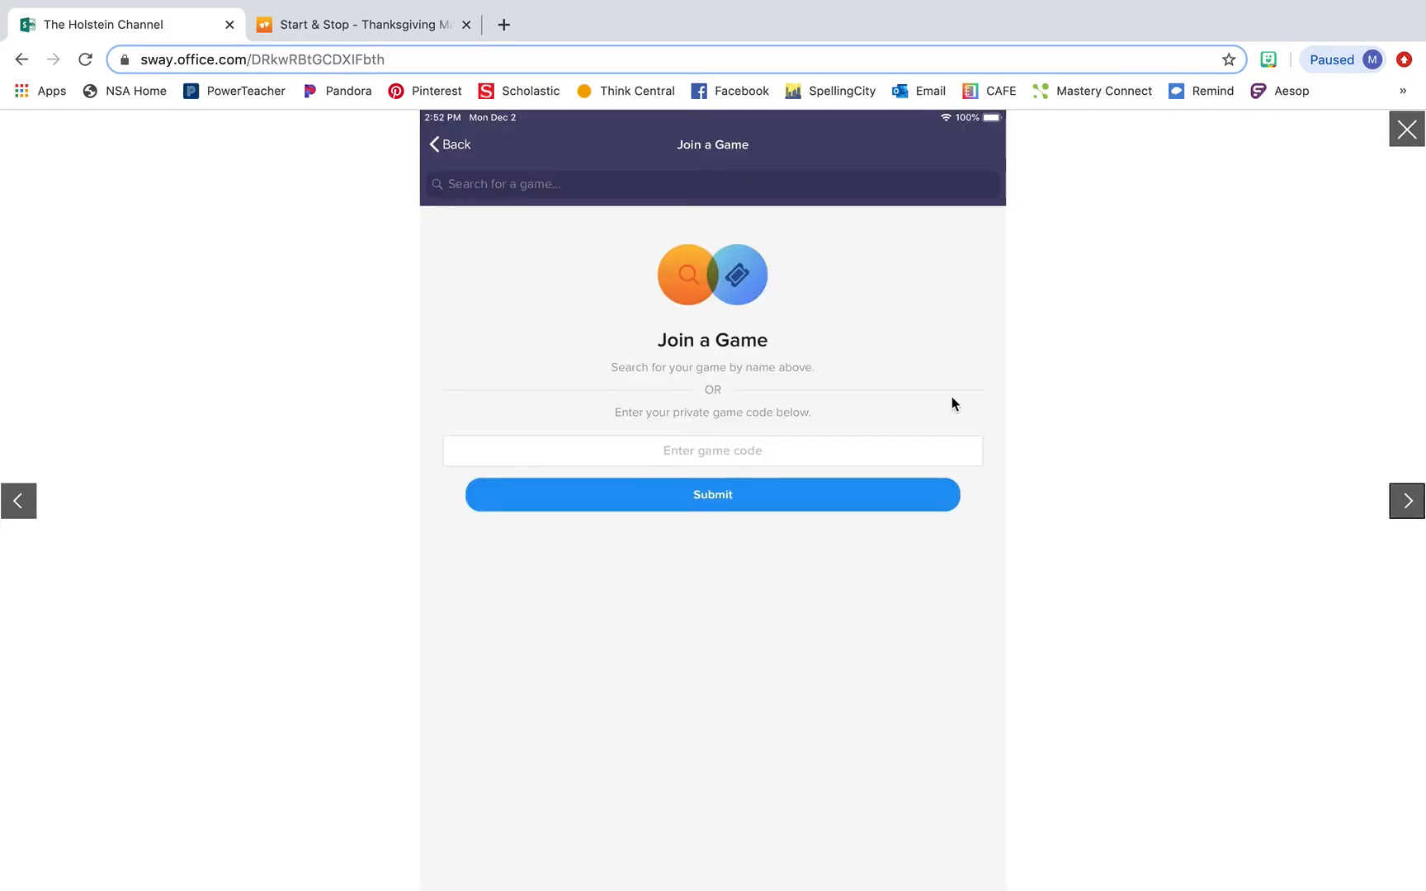
{"action": "mouse_move", "coordinate": [840, 454]}
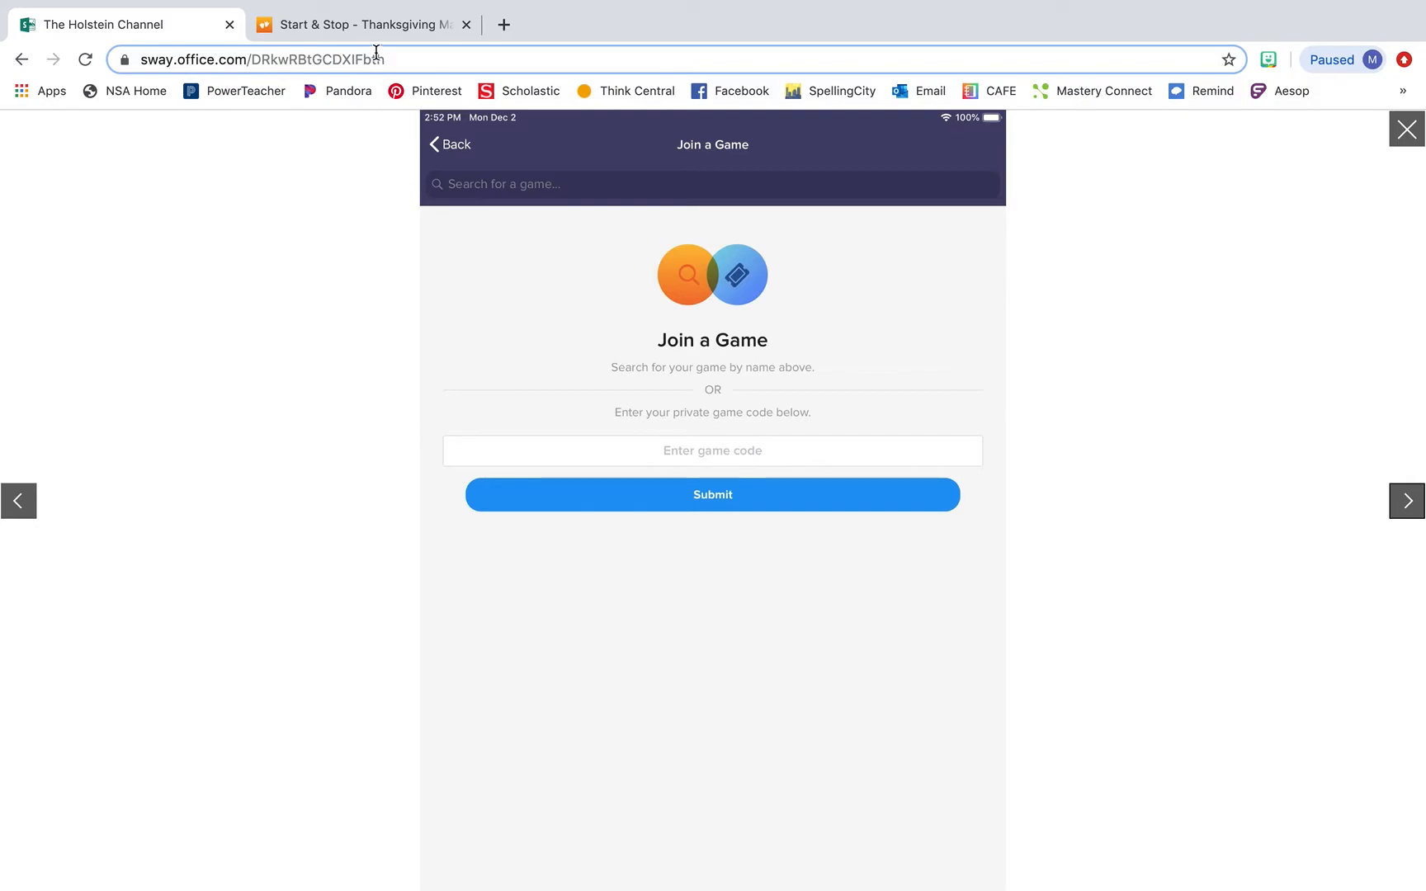
Show game code GZMJ91 on the Start & Stop tab, then return to Sway
{"action": "left_click", "coordinate": [359, 25]}
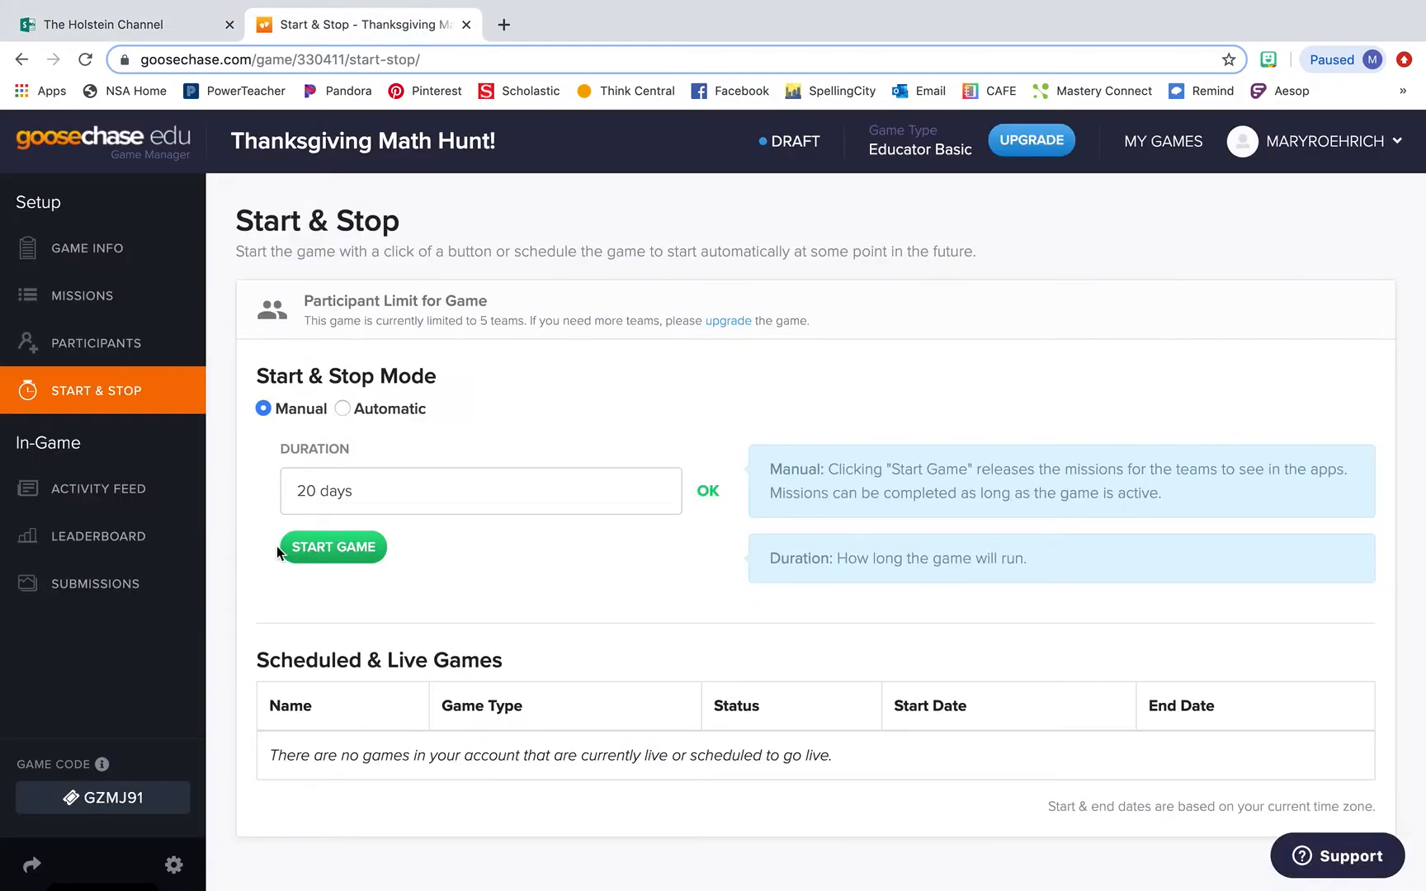
{"action": "mouse_move", "coordinate": [198, 733]}
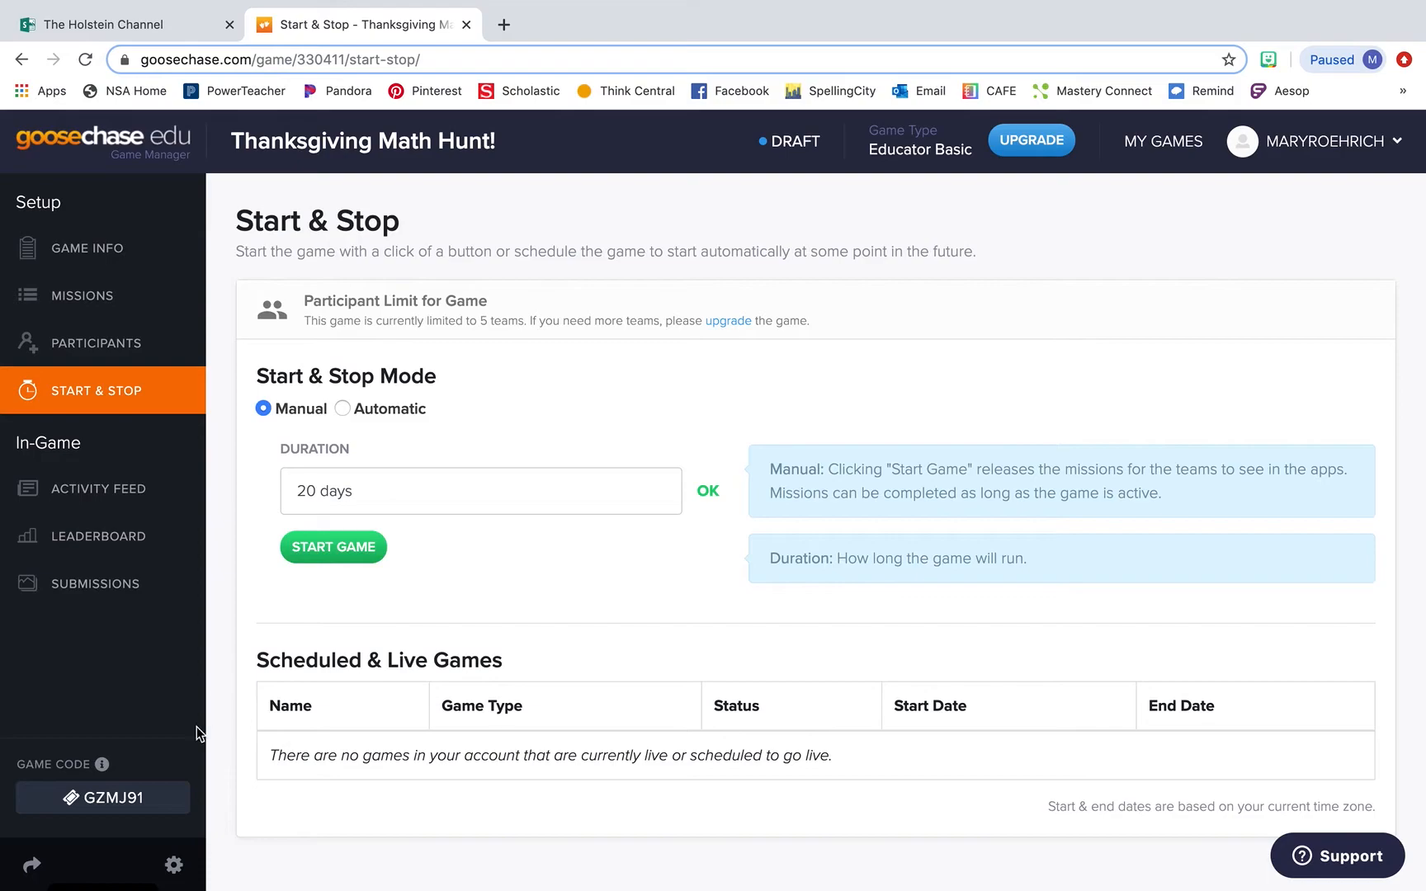
{"action": "mouse_move", "coordinate": [162, 758]}
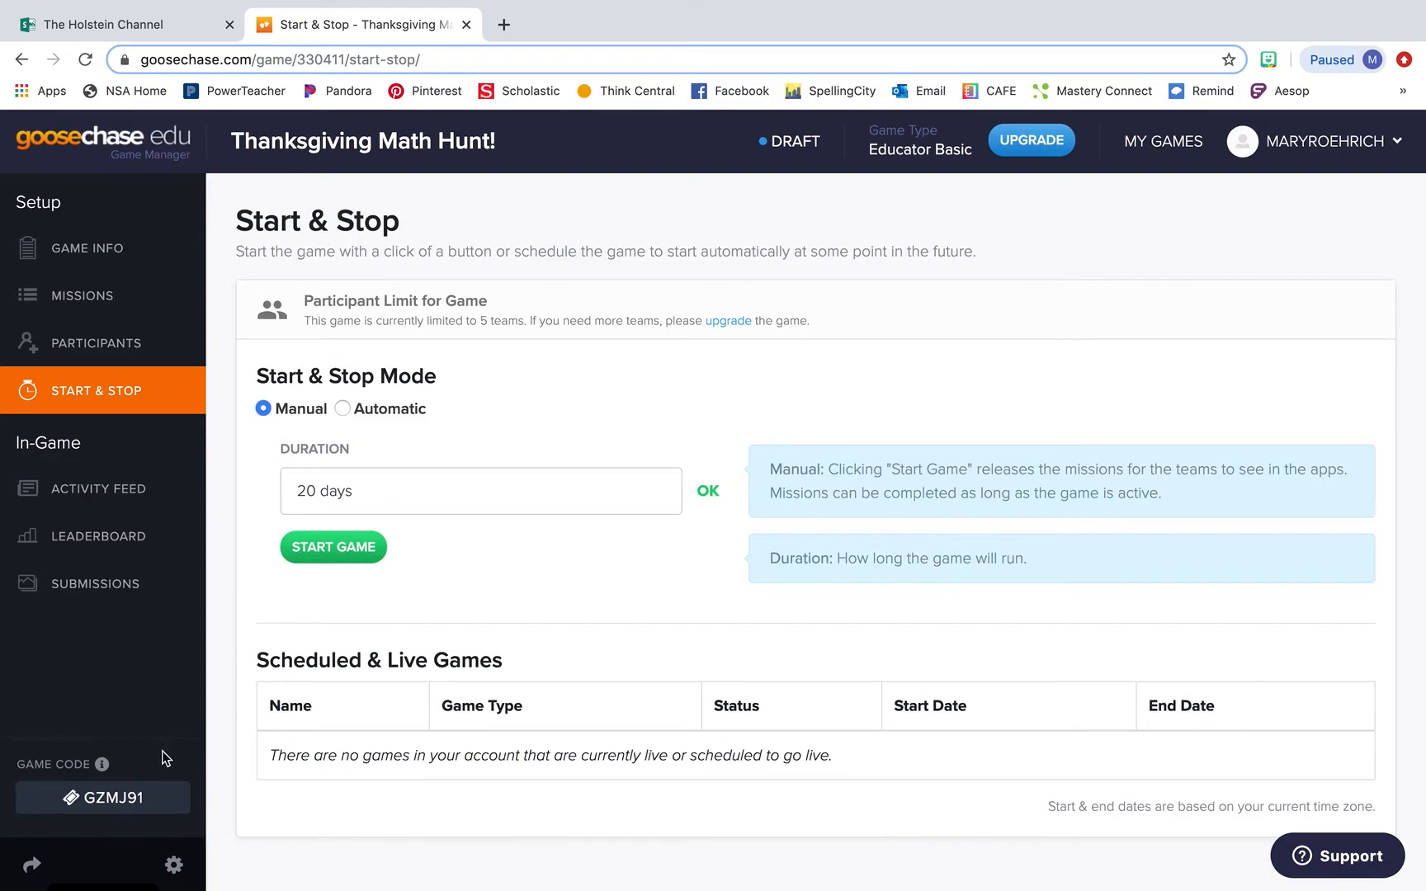
{"action": "mouse_move", "coordinate": [177, 826]}
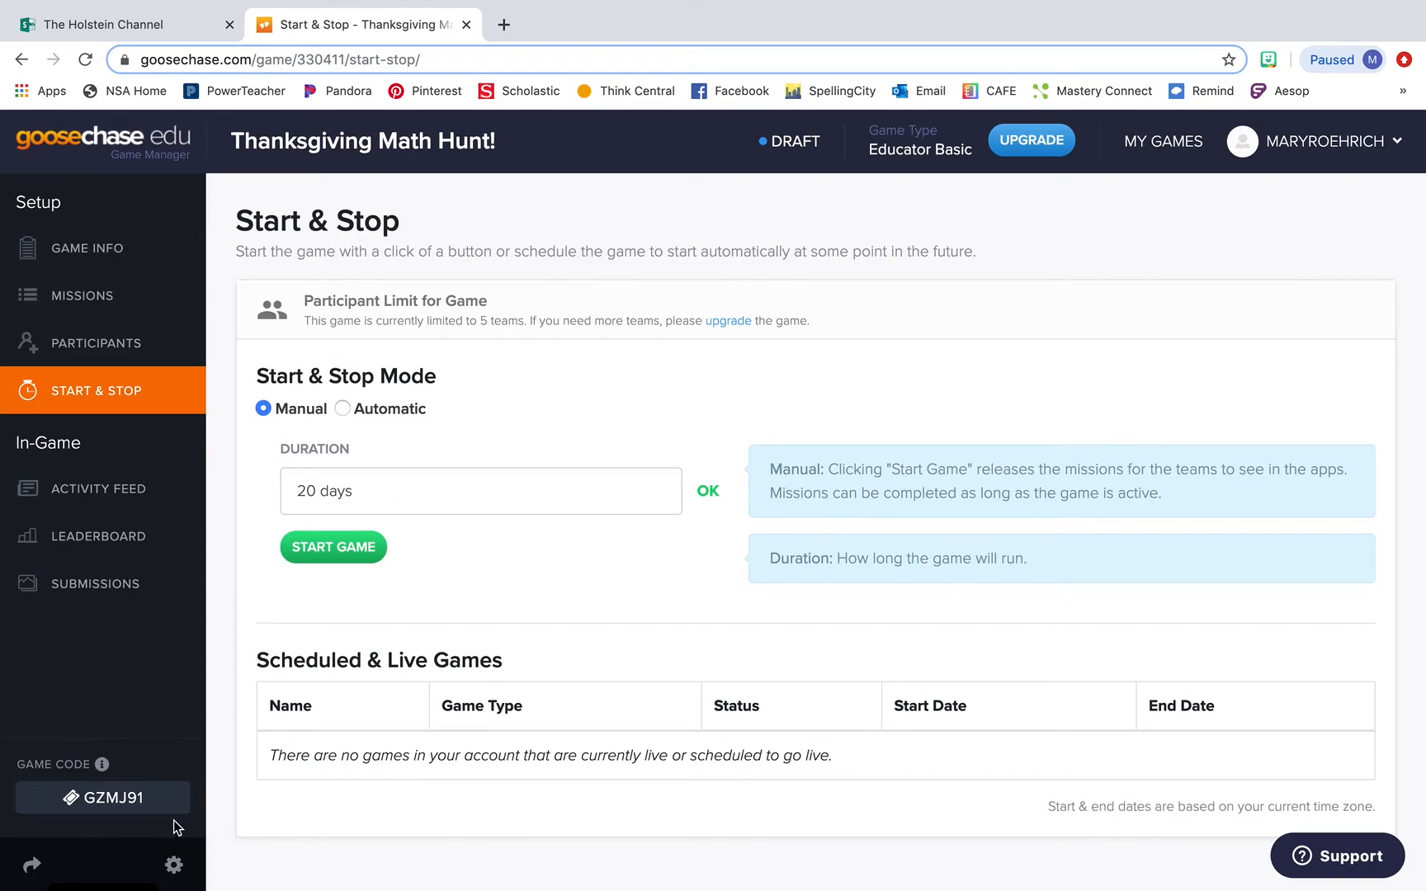
{"action": "left_click", "coordinate": [119, 25]}
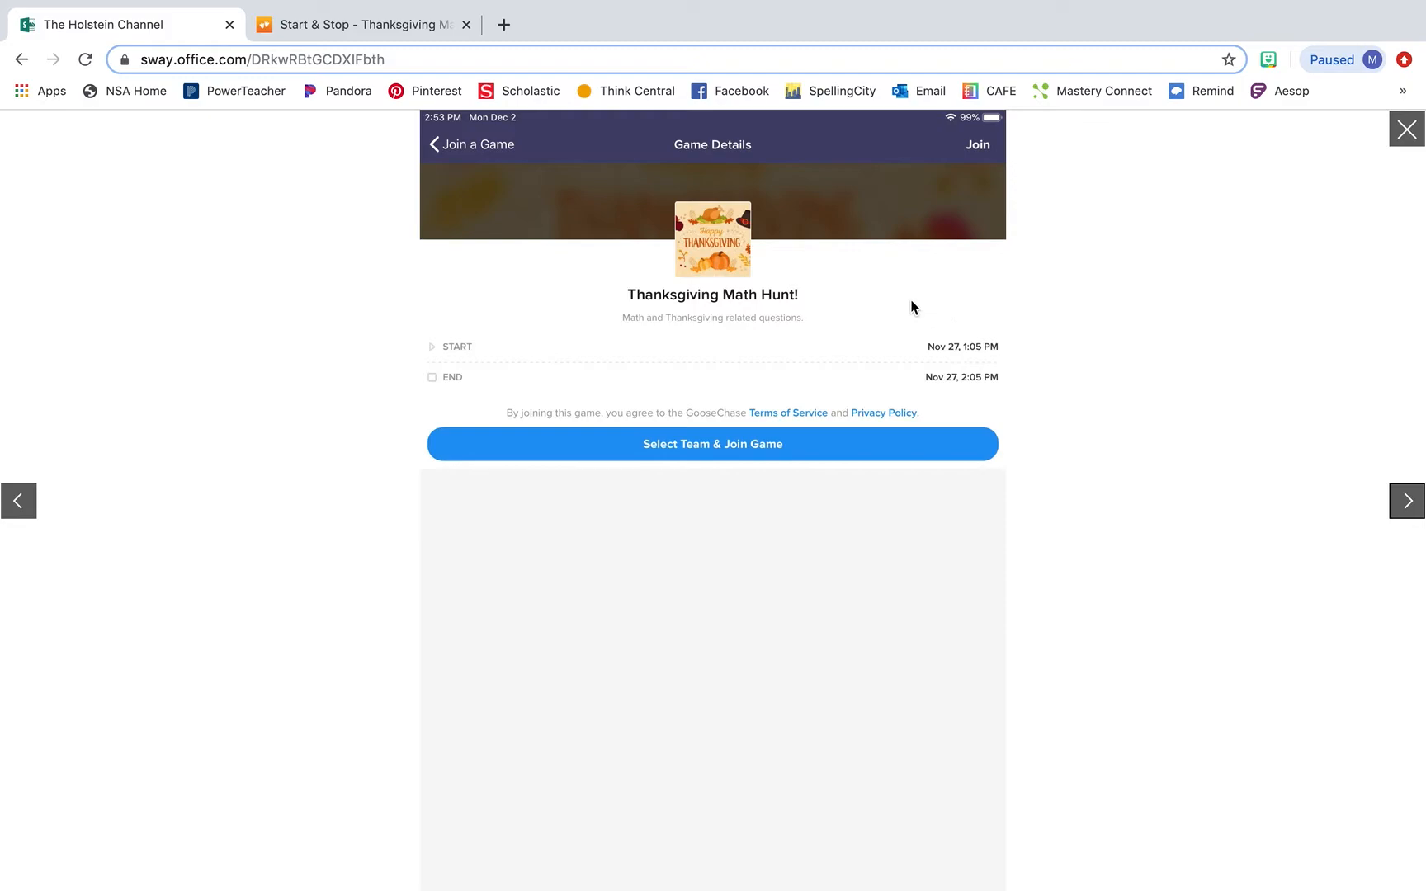
{"action": "mouse_move", "coordinate": [1407, 501]}
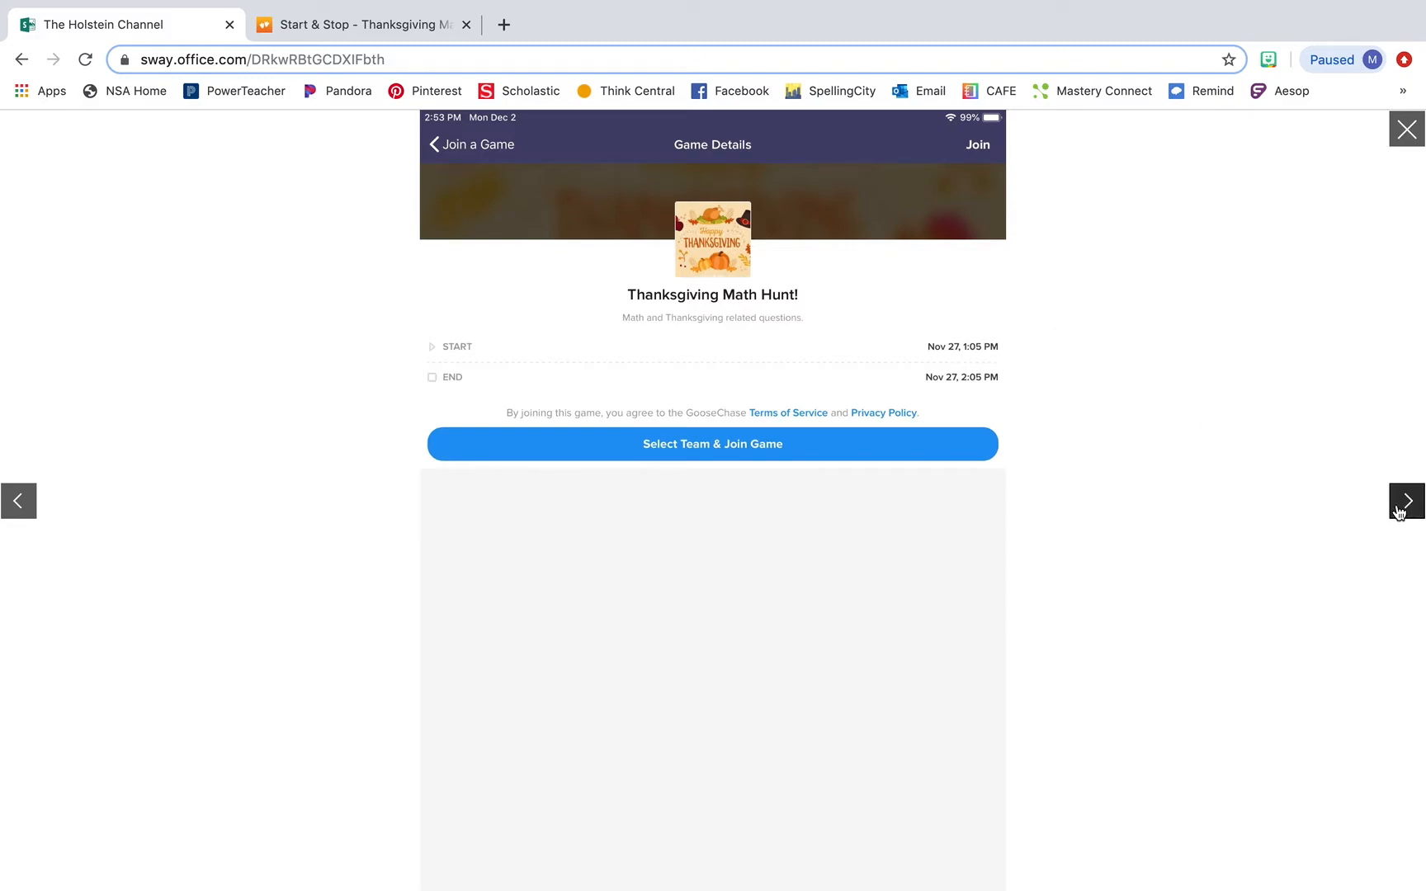
Advance Sway past Game Details to the remaining mission Multiplication Madness, then to Completed missions
{"action": "left_click", "coordinate": [712, 444]}
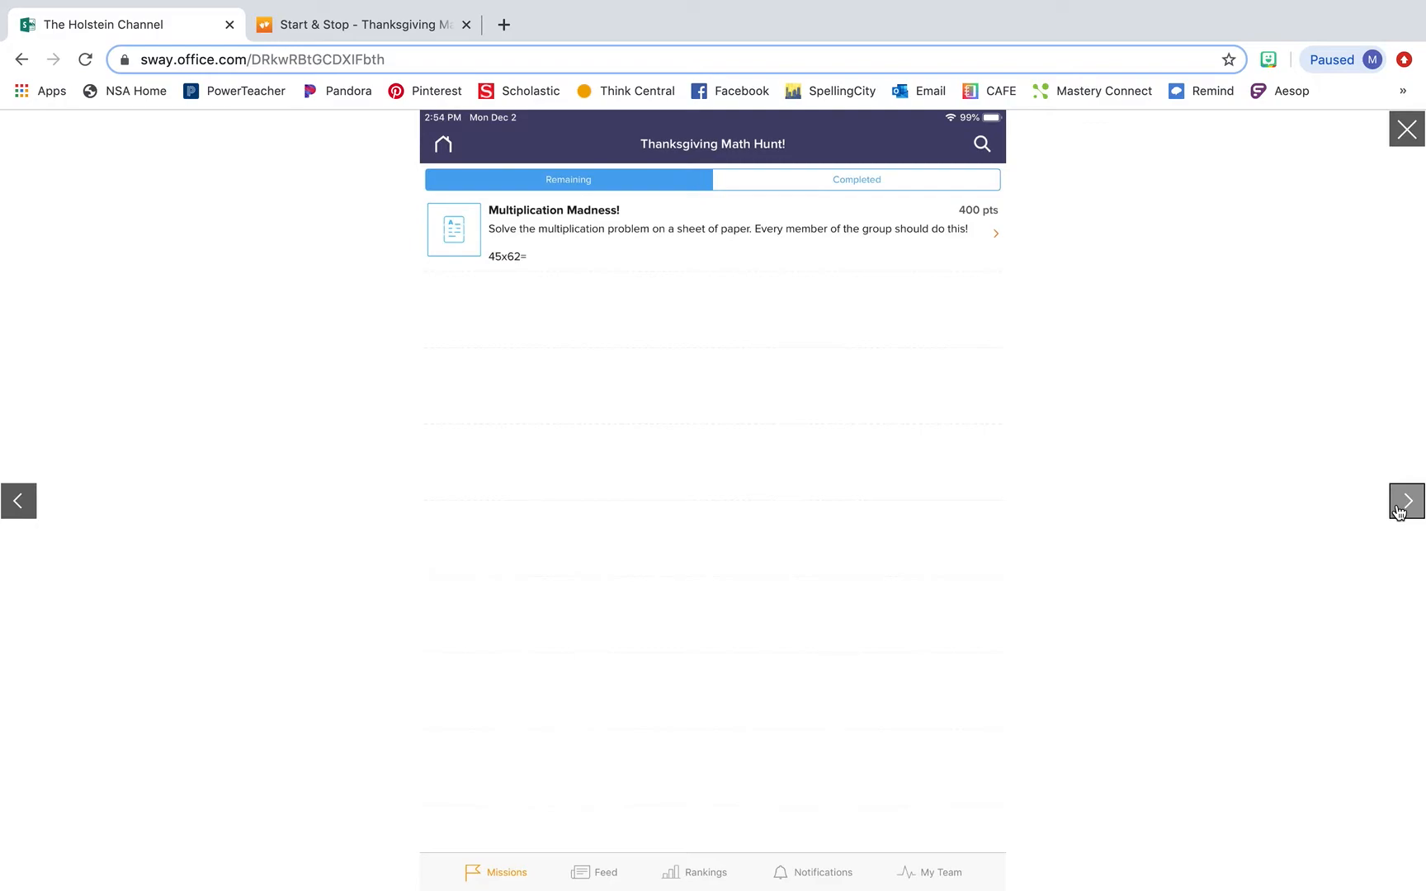
{"action": "mouse_move", "coordinate": [632, 242]}
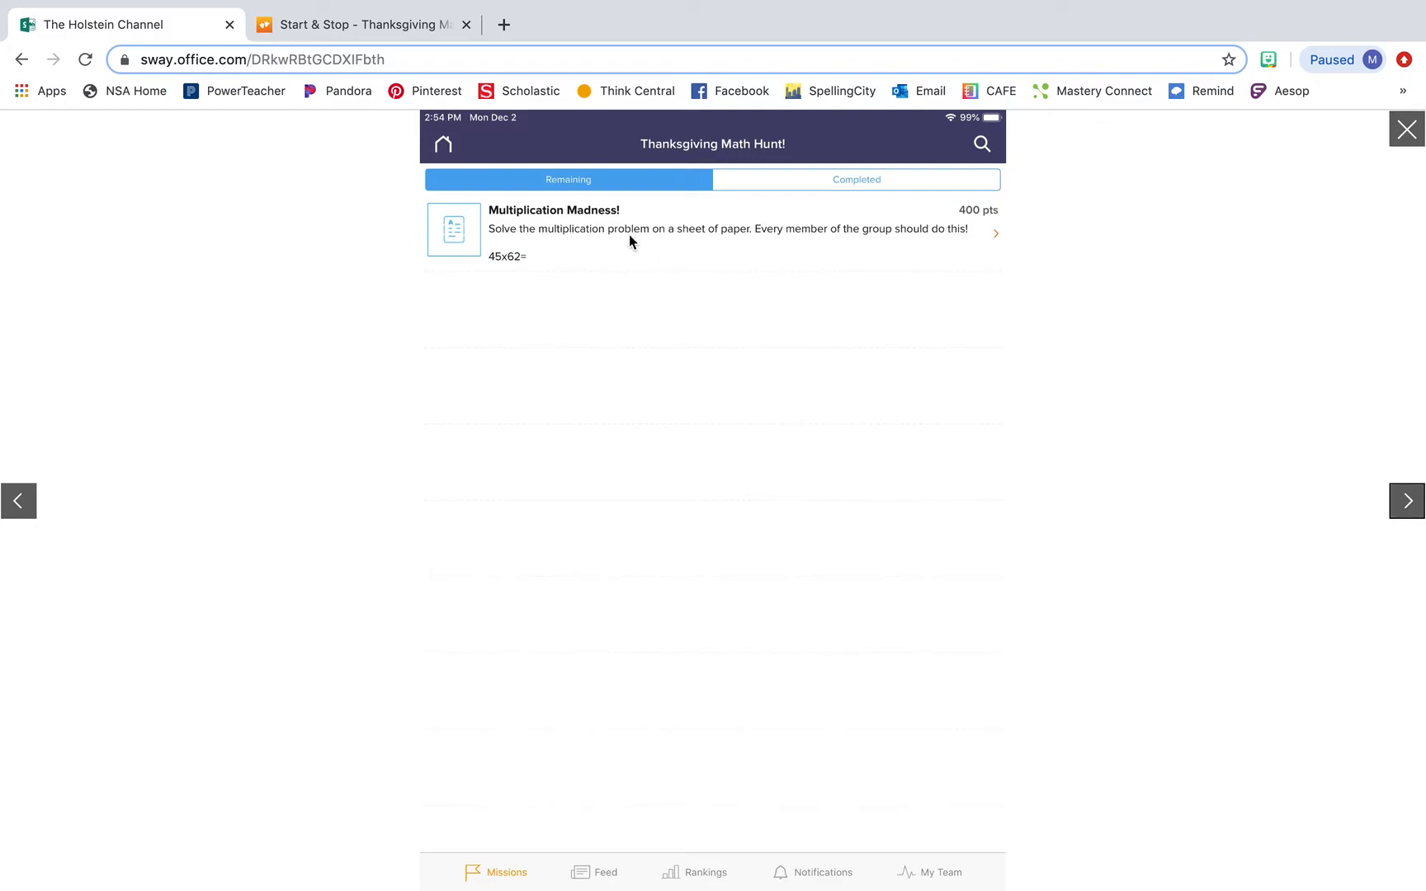
{"action": "mouse_move", "coordinate": [597, 625]}
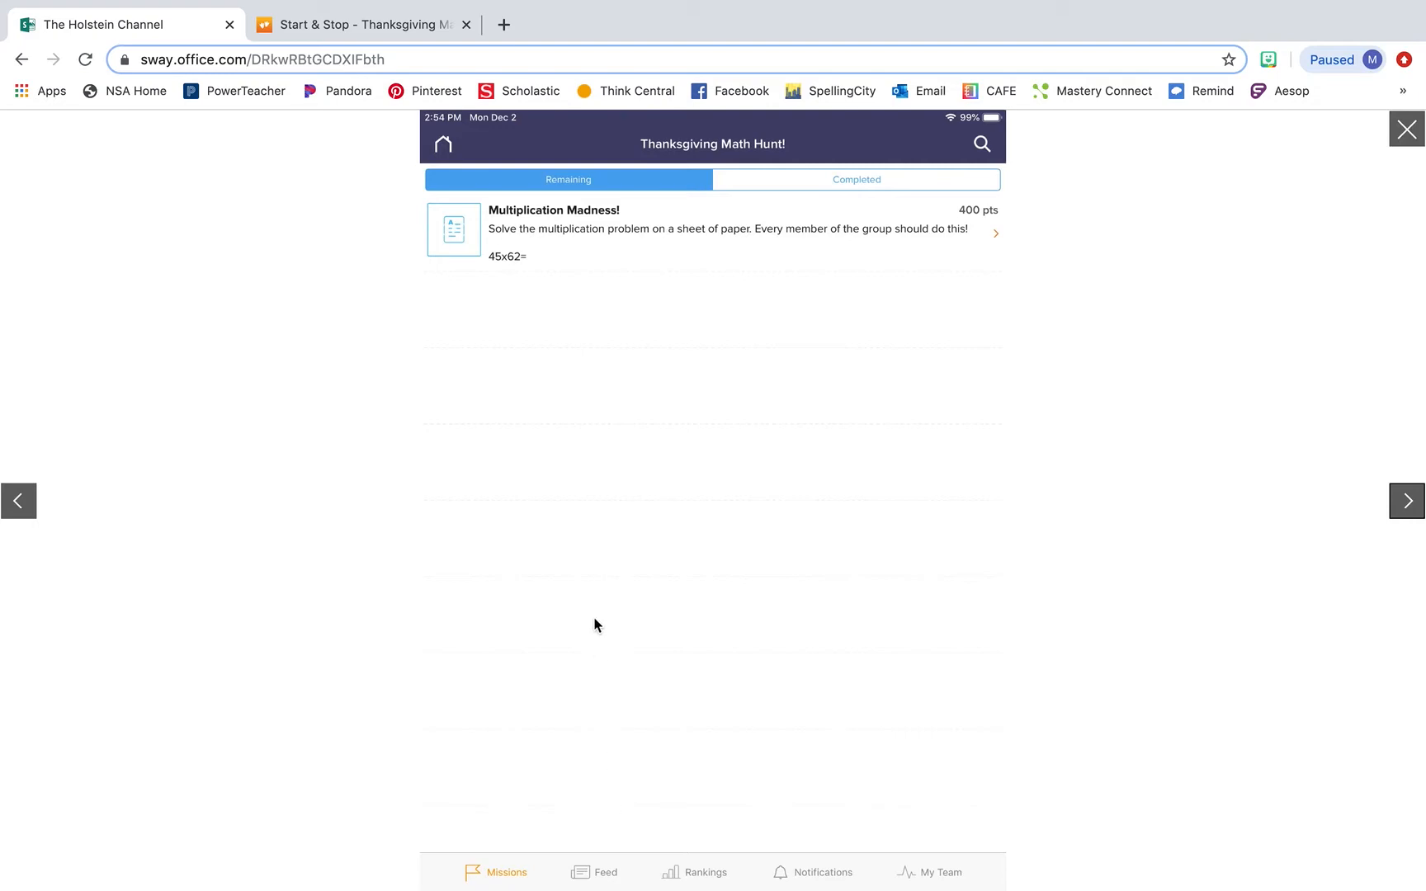
{"action": "mouse_move", "coordinate": [605, 421]}
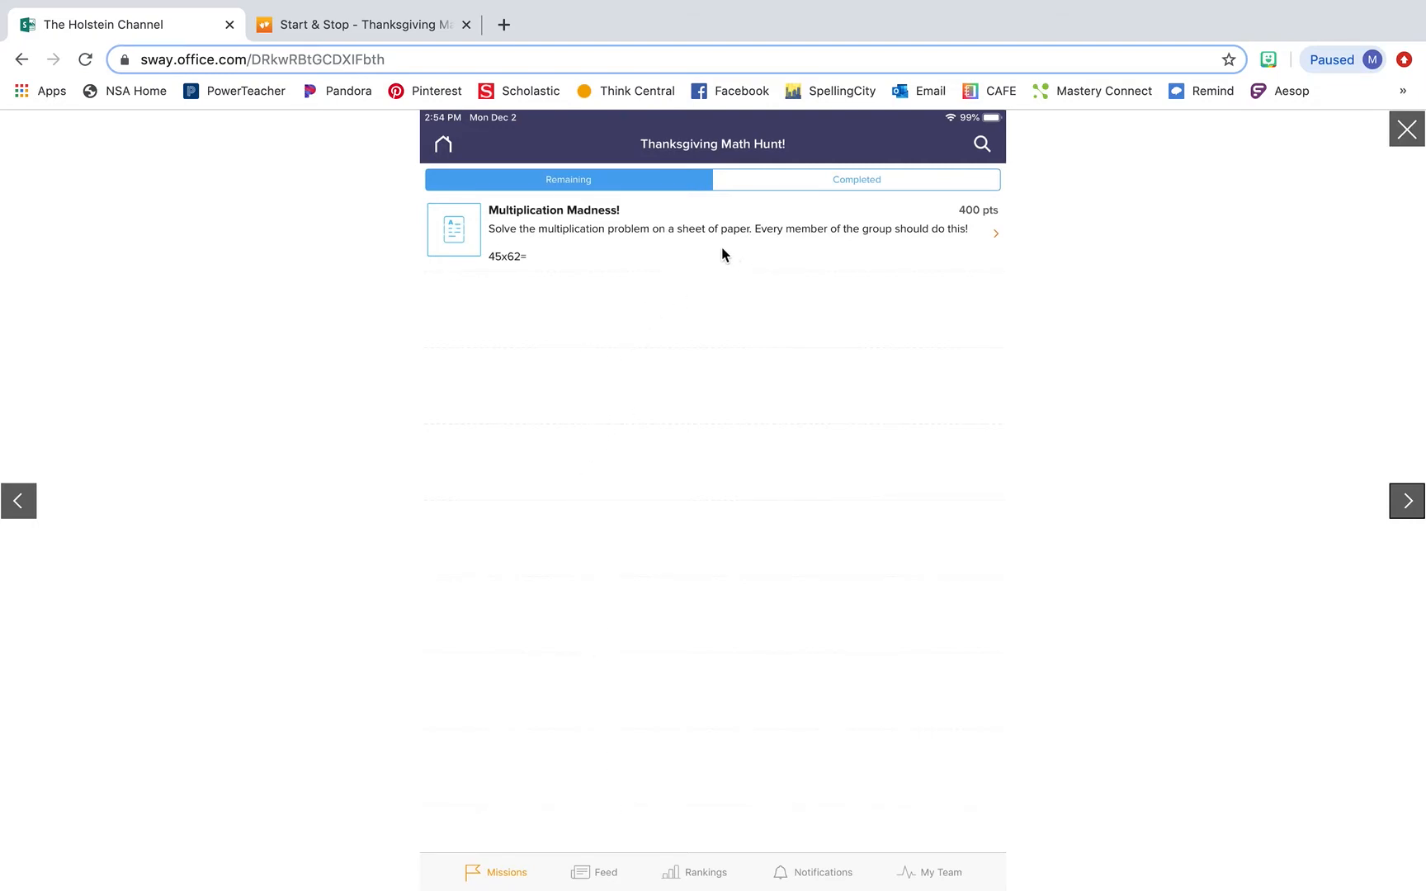
{"action": "mouse_move", "coordinate": [609, 237]}
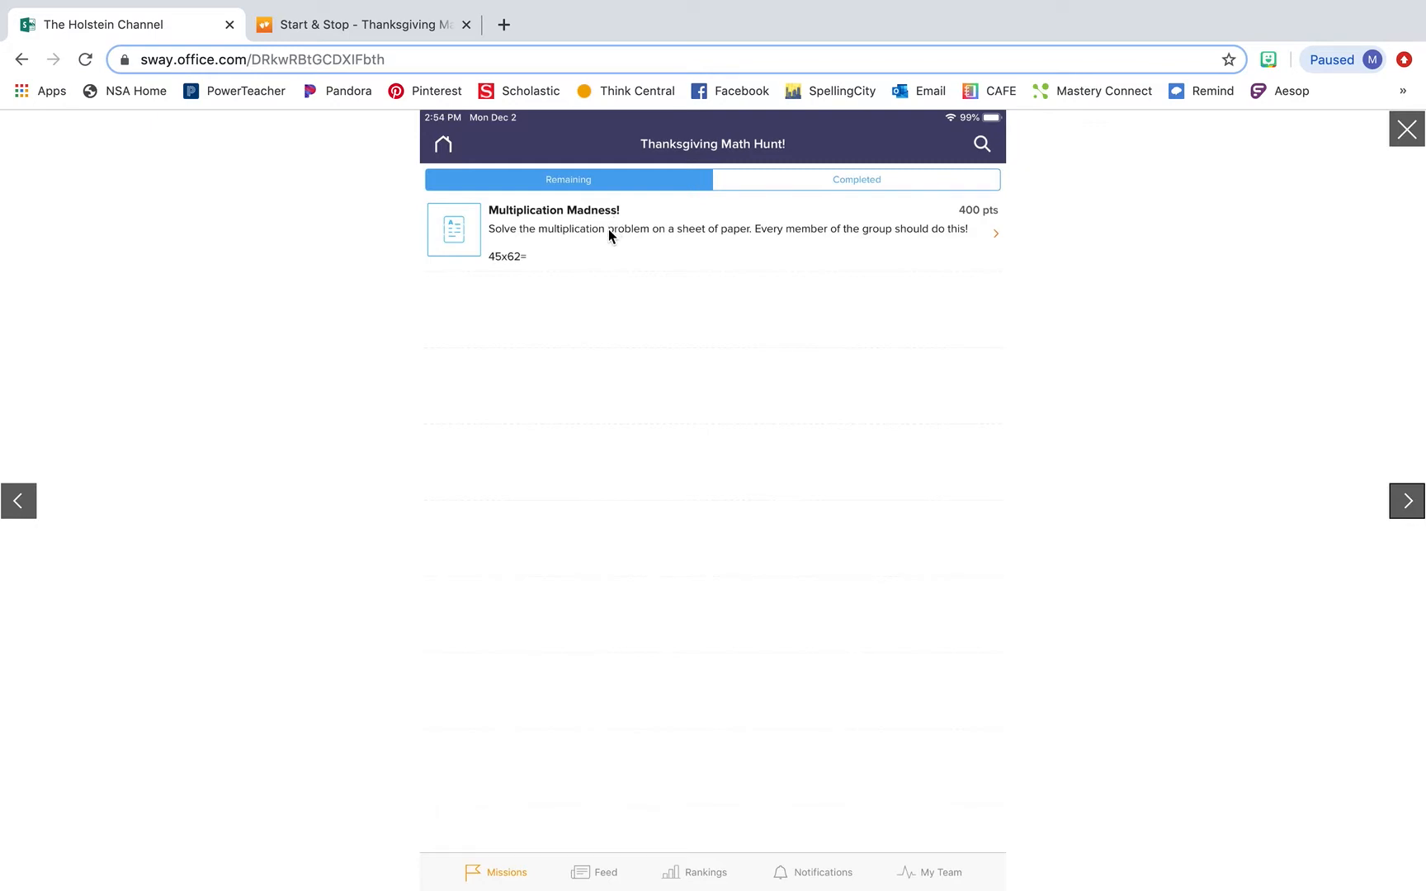
{"action": "mouse_move", "coordinate": [598, 453]}
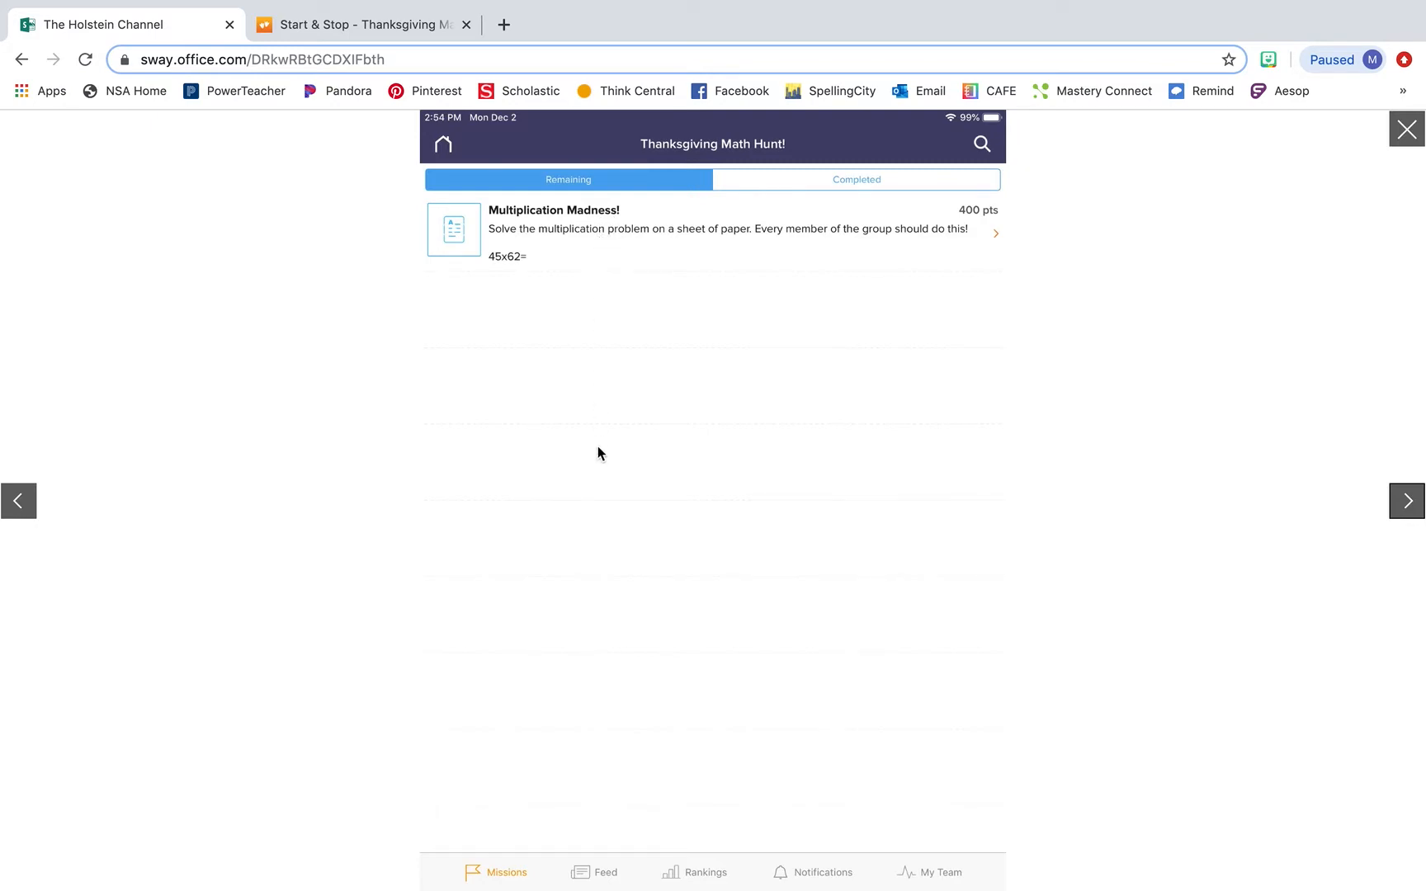
{"action": "mouse_move", "coordinate": [605, 760]}
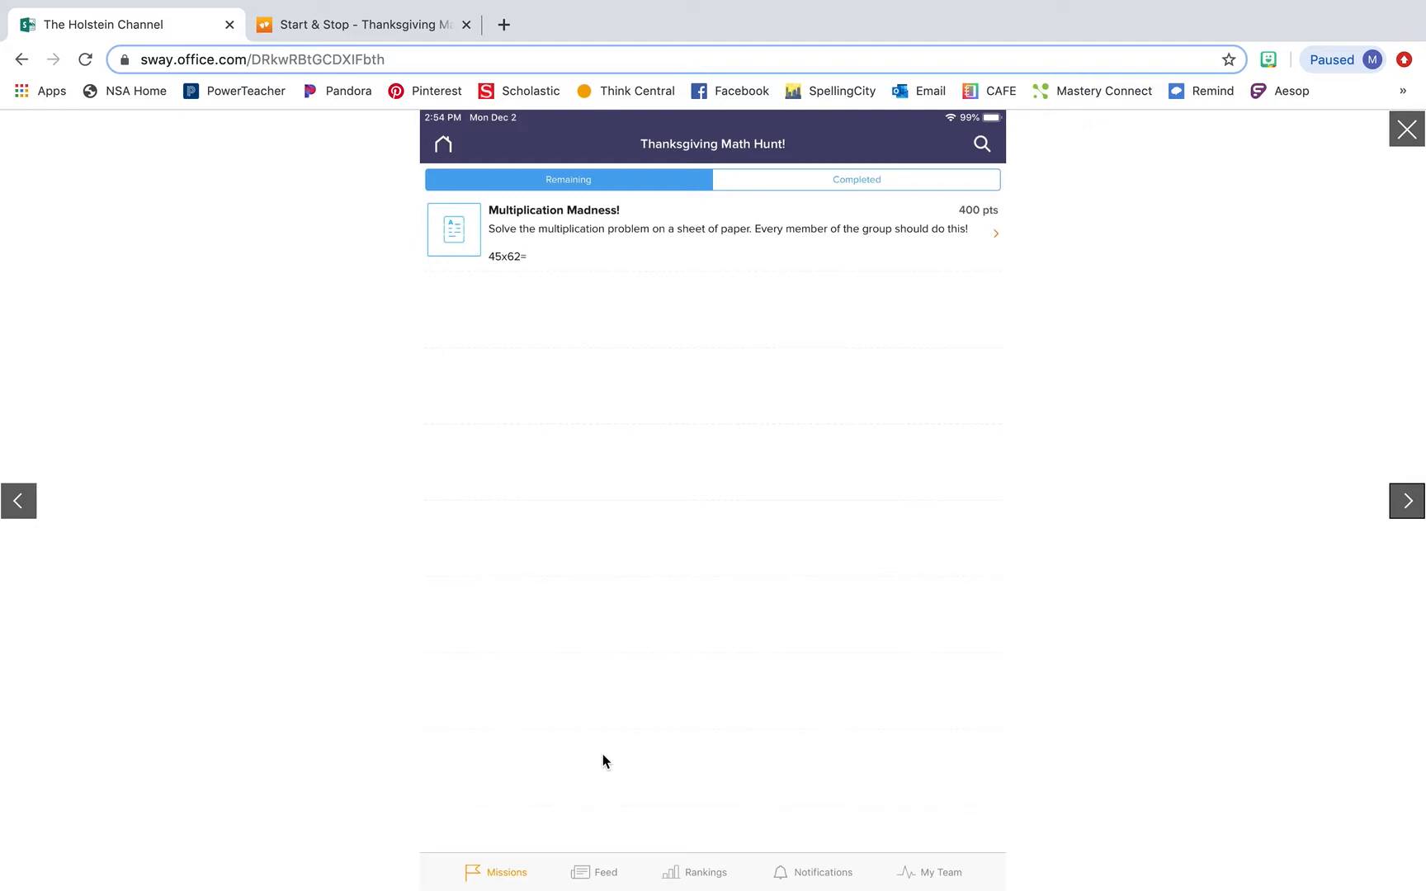
{"action": "mouse_move", "coordinate": [1209, 474]}
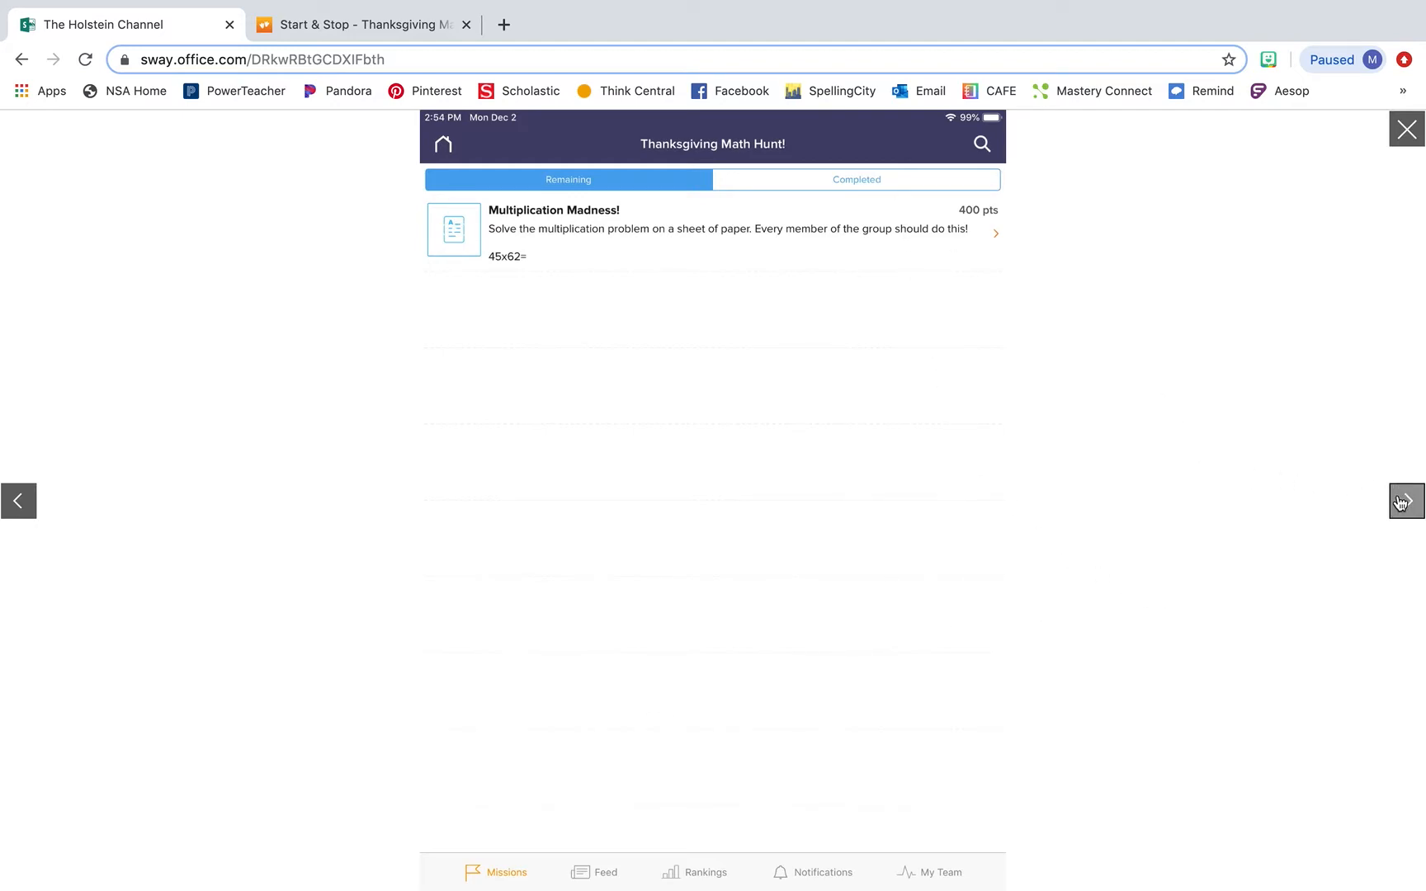
{"action": "left_click", "coordinate": [855, 179]}
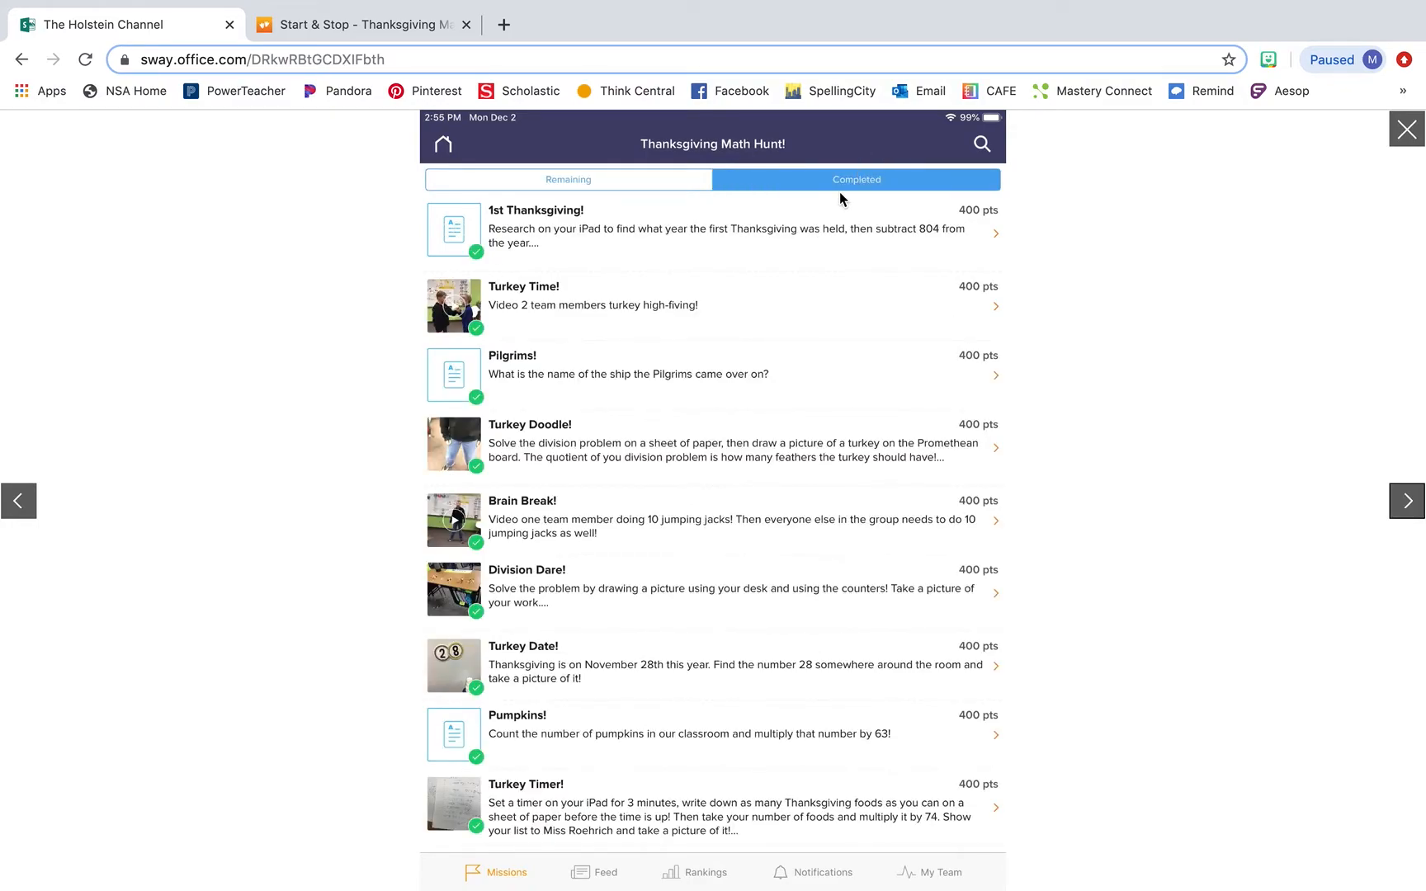
{"action": "mouse_move", "coordinate": [490, 242]}
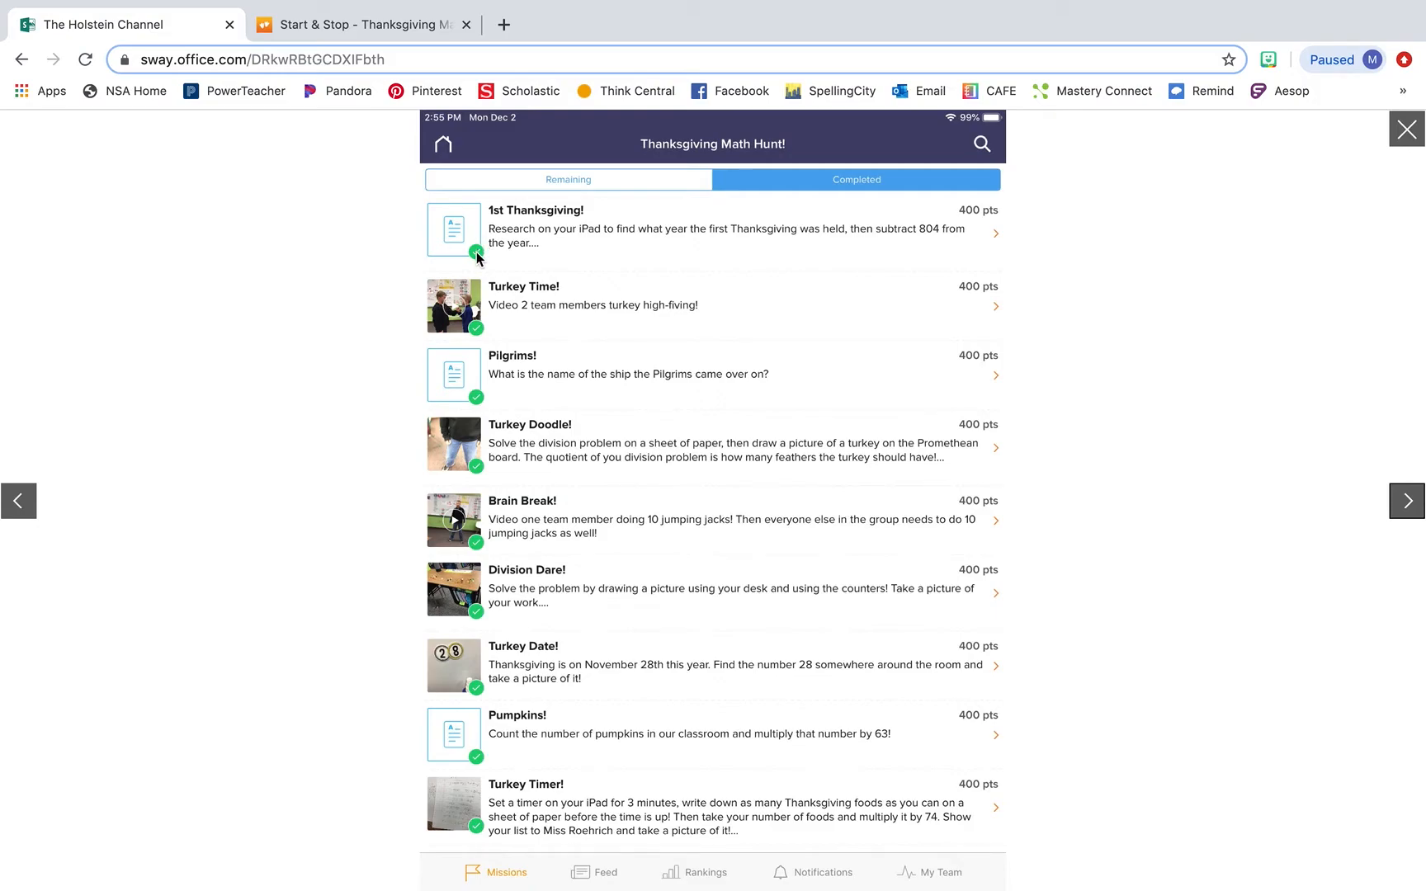
{"action": "mouse_move", "coordinate": [966, 372]}
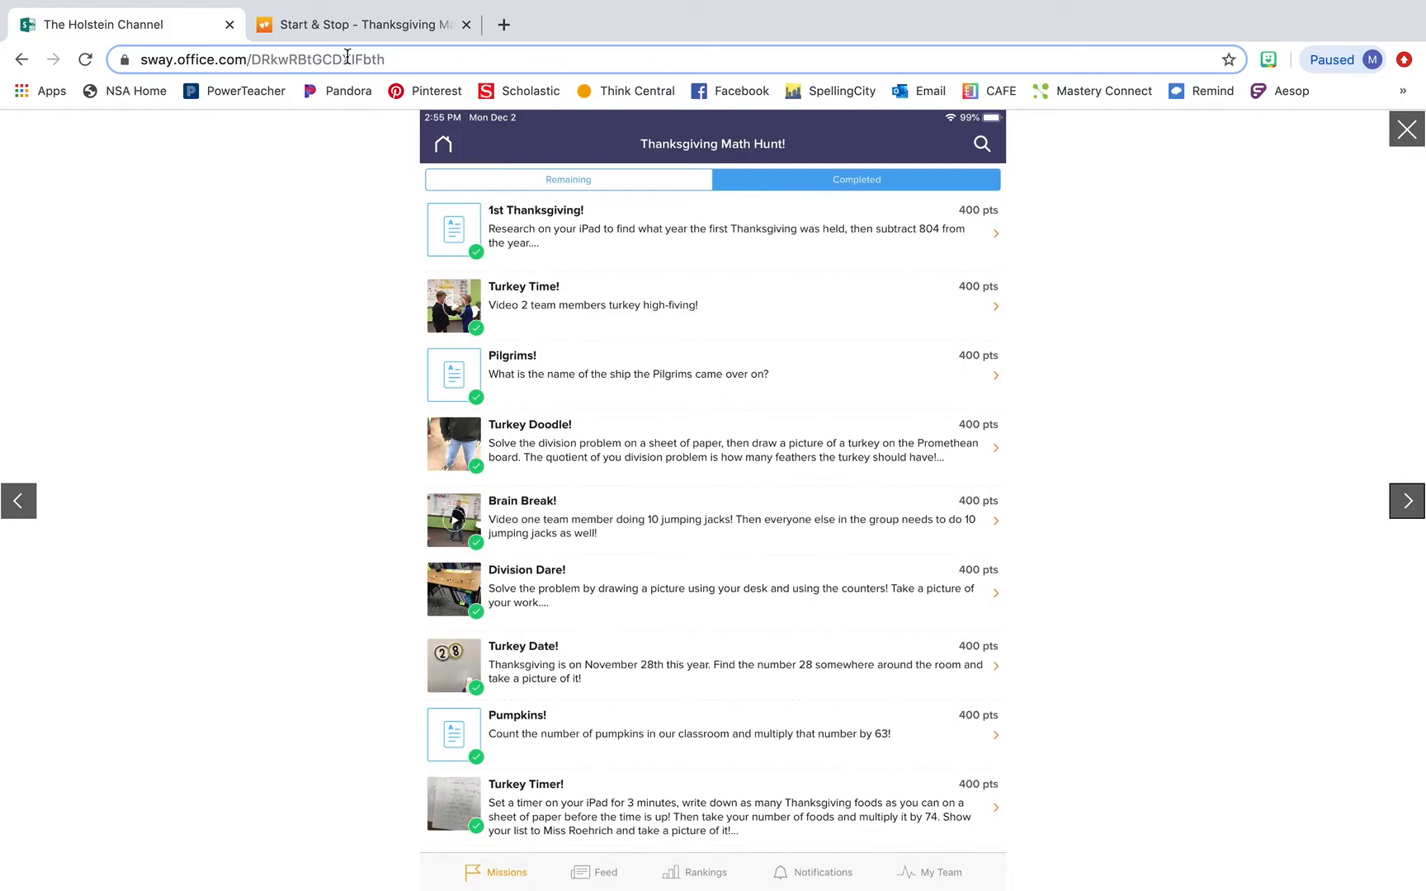
After the completed missions slide, switch back to the GooseChase Start & Stop tab
{"action": "left_click", "coordinate": [359, 25]}
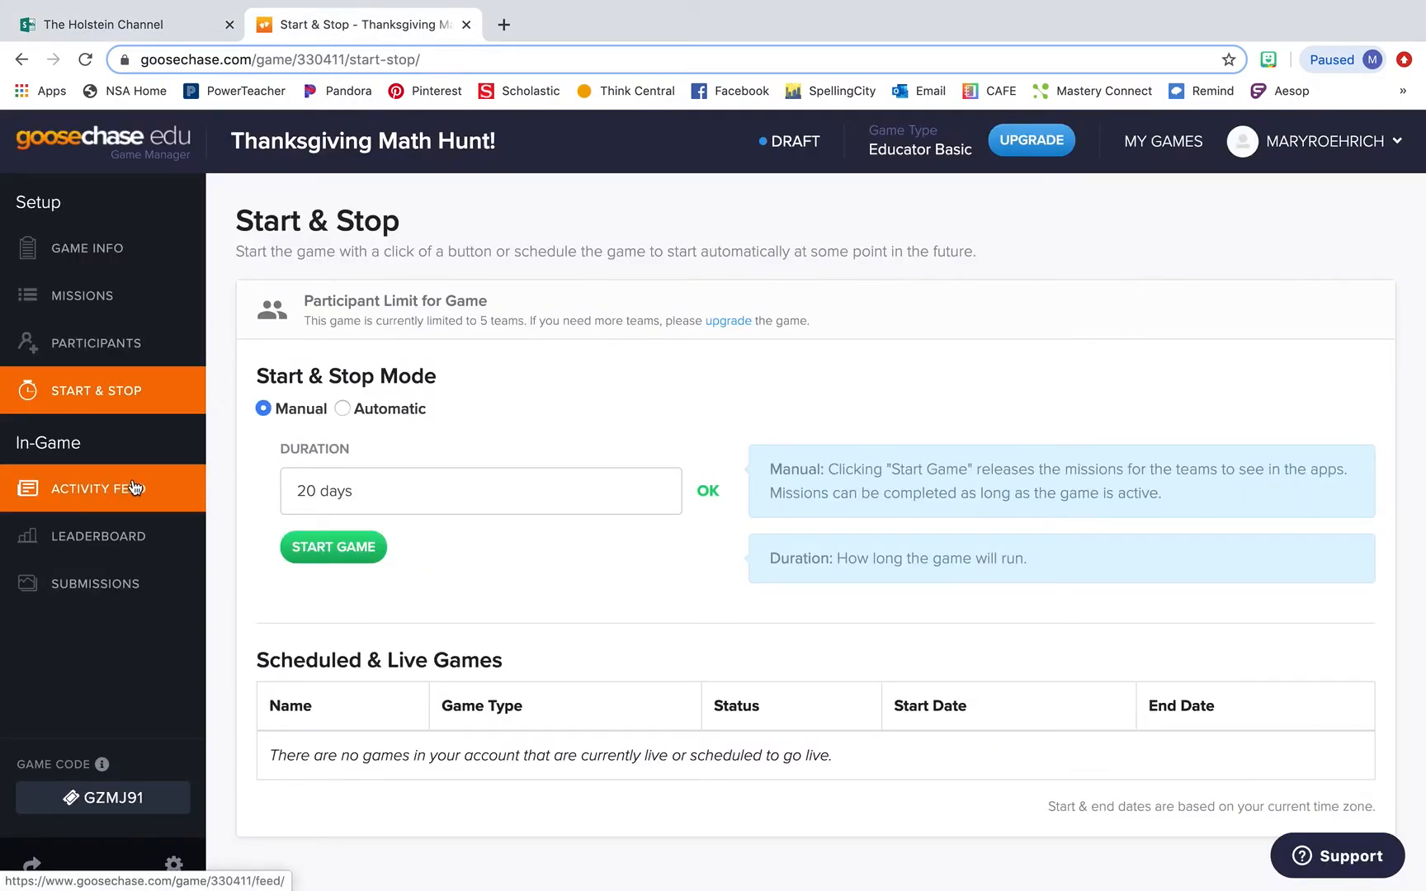
Scroll through the Activity Feed, checking options on the Pugs Rule Turkey Doodle submission
{"action": "left_click", "coordinate": [96, 488]}
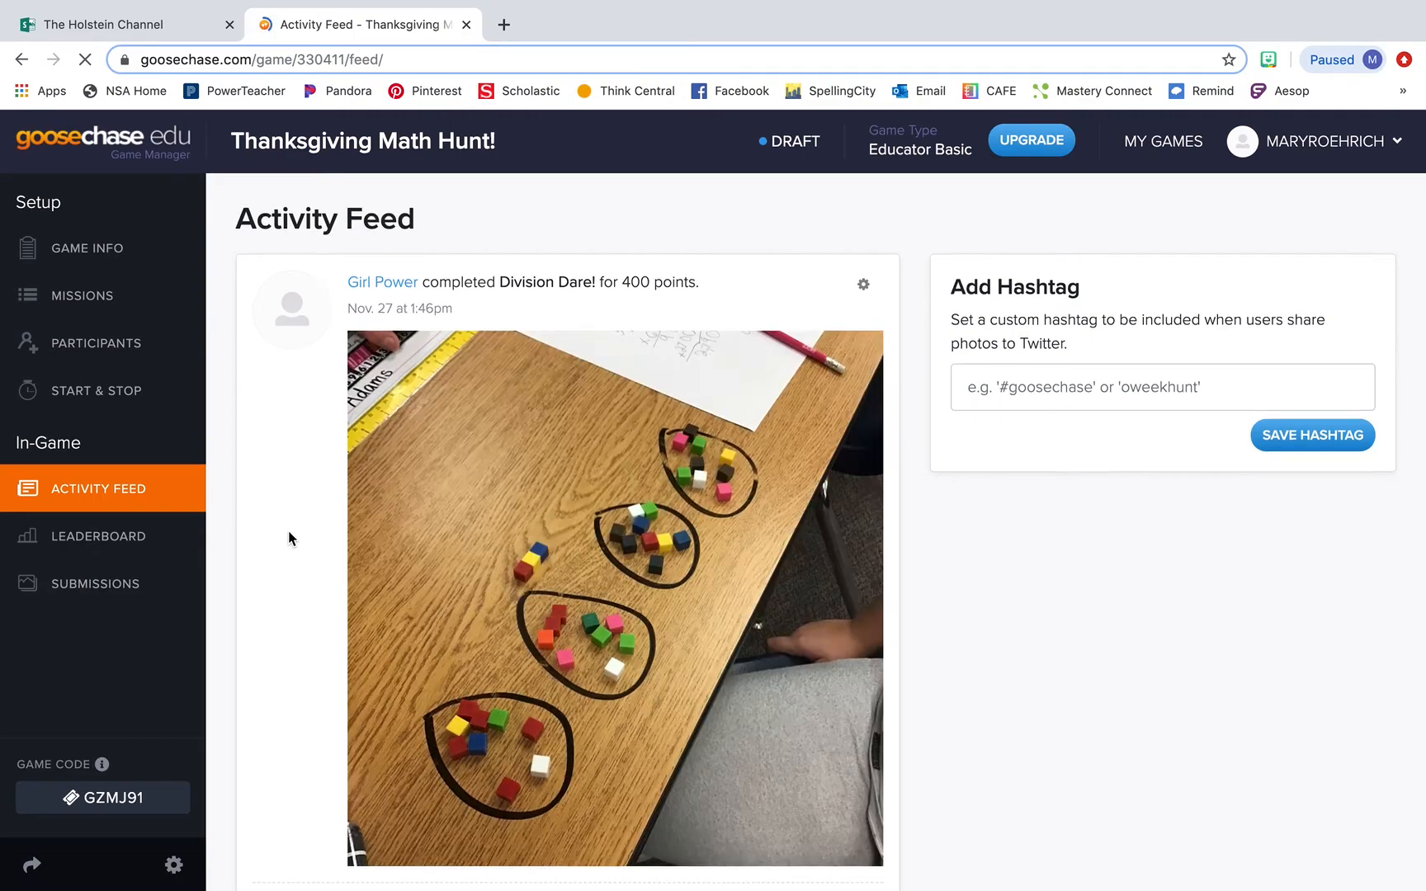
{"action": "scroll", "scroll_direction": "down", "scroll_amount": 3}
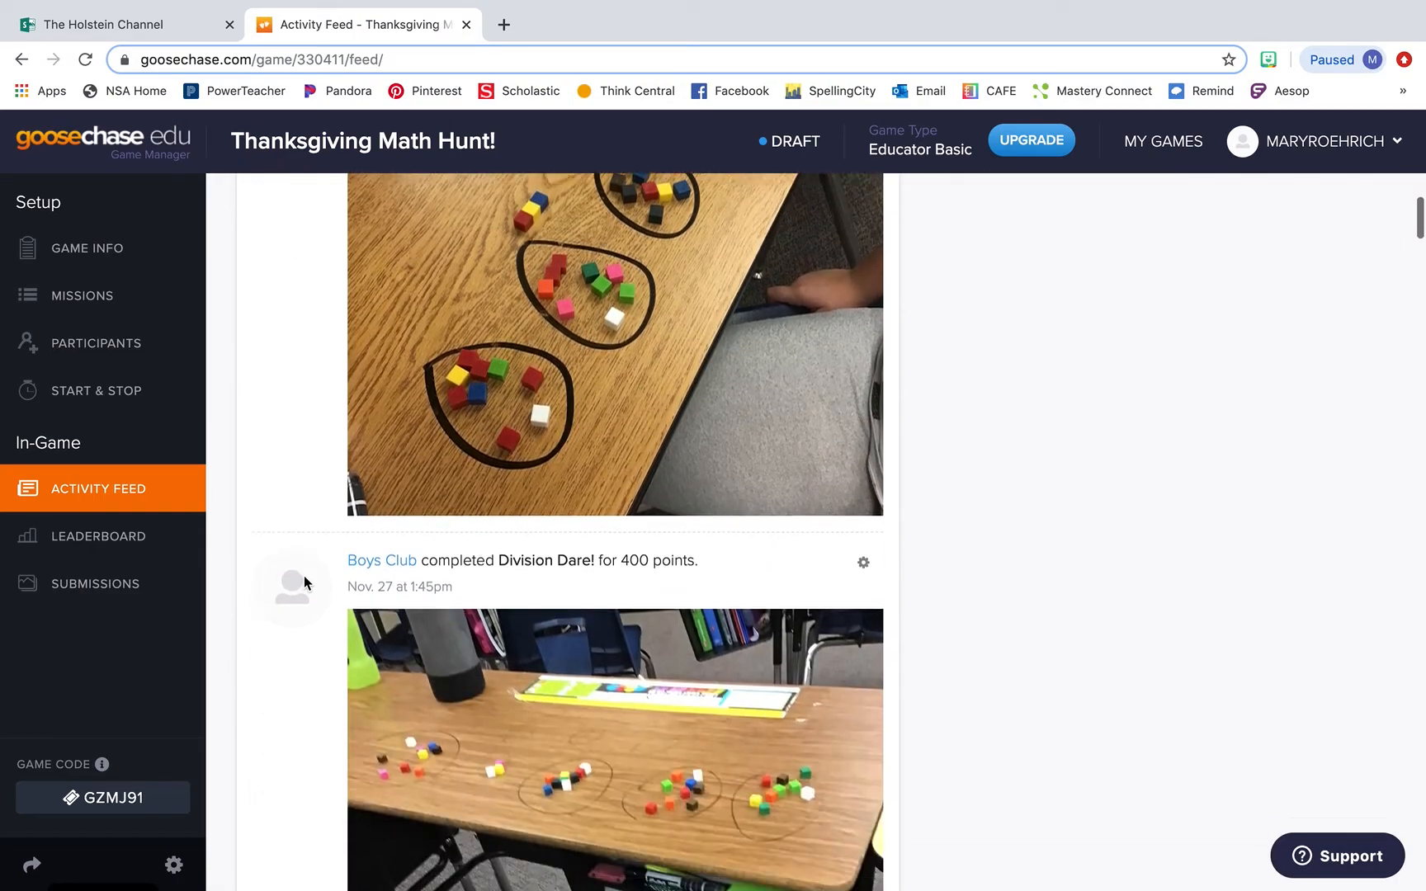
{"action": "scroll", "scroll_direction": "down", "scroll_amount": 3}
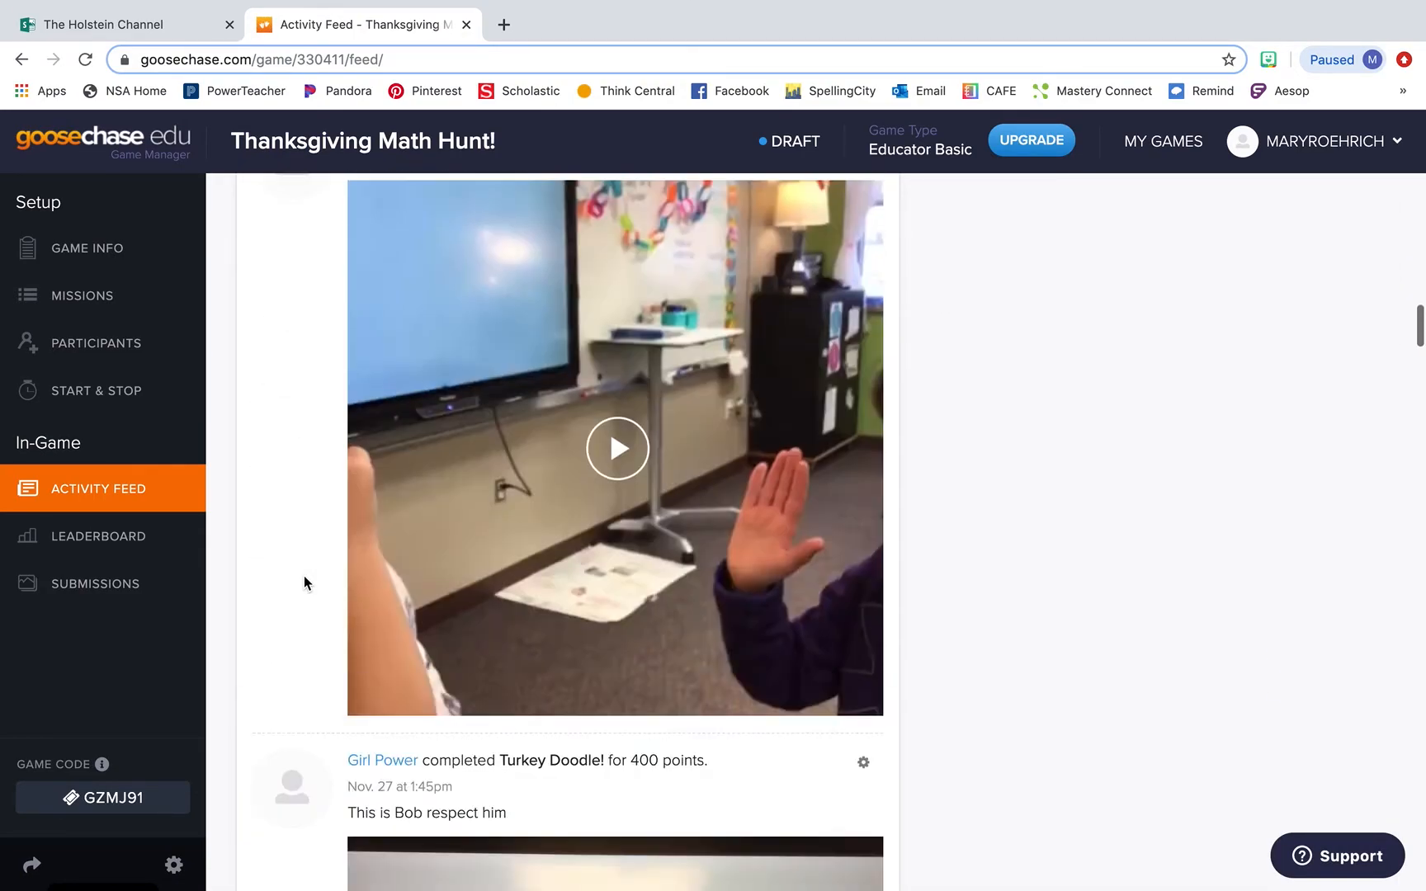
{"action": "scroll", "scroll_direction": "down", "scroll_amount": 3}
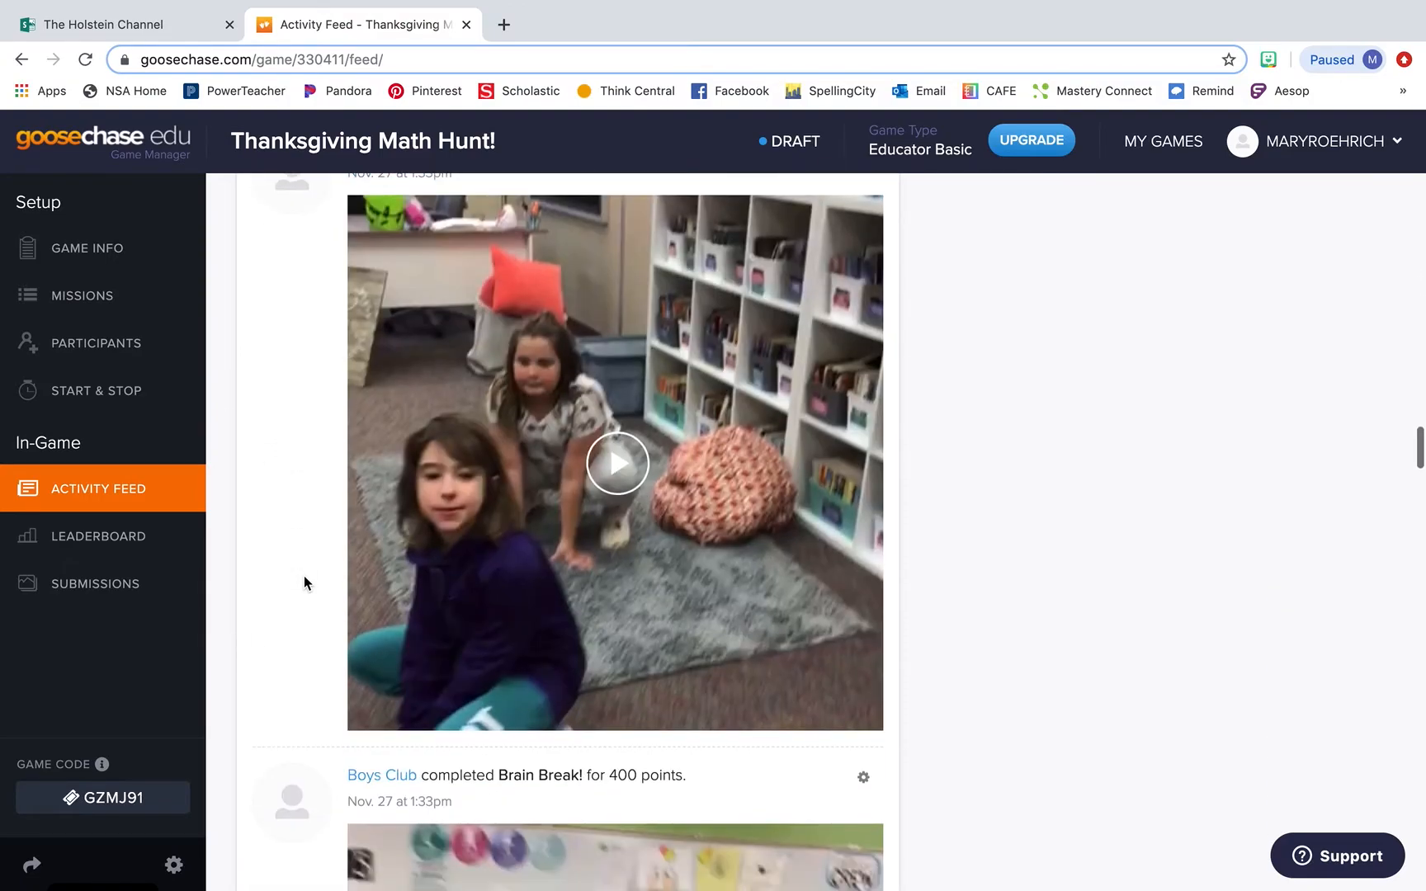
{"action": "scroll", "scroll_direction": "down", "scroll_amount": 3}
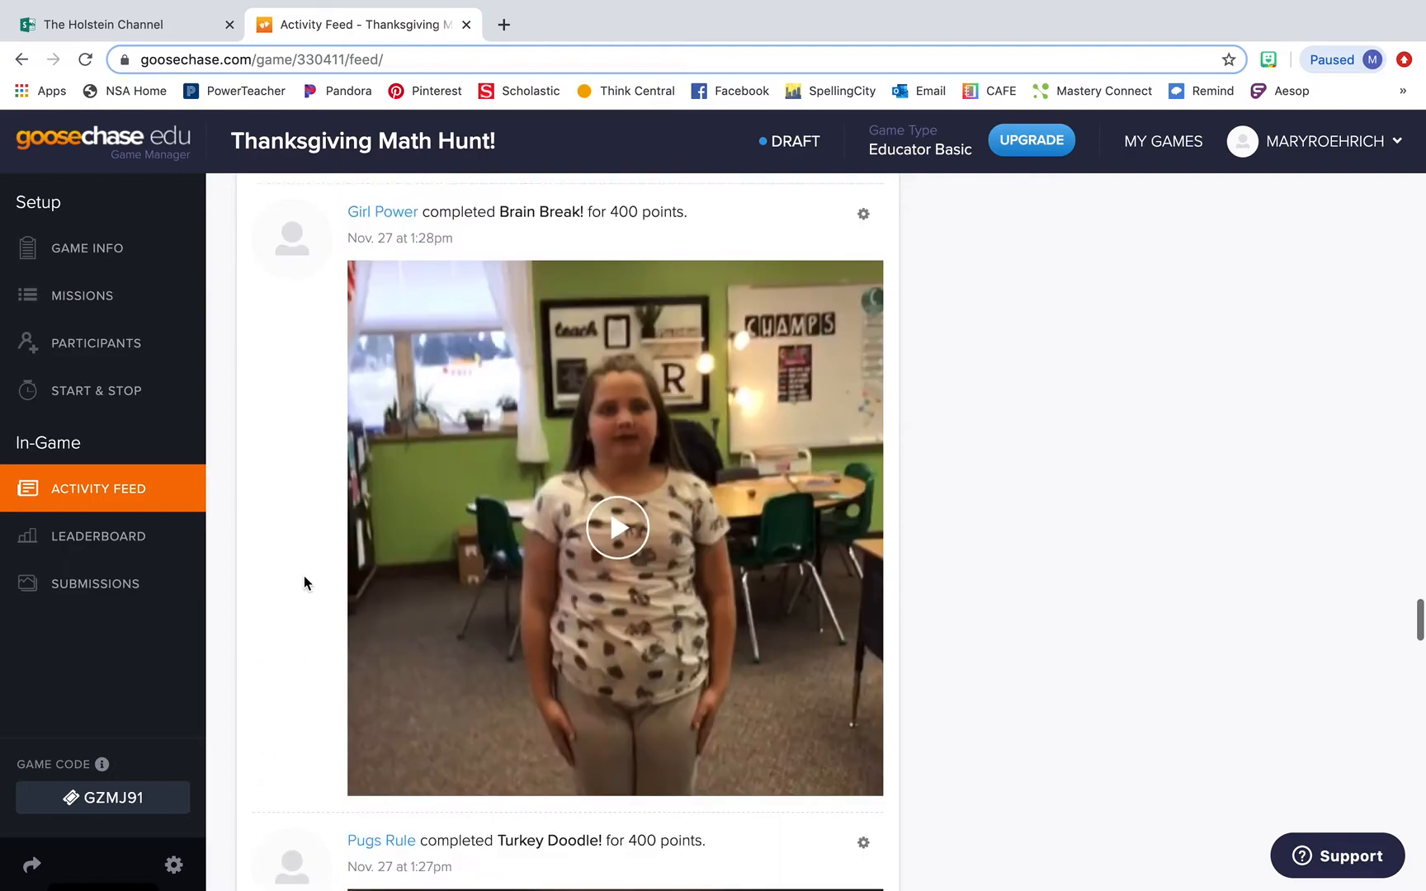
{"action": "scroll", "scroll_direction": "down", "scroll_amount": 3}
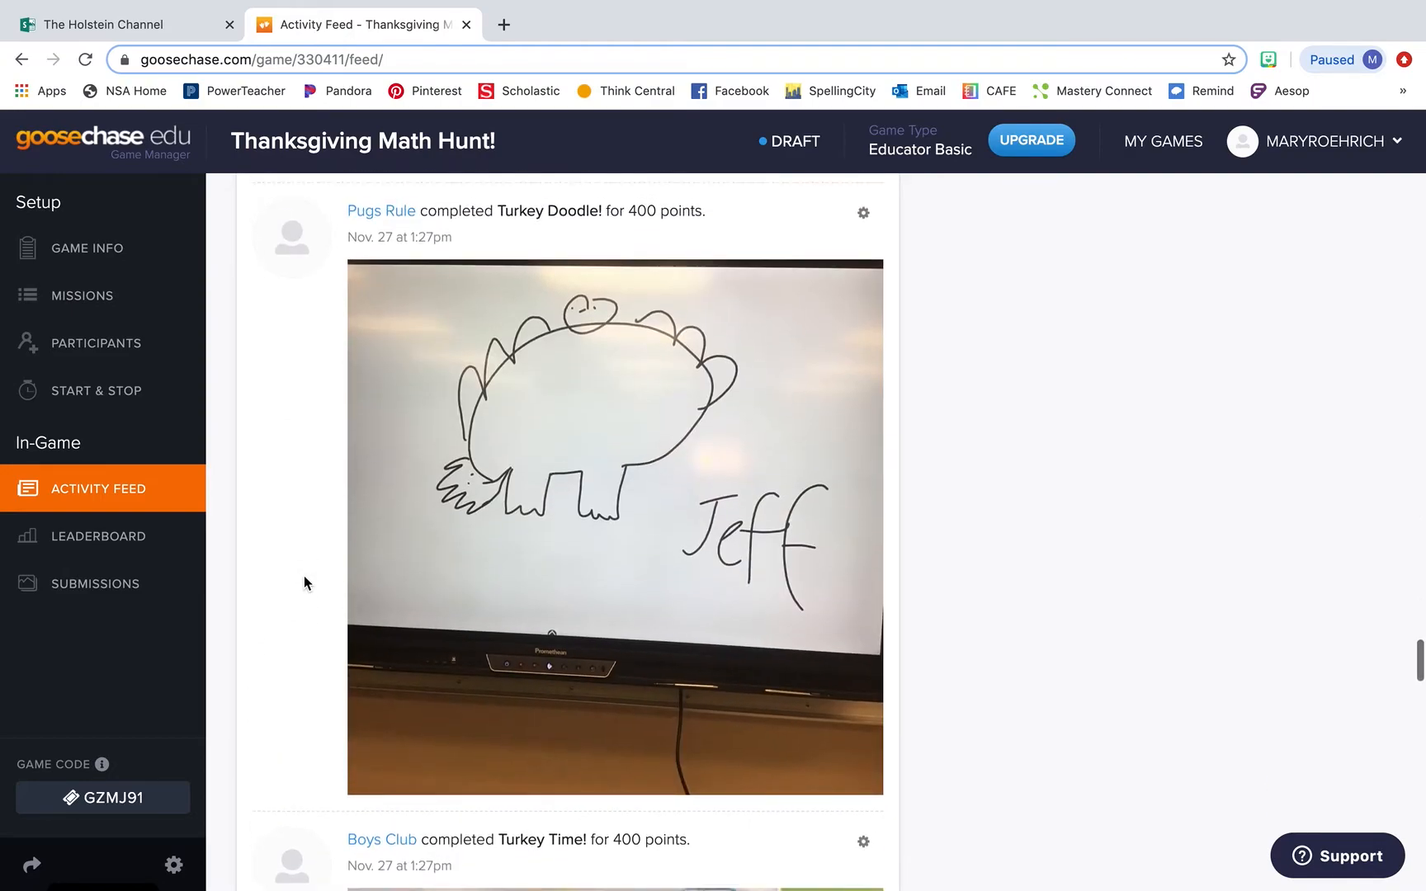
{"action": "left_click", "coordinate": [862, 213]}
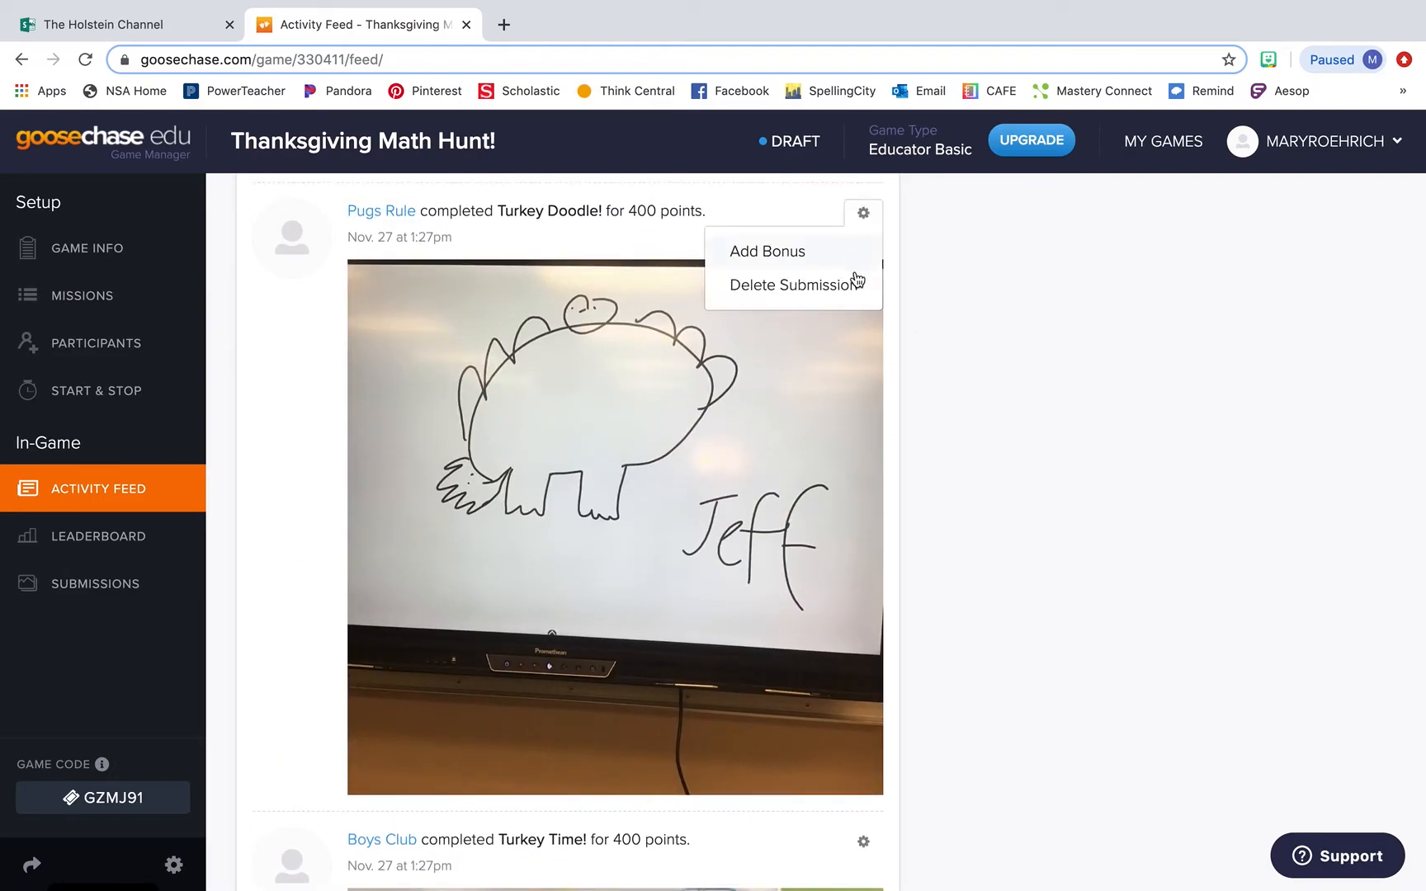
{"action": "scroll", "scroll_direction": "up", "scroll_amount": 3}
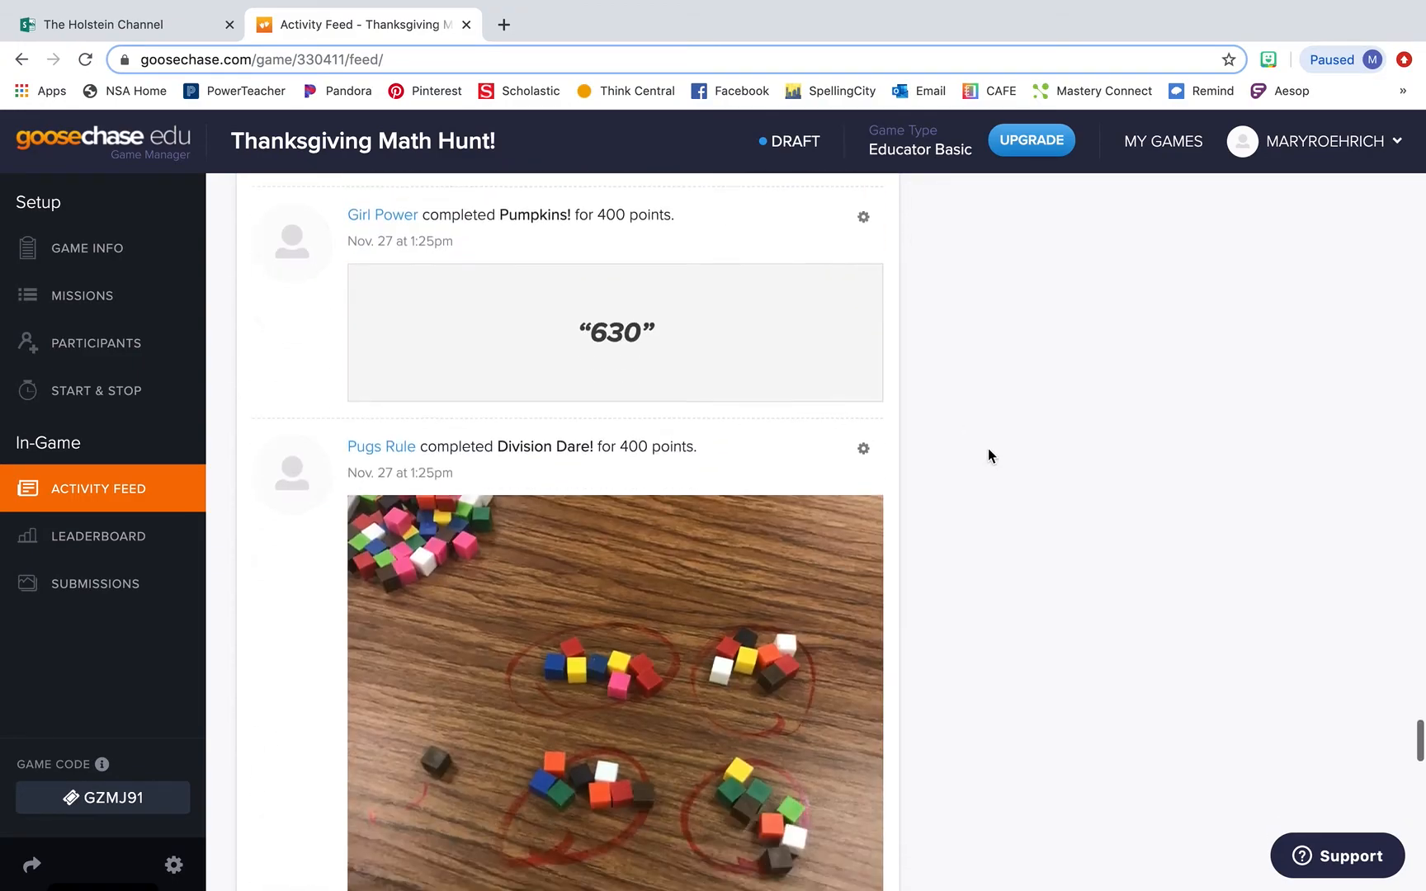
{"action": "scroll", "scroll_direction": "down", "scroll_amount": 3}
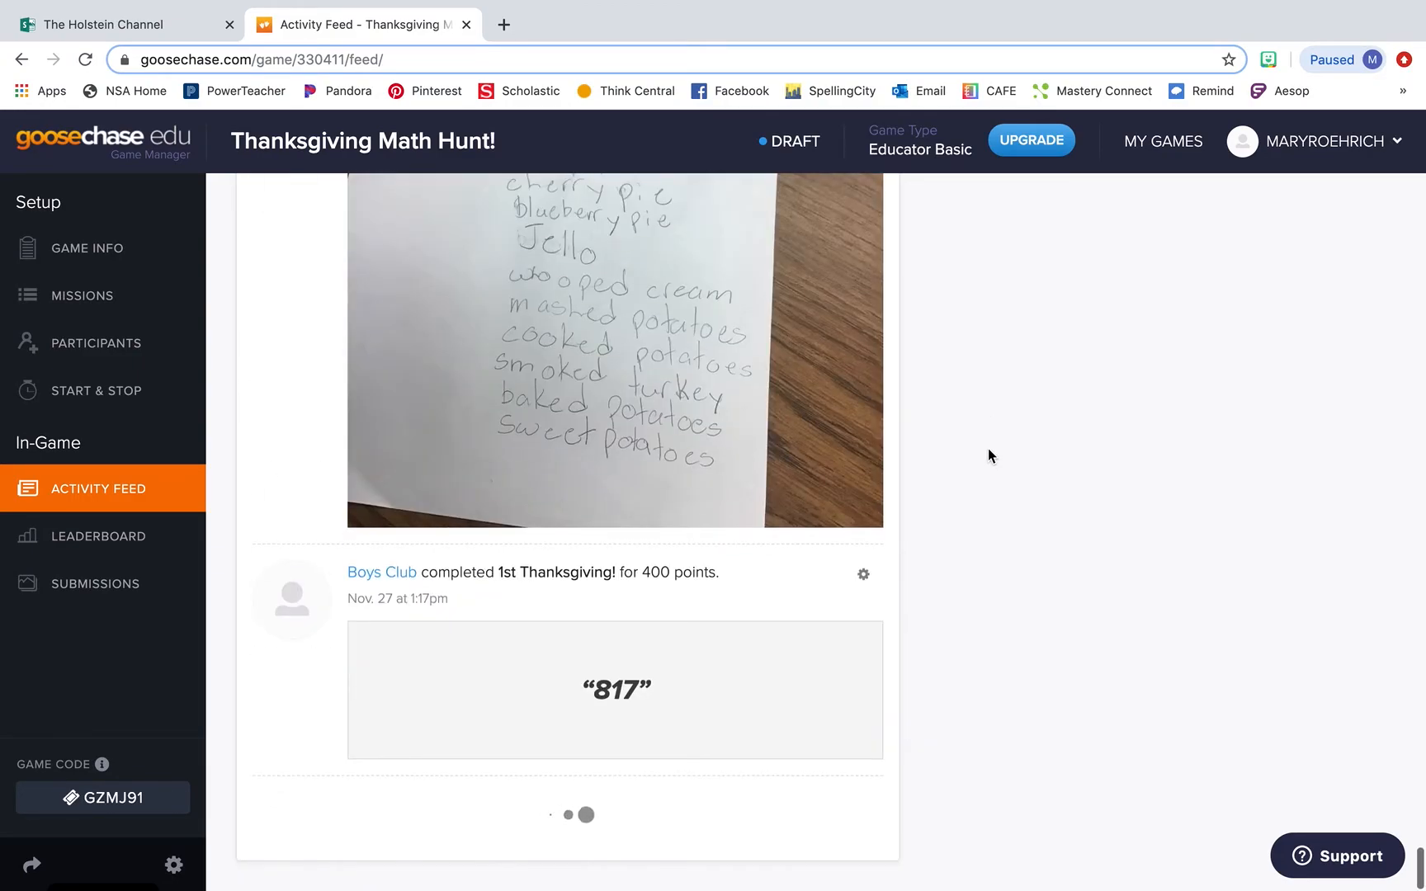
{"action": "scroll", "scroll_direction": "down", "scroll_amount": 3}
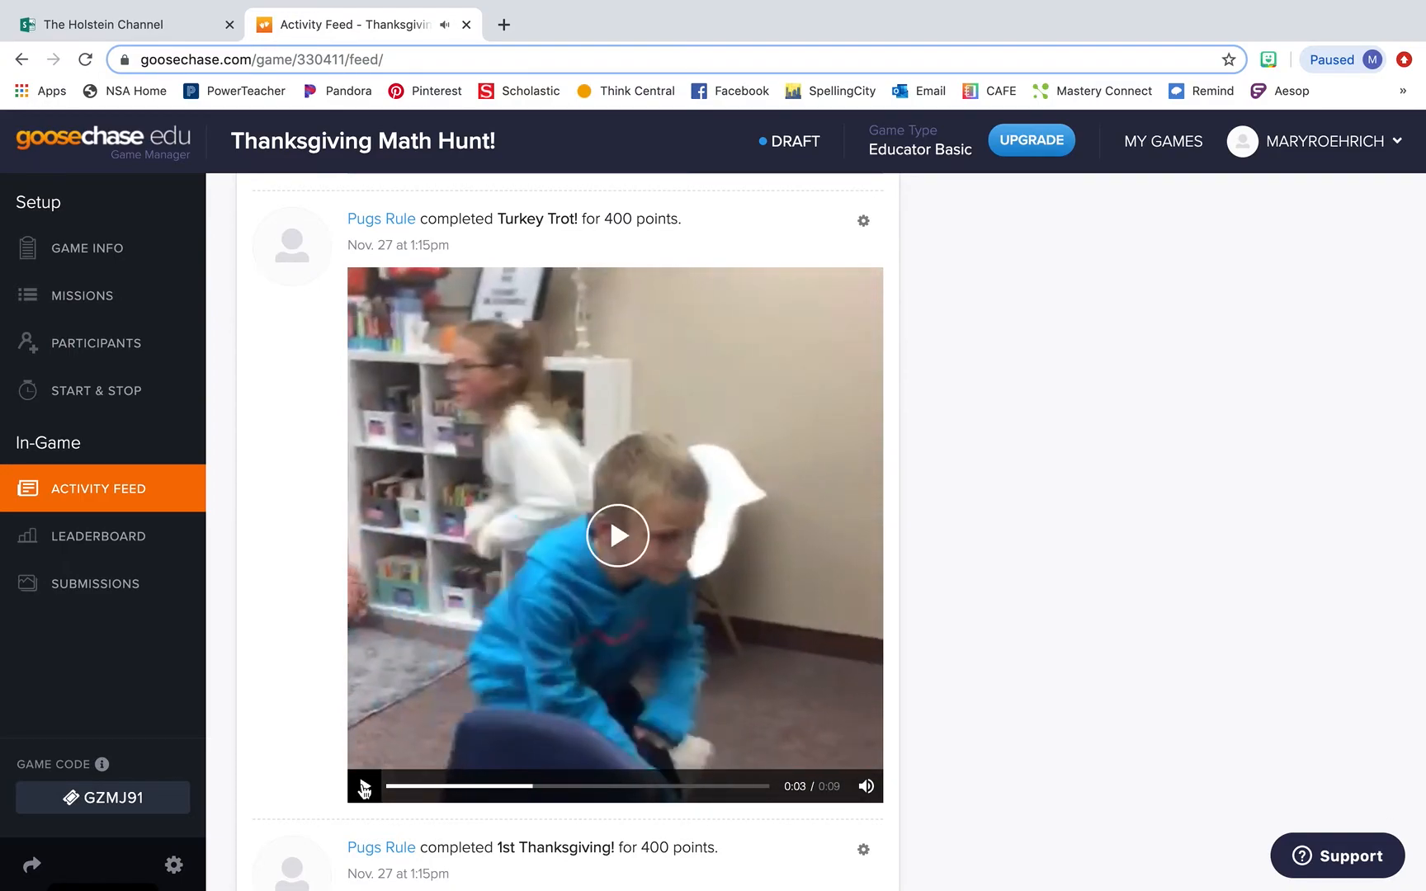
{"action": "scroll", "scroll_direction": "down", "scroll_amount": 3}
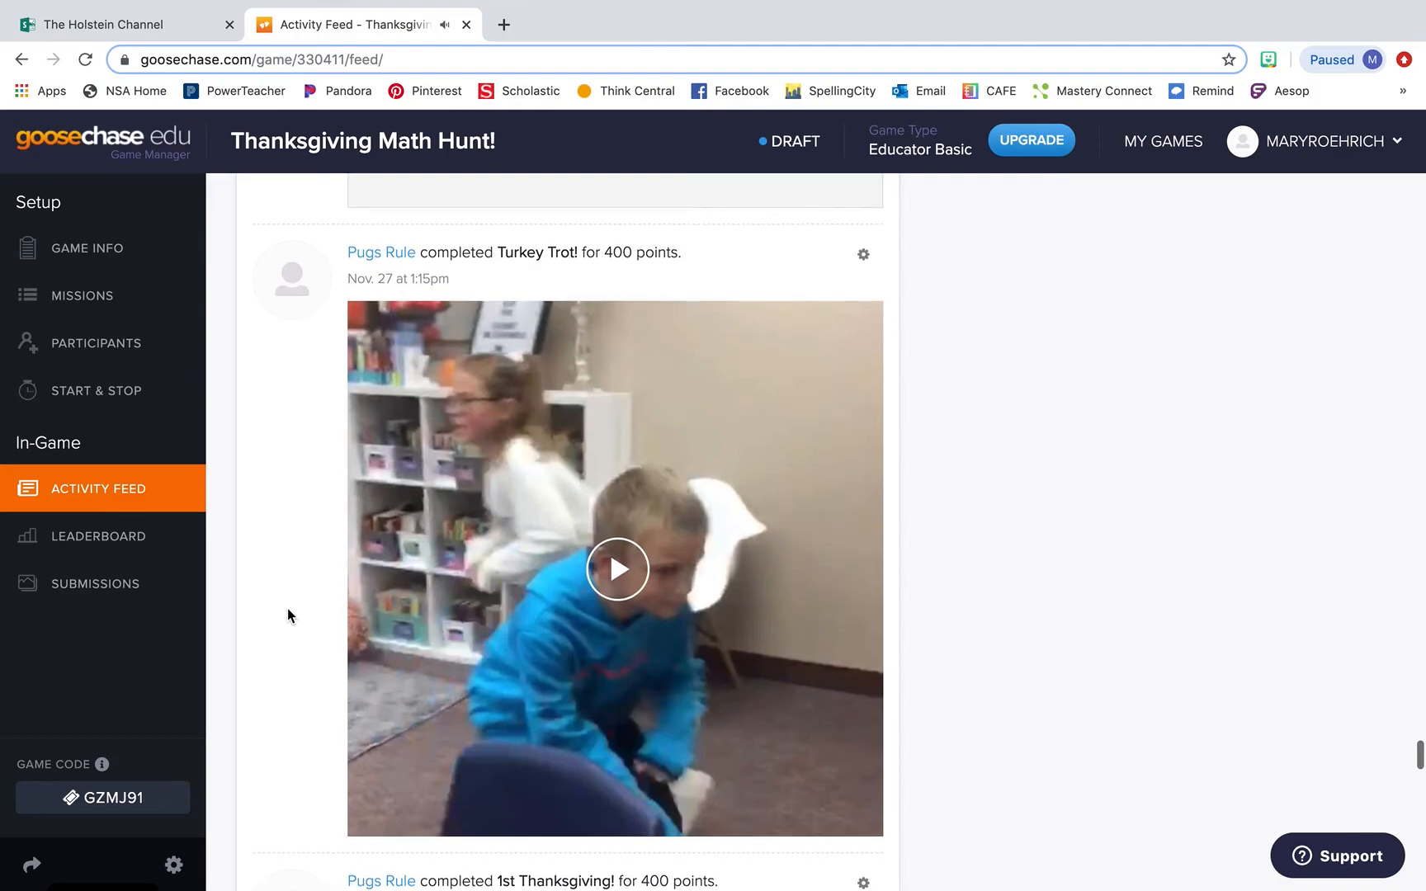
Show the Leaderboard: Girl Power and Pugs Rule tied first at 4400, Boys Club third
{"action": "left_click", "coordinate": [97, 535]}
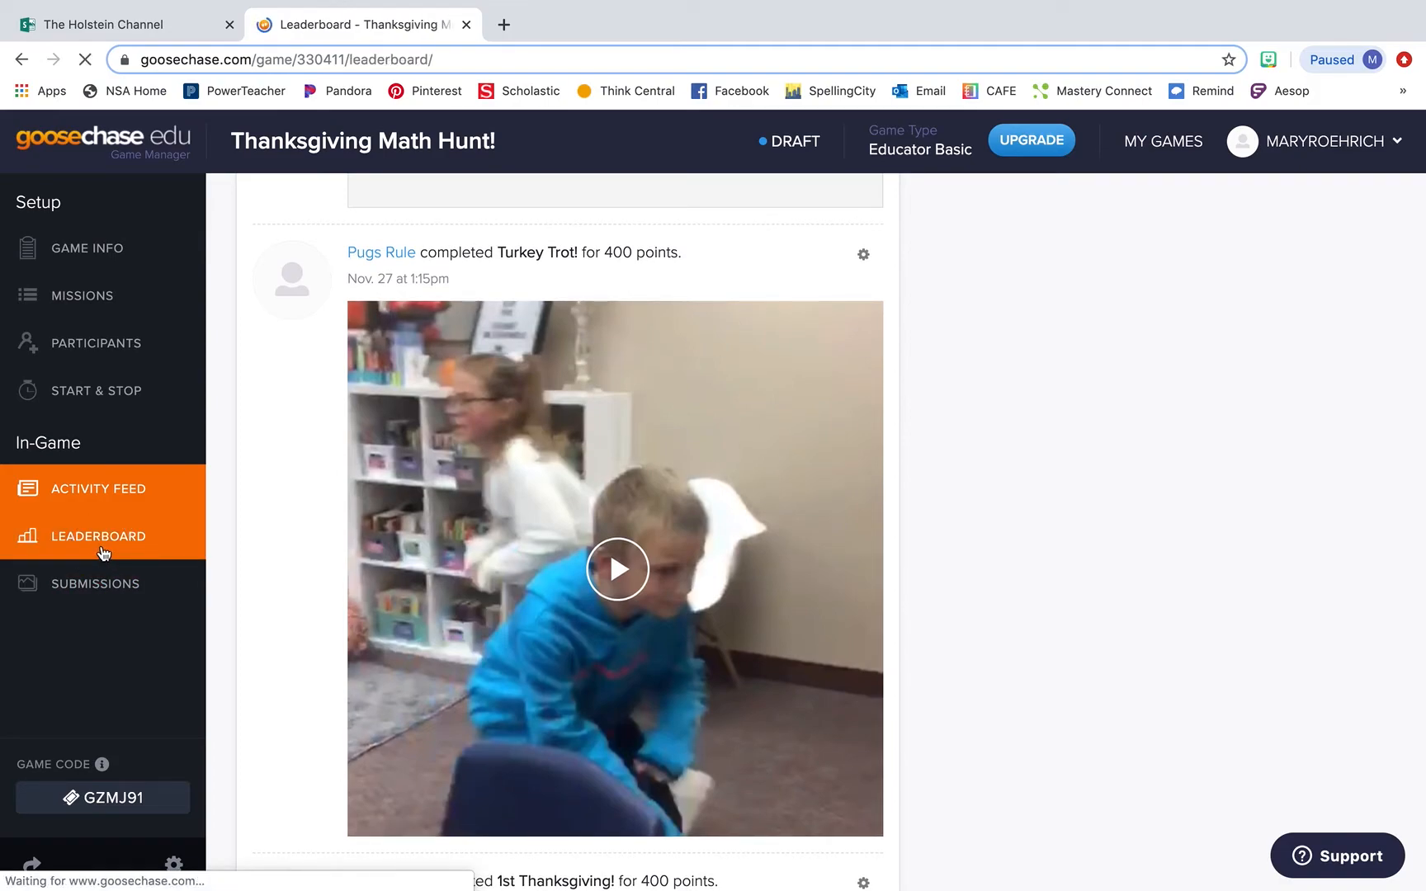
{"action": "left_click", "coordinate": [97, 536]}
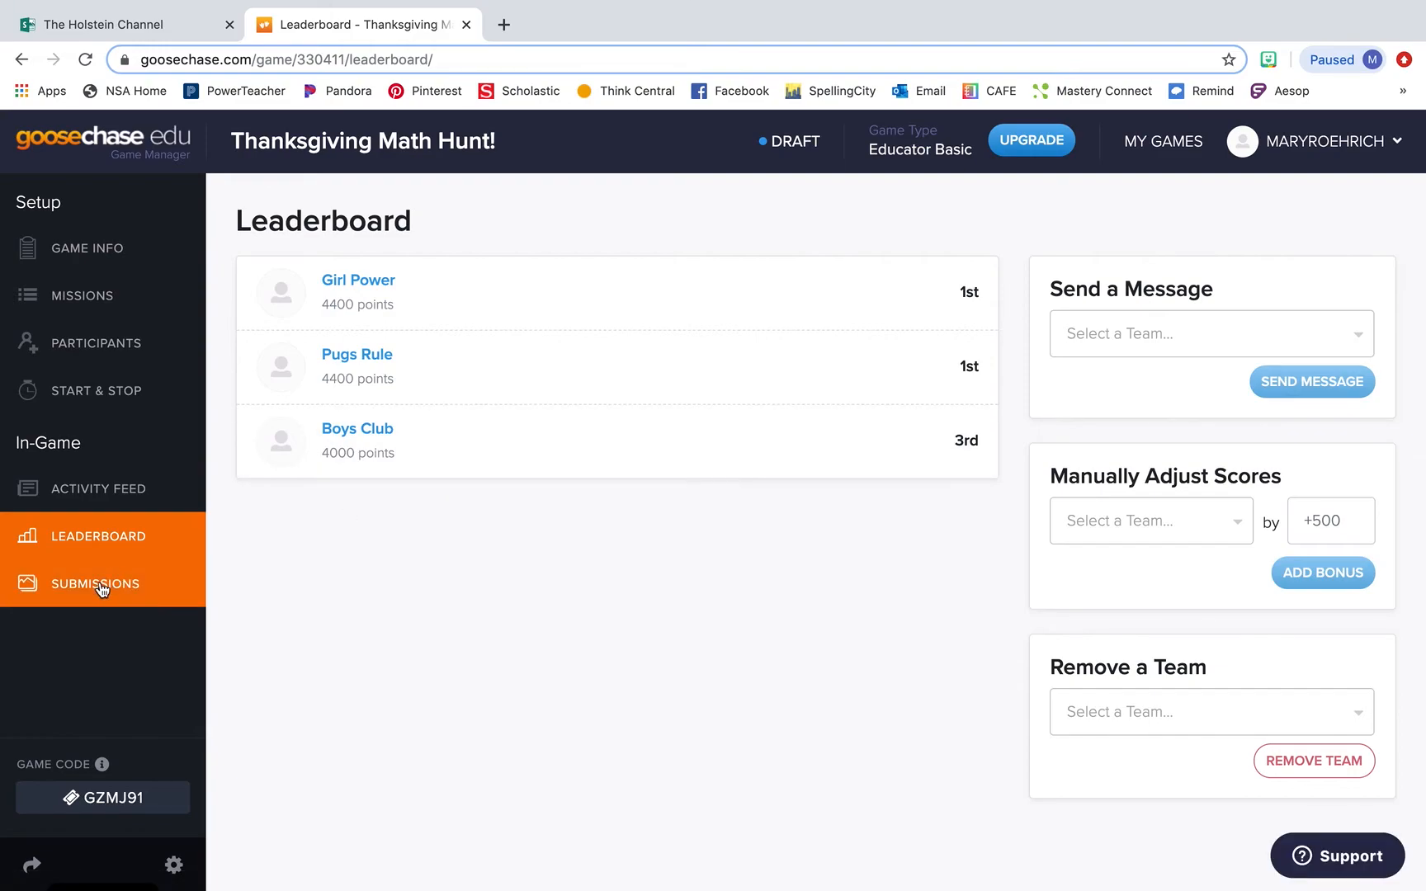
{"action": "left_click", "coordinate": [95, 584]}
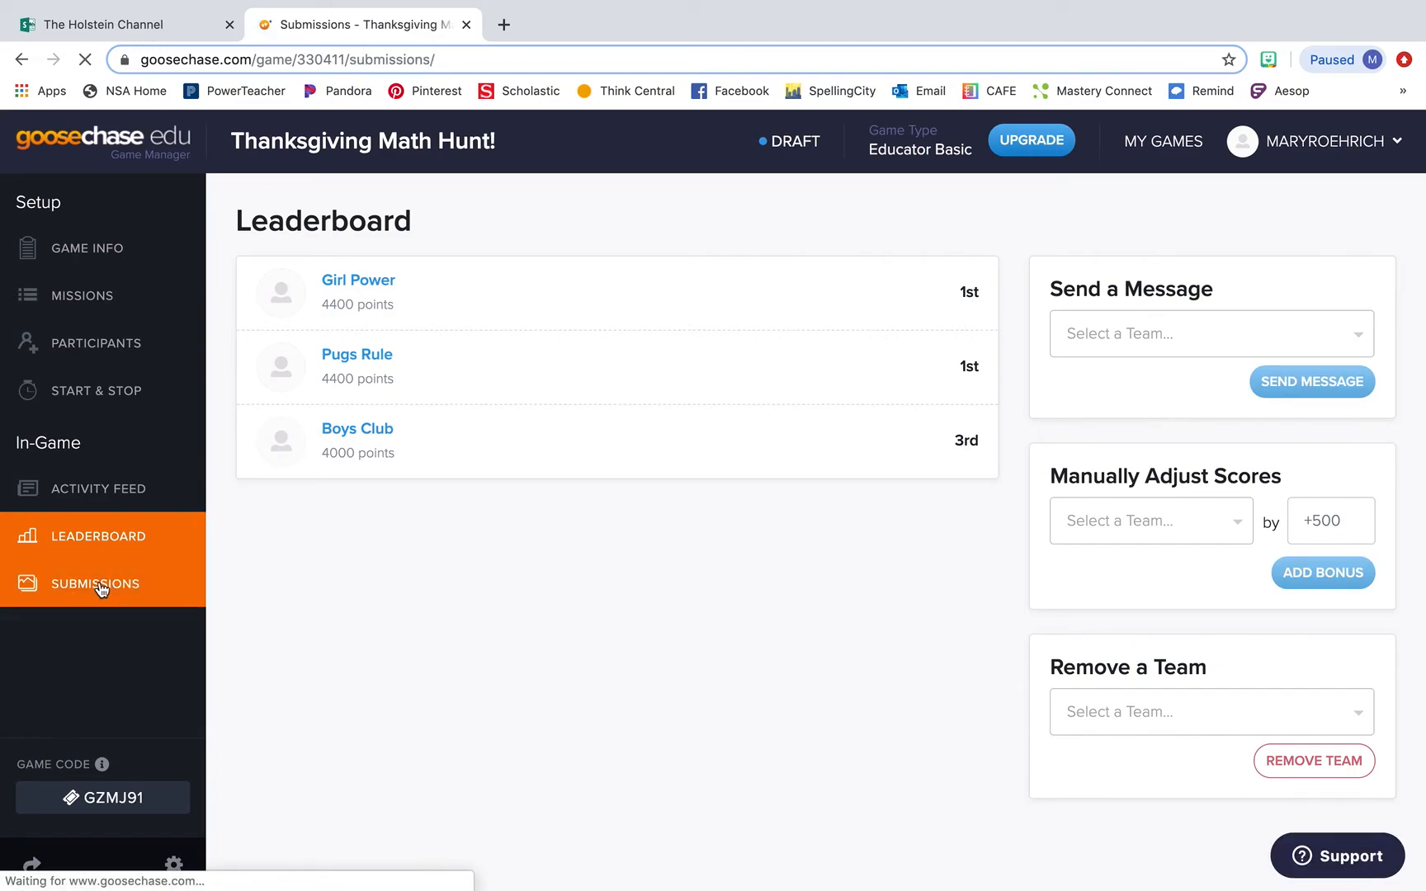
Open the Submissions Hub, browse the 11 missions, and bring up Download Submissions
{"action": "left_click", "coordinate": [96, 583]}
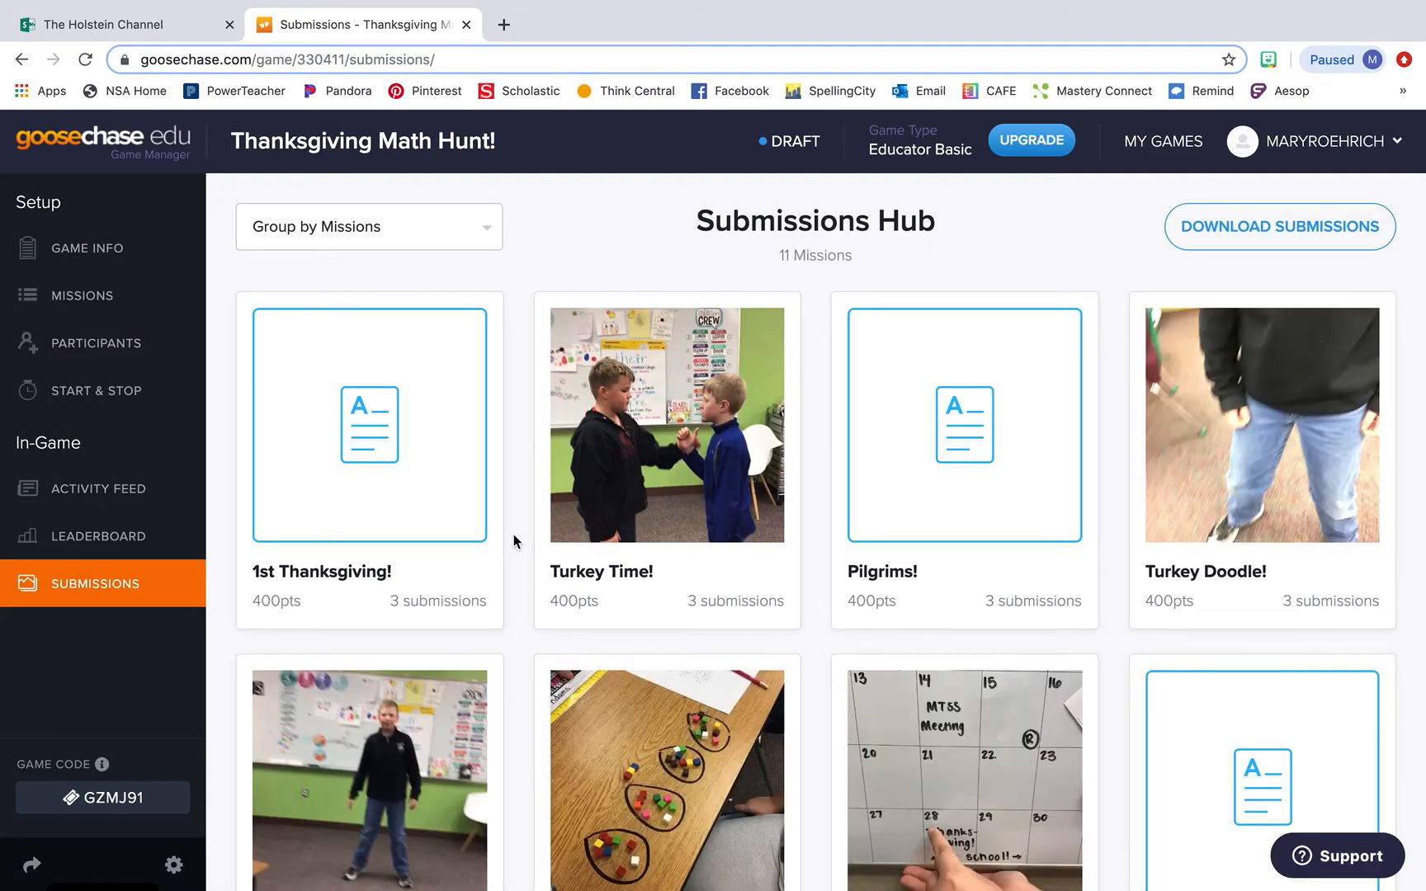
{"action": "mouse_move", "coordinate": [520, 670]}
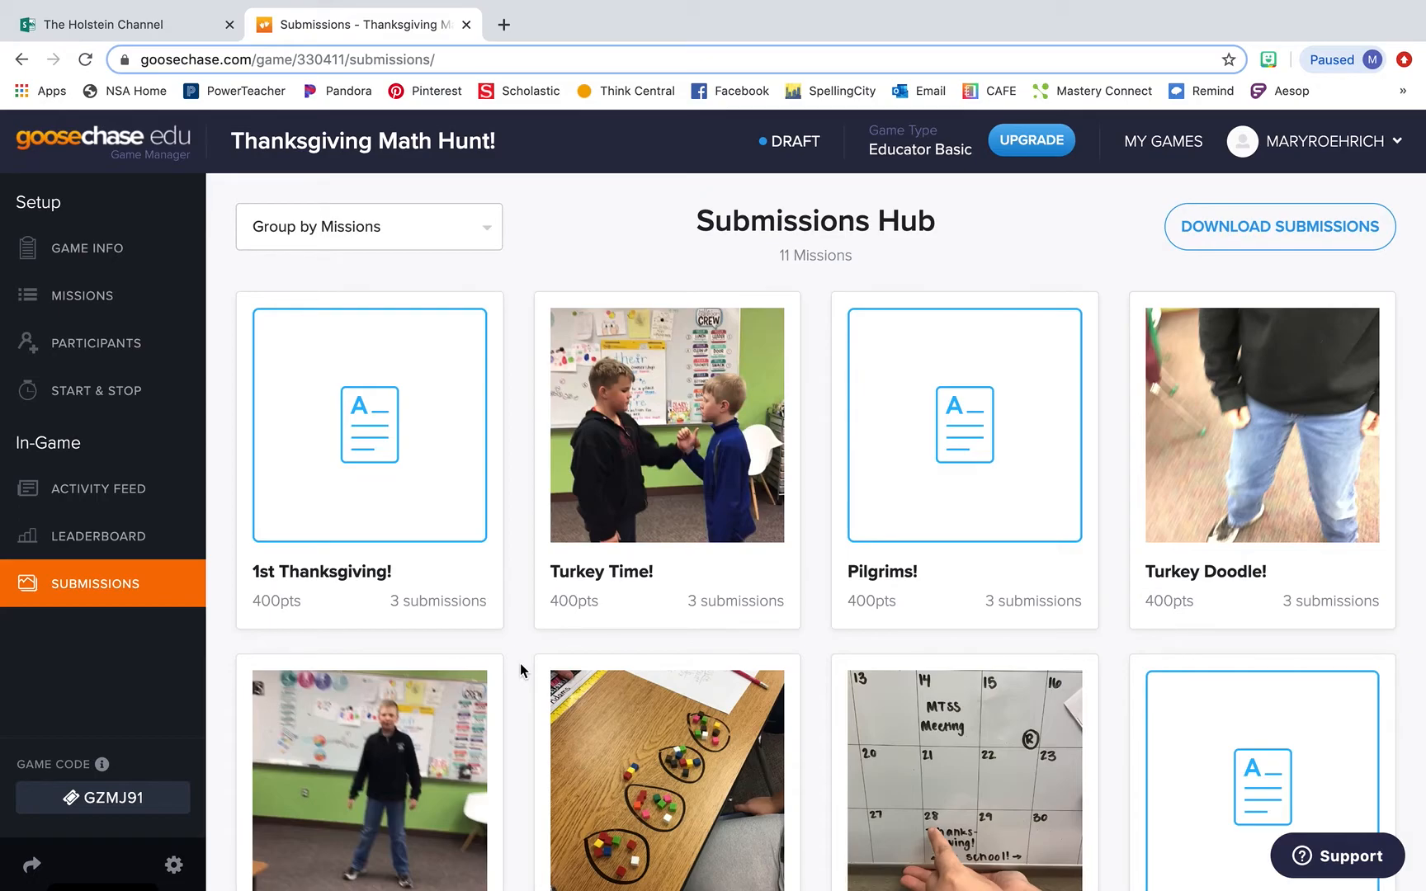
{"action": "scroll", "scroll_direction": "down", "scroll_amount": 3}
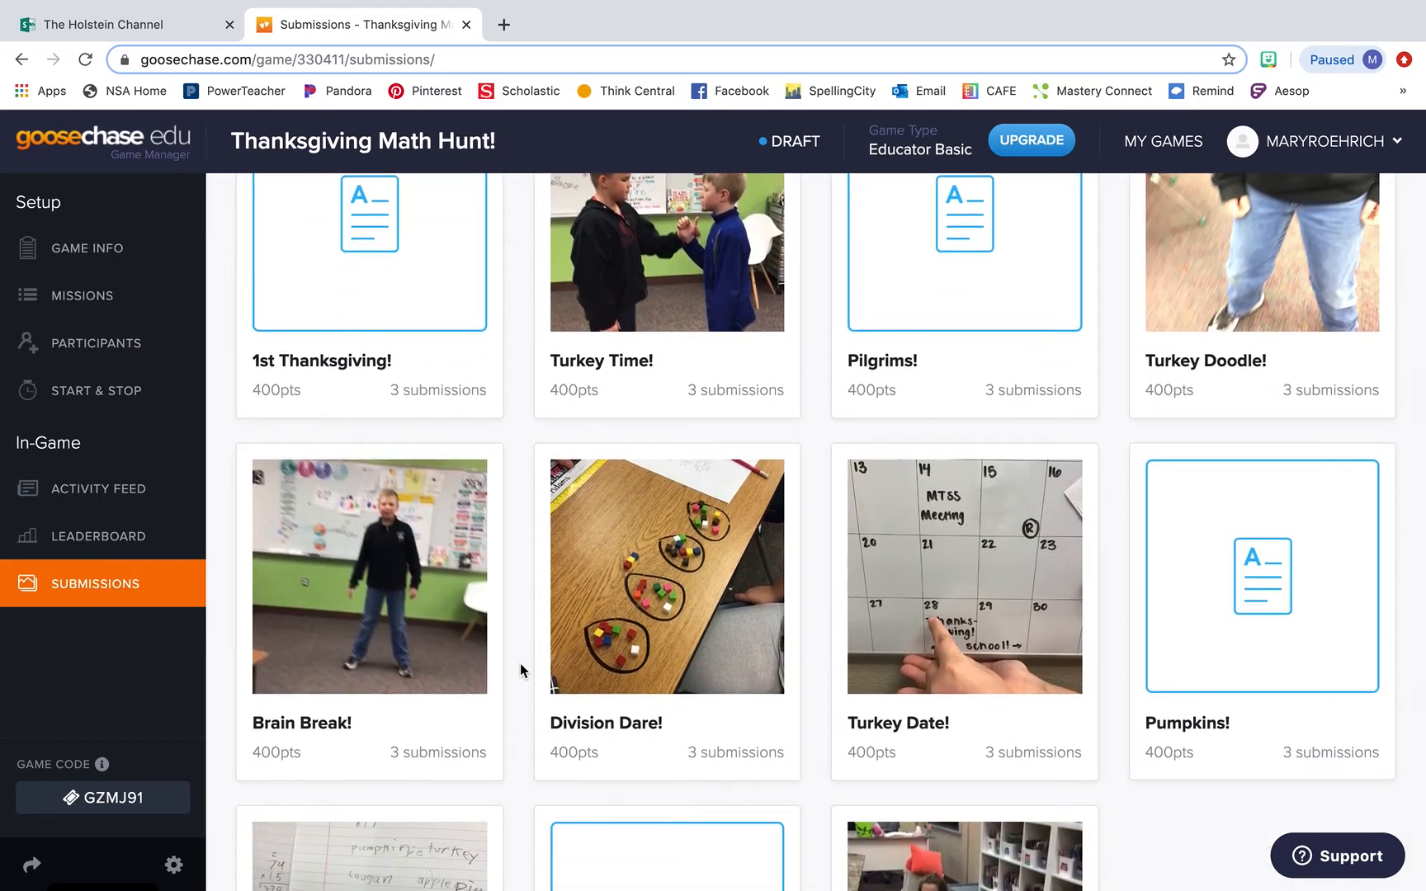
{"action": "scroll", "scroll_direction": "down", "scroll_amount": 3}
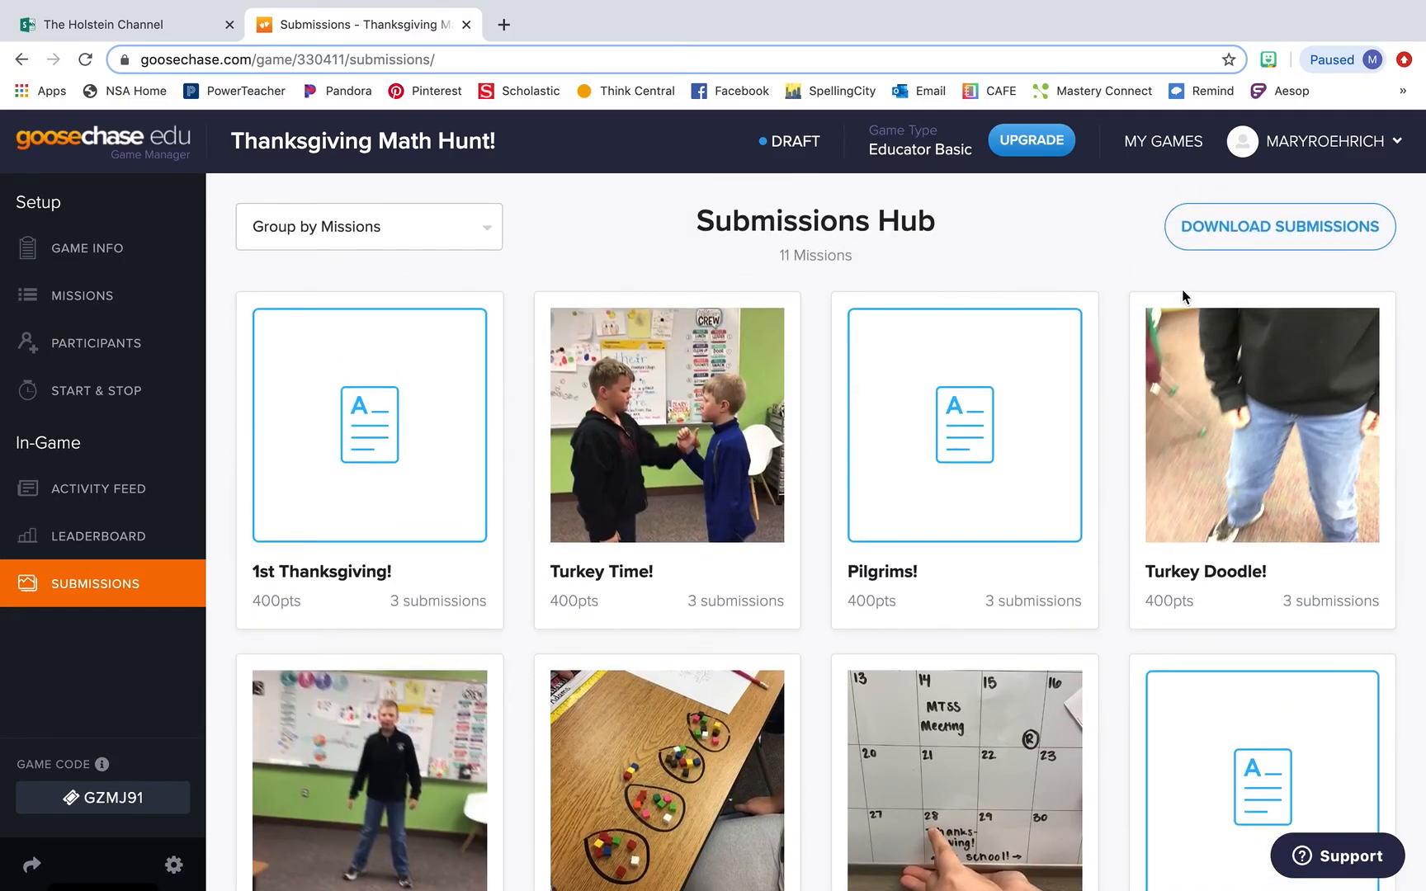
{"action": "left_click", "coordinate": [1278, 227]}
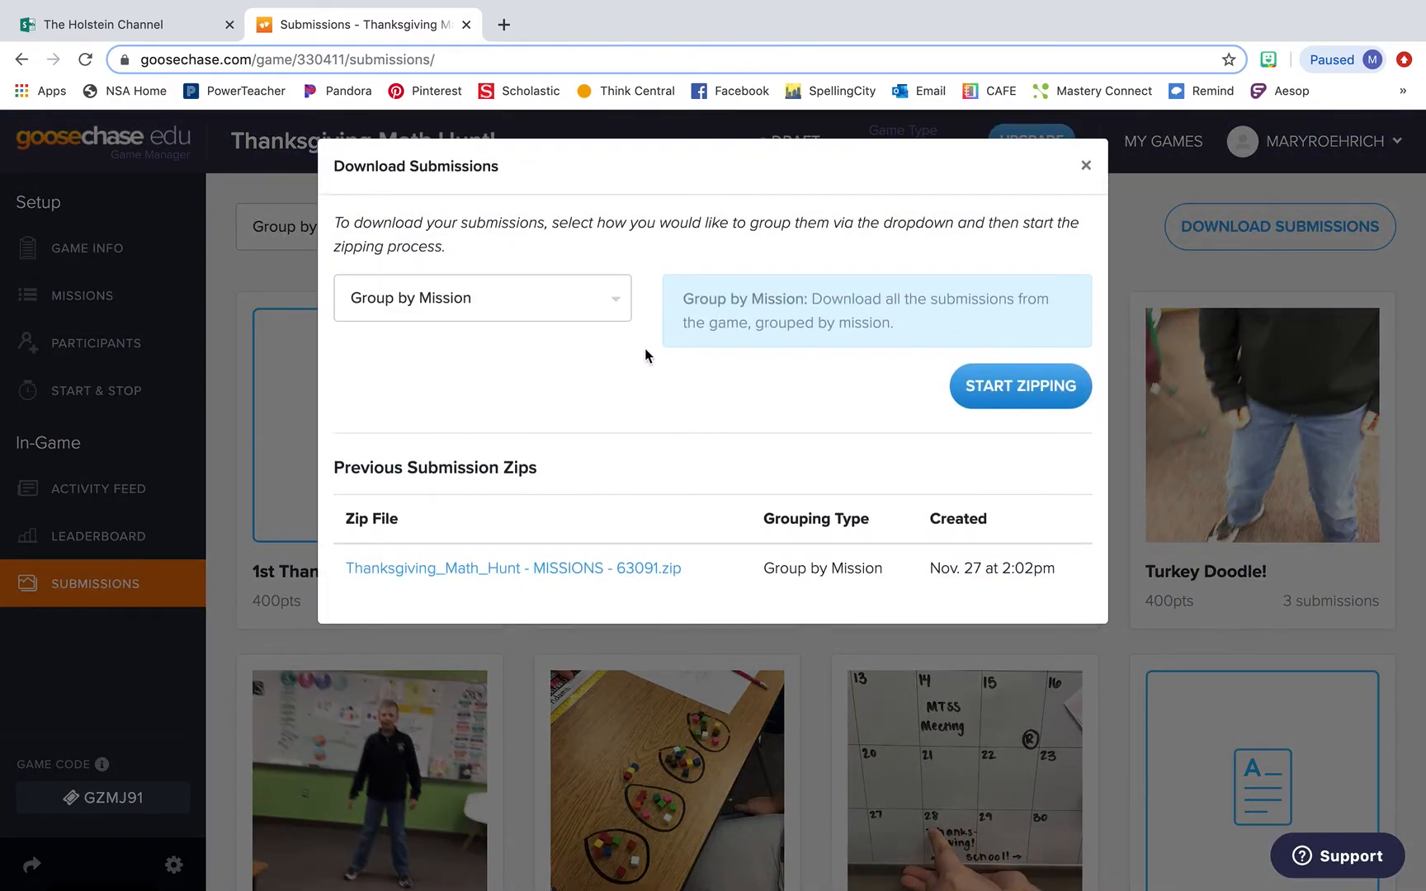
Review the Group by Team, Mission, and One Big Folder options, then close the dialog
{"action": "left_click", "coordinate": [481, 298]}
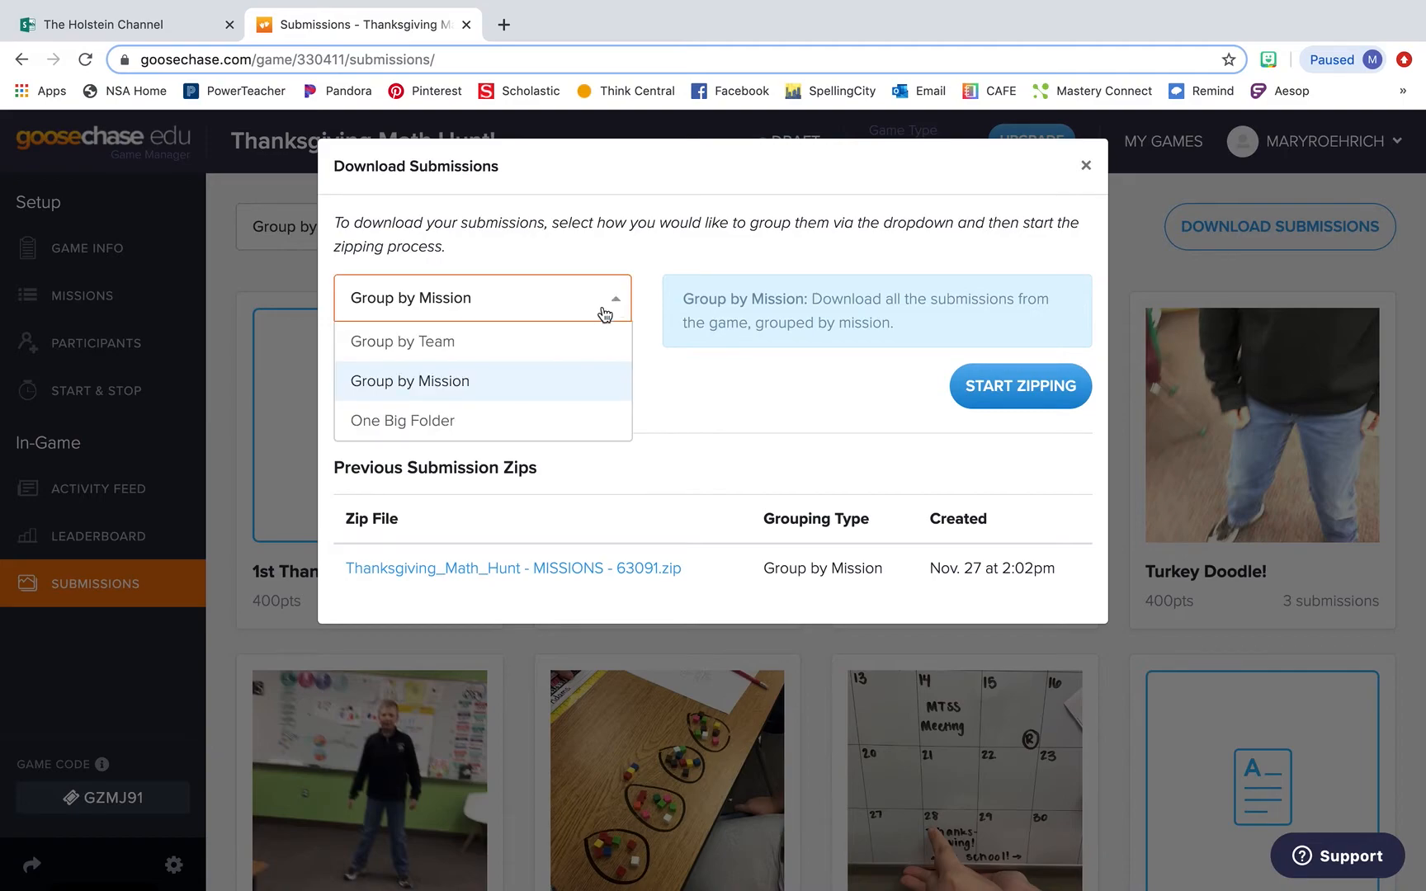
{"action": "mouse_move", "coordinate": [535, 420]}
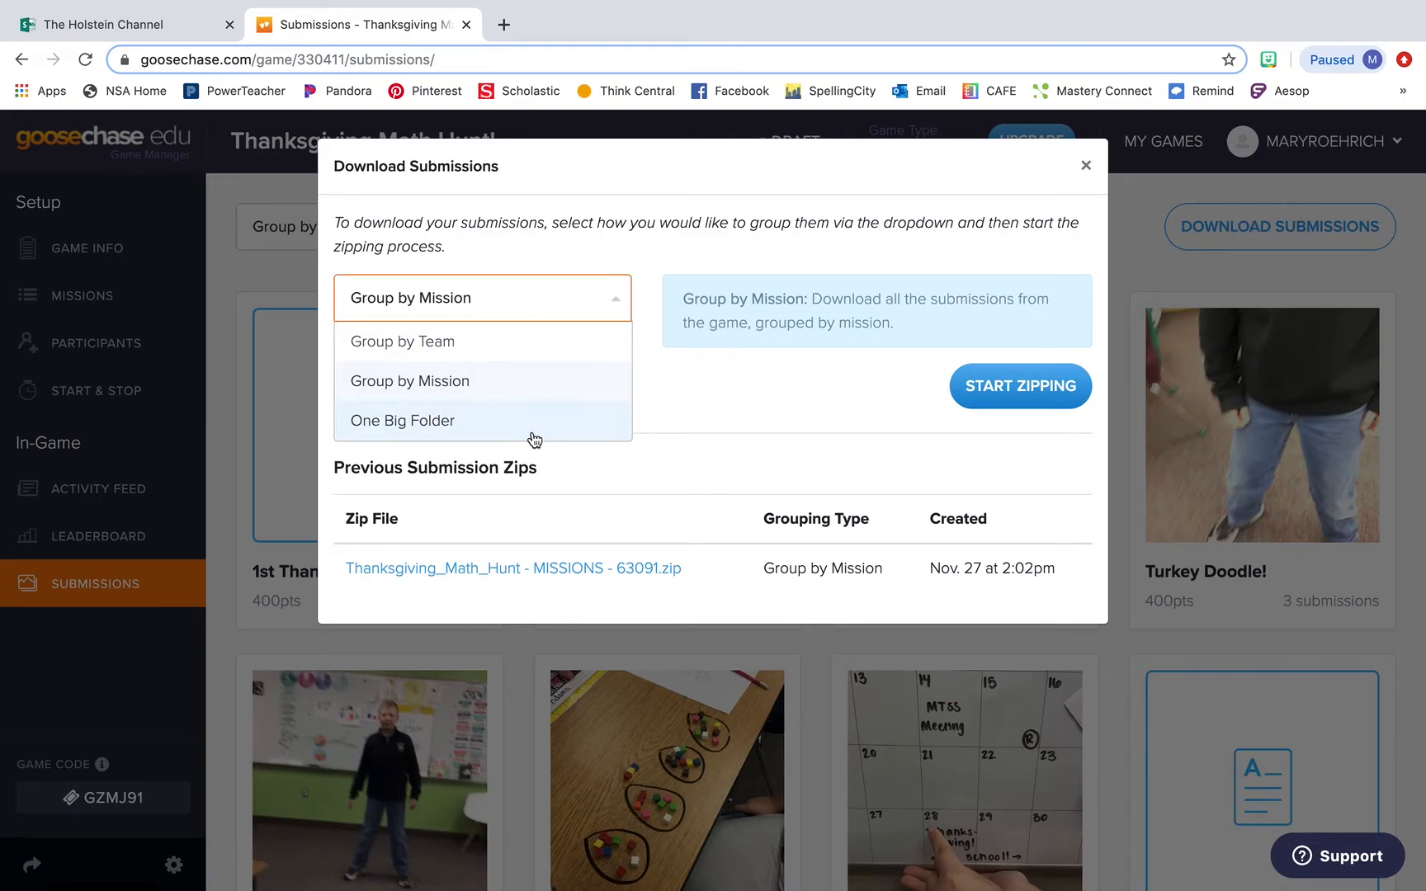
{"action": "mouse_move", "coordinate": [671, 420]}
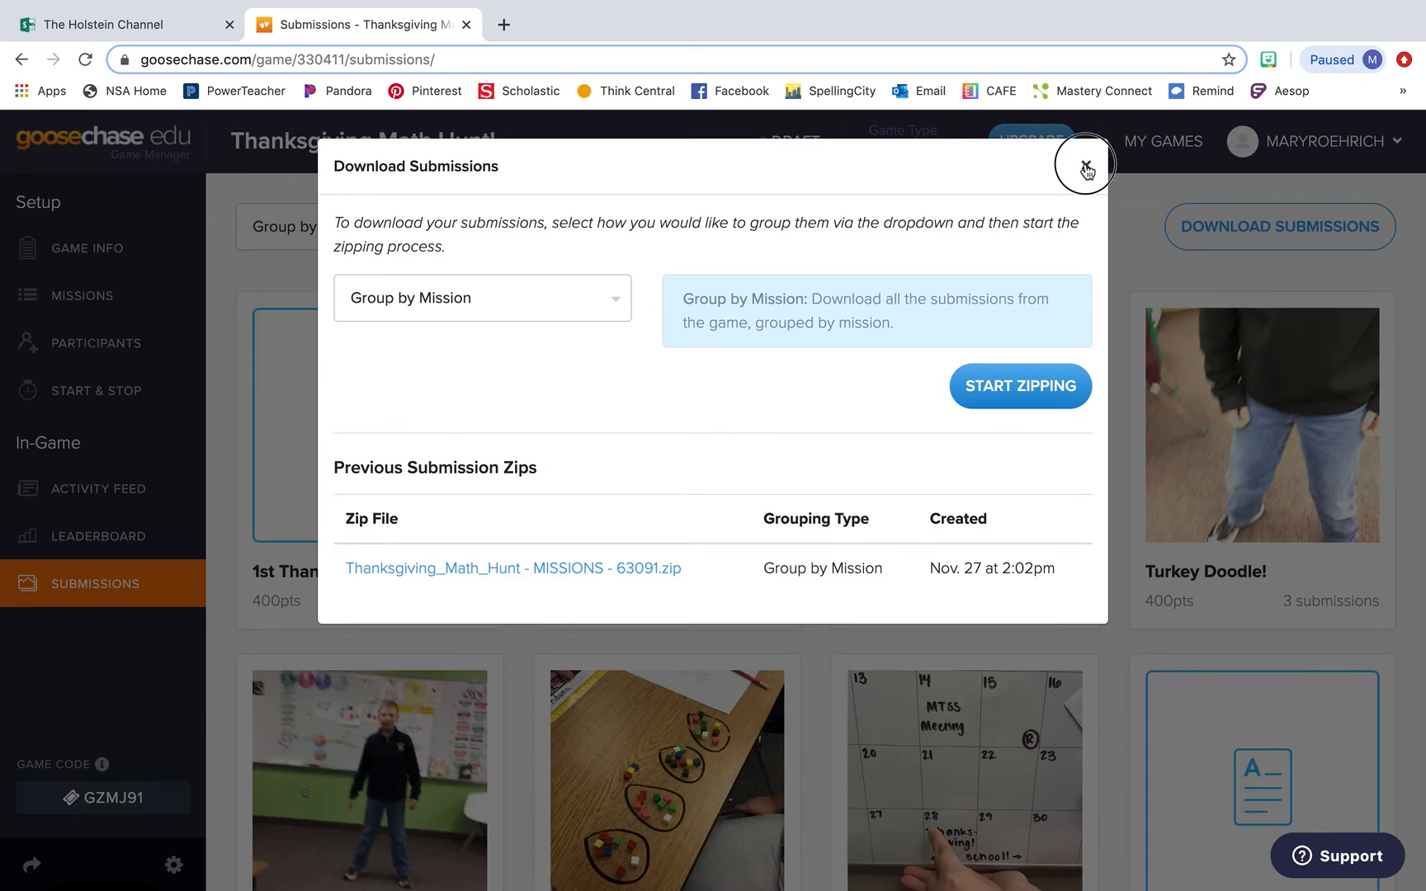
{"action": "left_click", "coordinate": [1085, 169]}
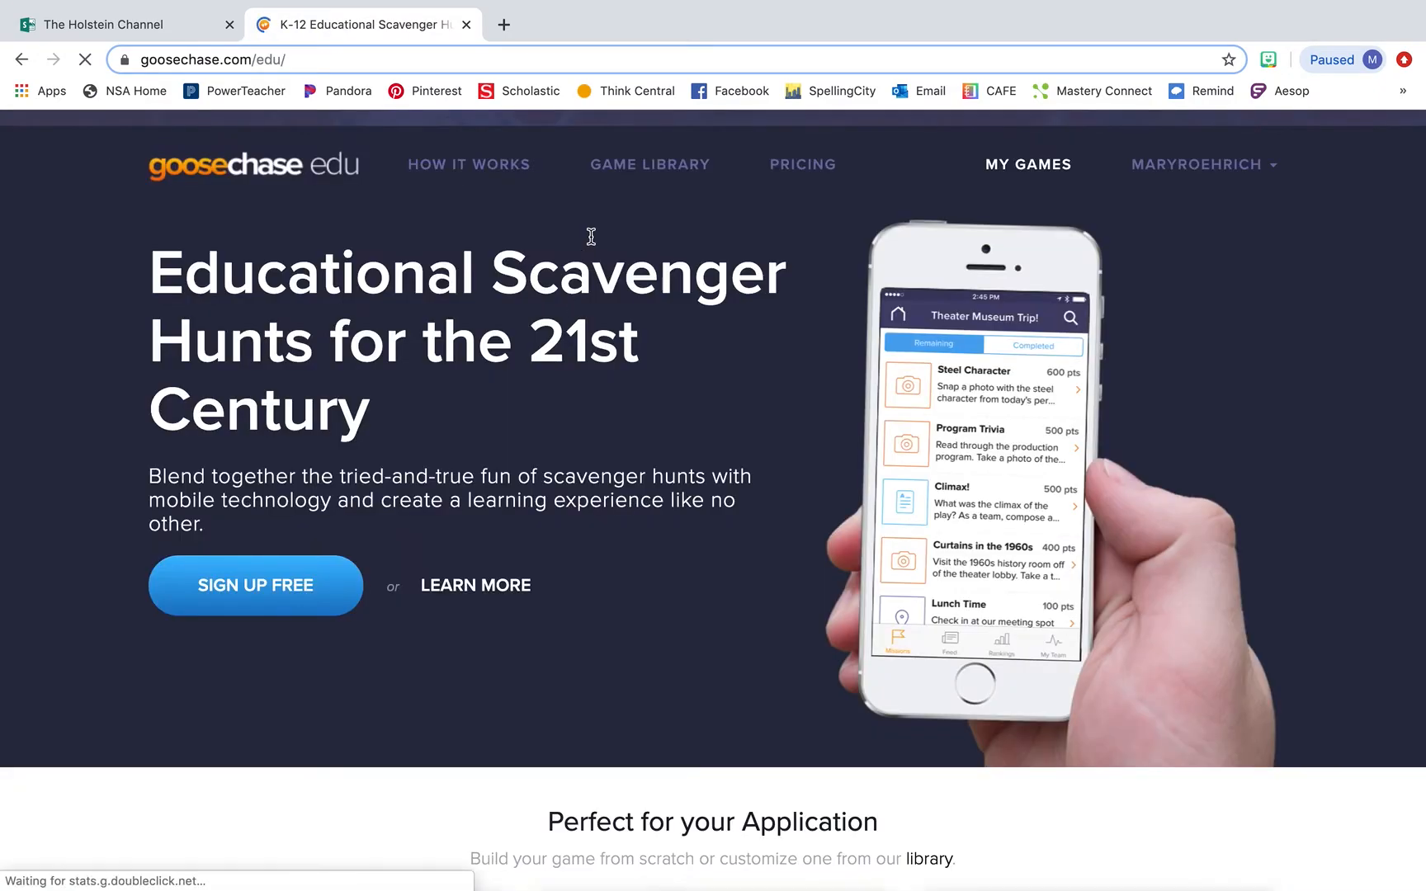
Browse the Game Library's ready-made games like 'Dict' Vocabulary, Algebra Parabolas, Biology Zoo Trip
{"action": "left_click", "coordinate": [650, 164]}
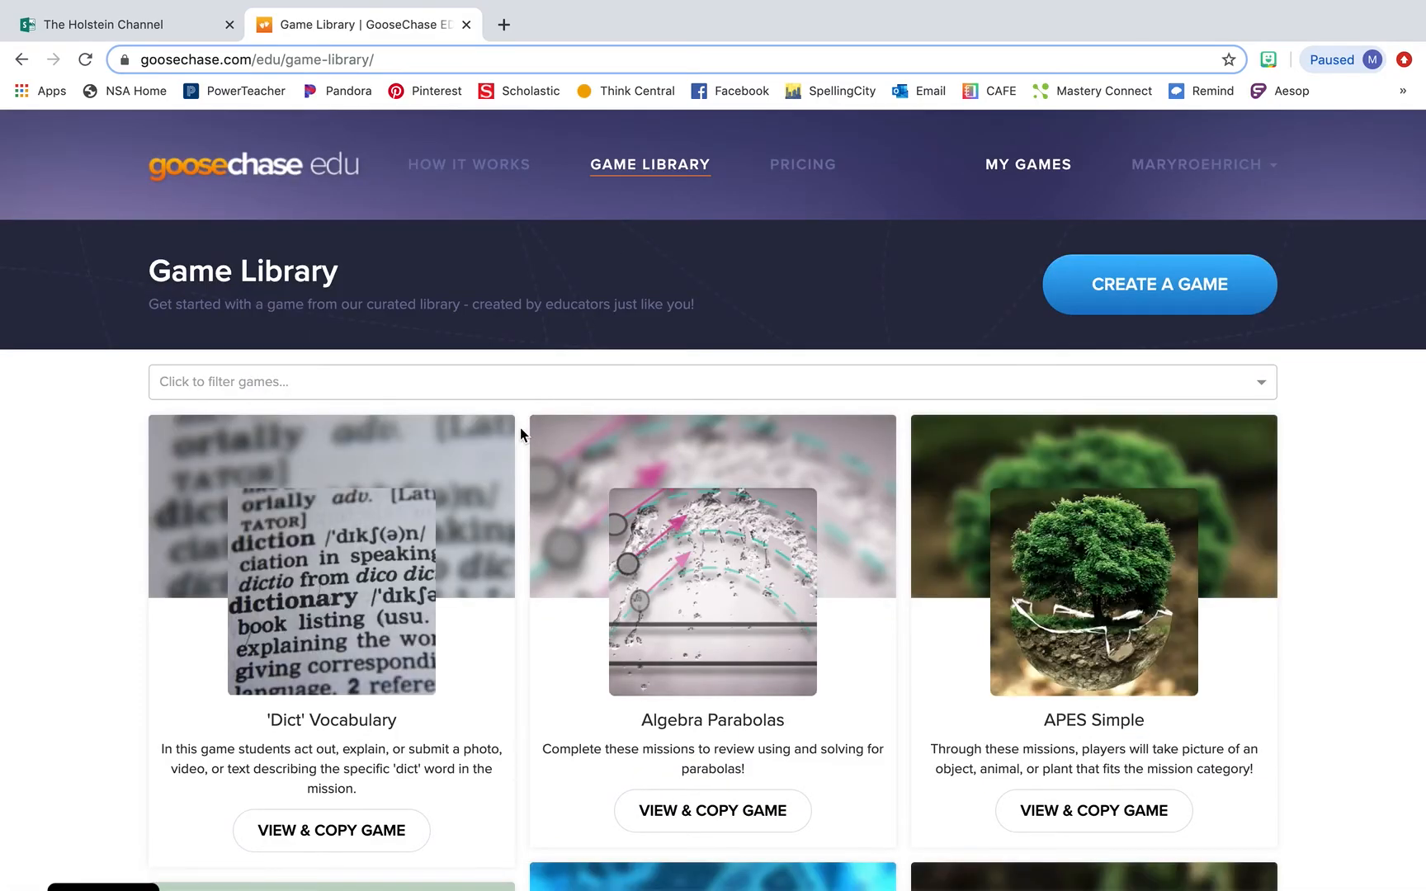
{"action": "scroll", "scroll_direction": "down", "scroll_amount": 3}
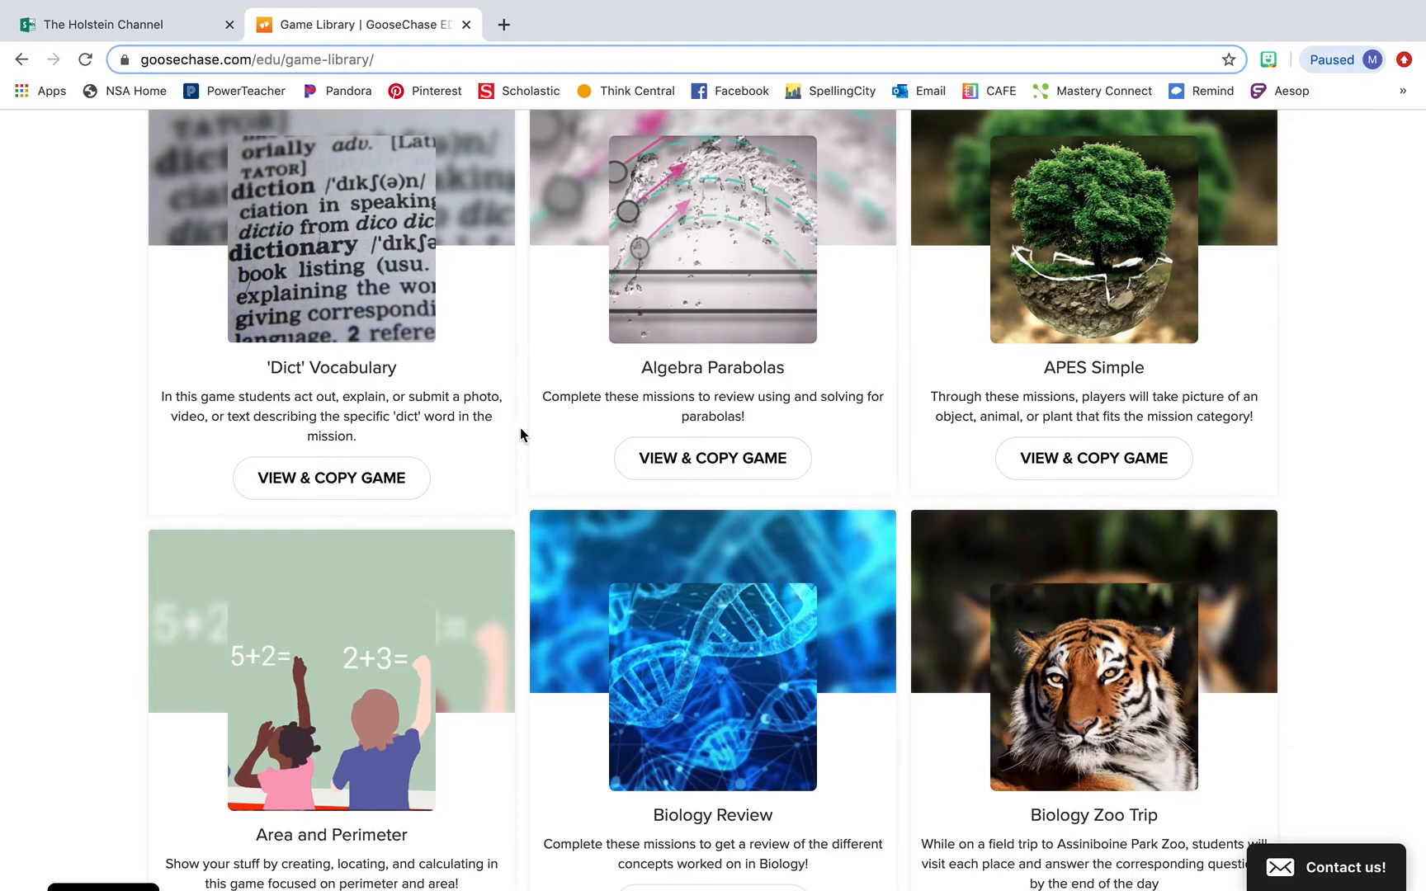
{"action": "scroll", "scroll_direction": "down", "scroll_amount": 3}
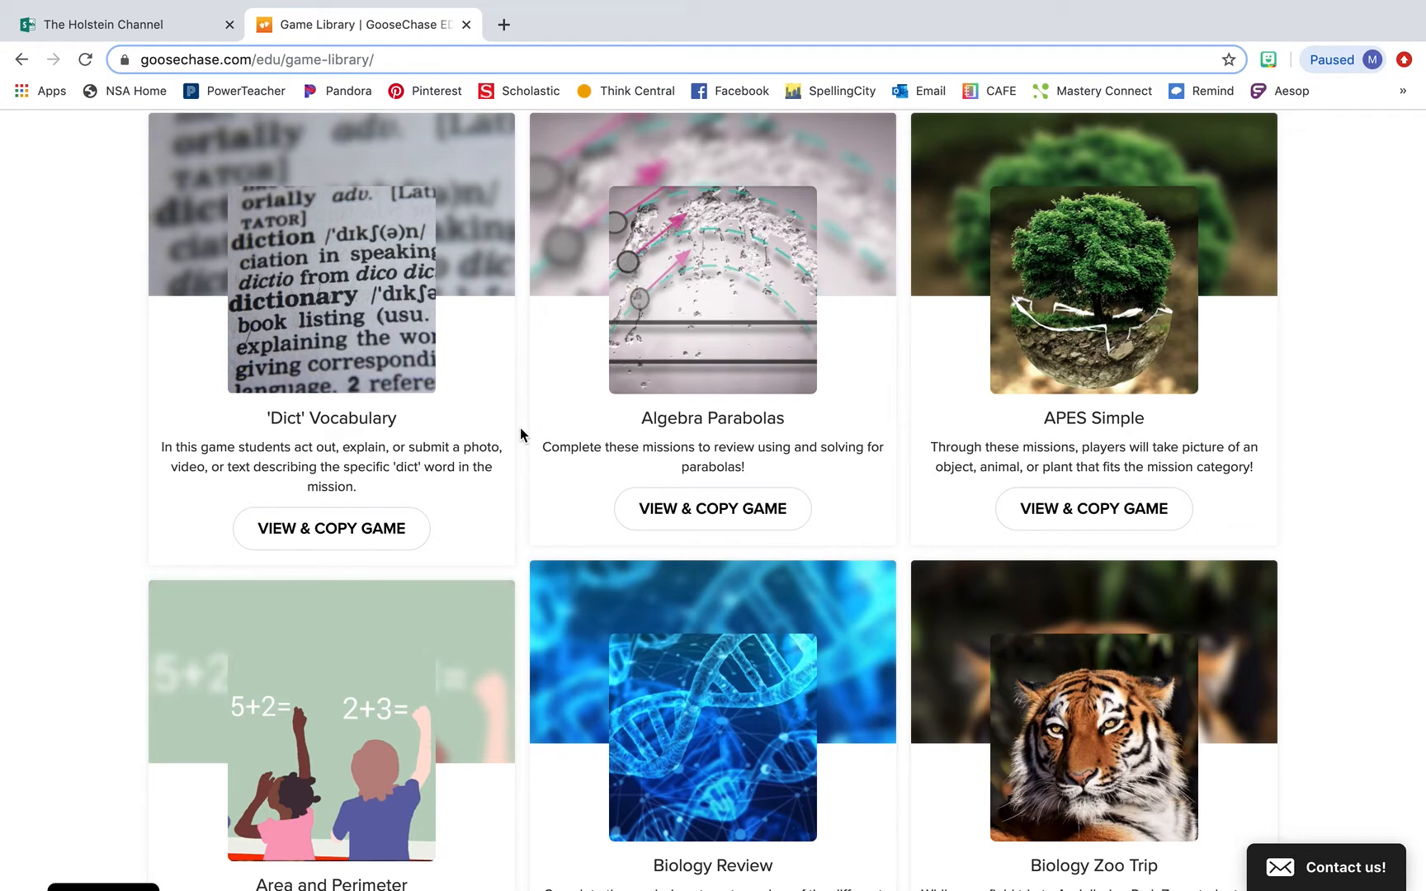
{"action": "scroll", "scroll_direction": "down", "scroll_amount": 3}
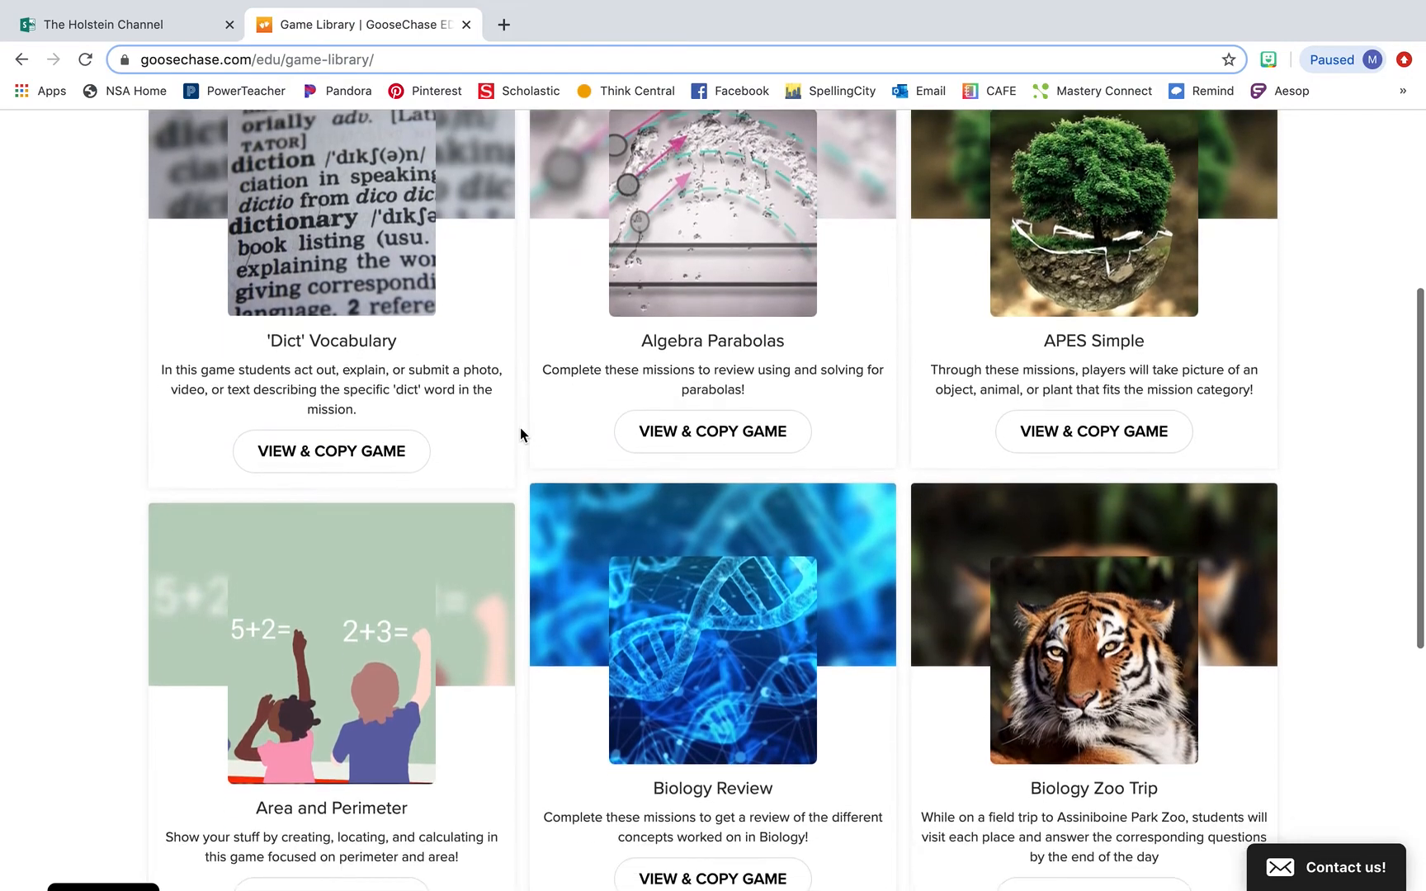
{"action": "scroll", "scroll_direction": "down", "scroll_amount": 3}
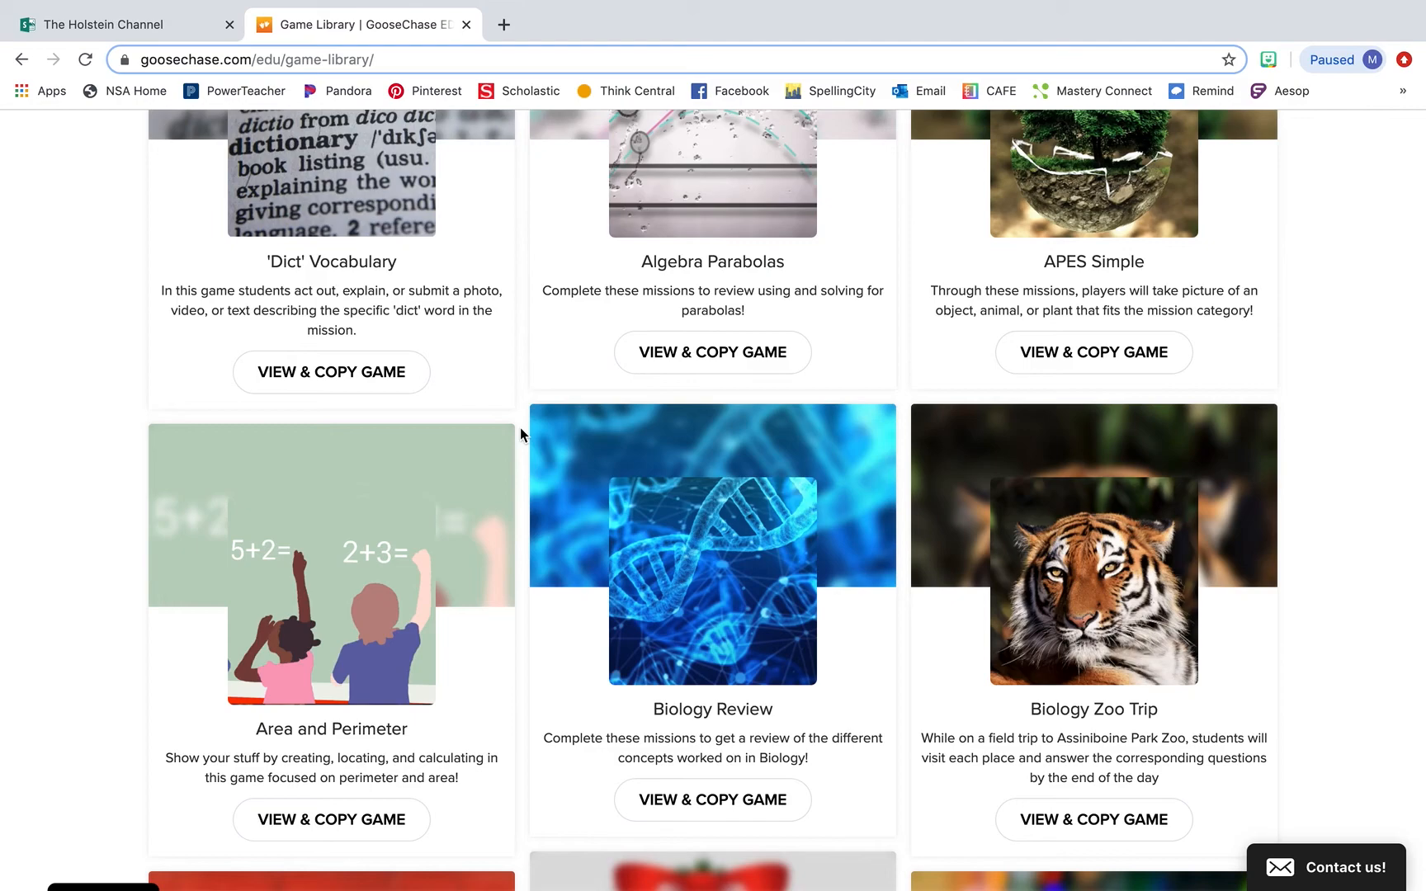
{"action": "mouse_move", "coordinate": [470, 685]}
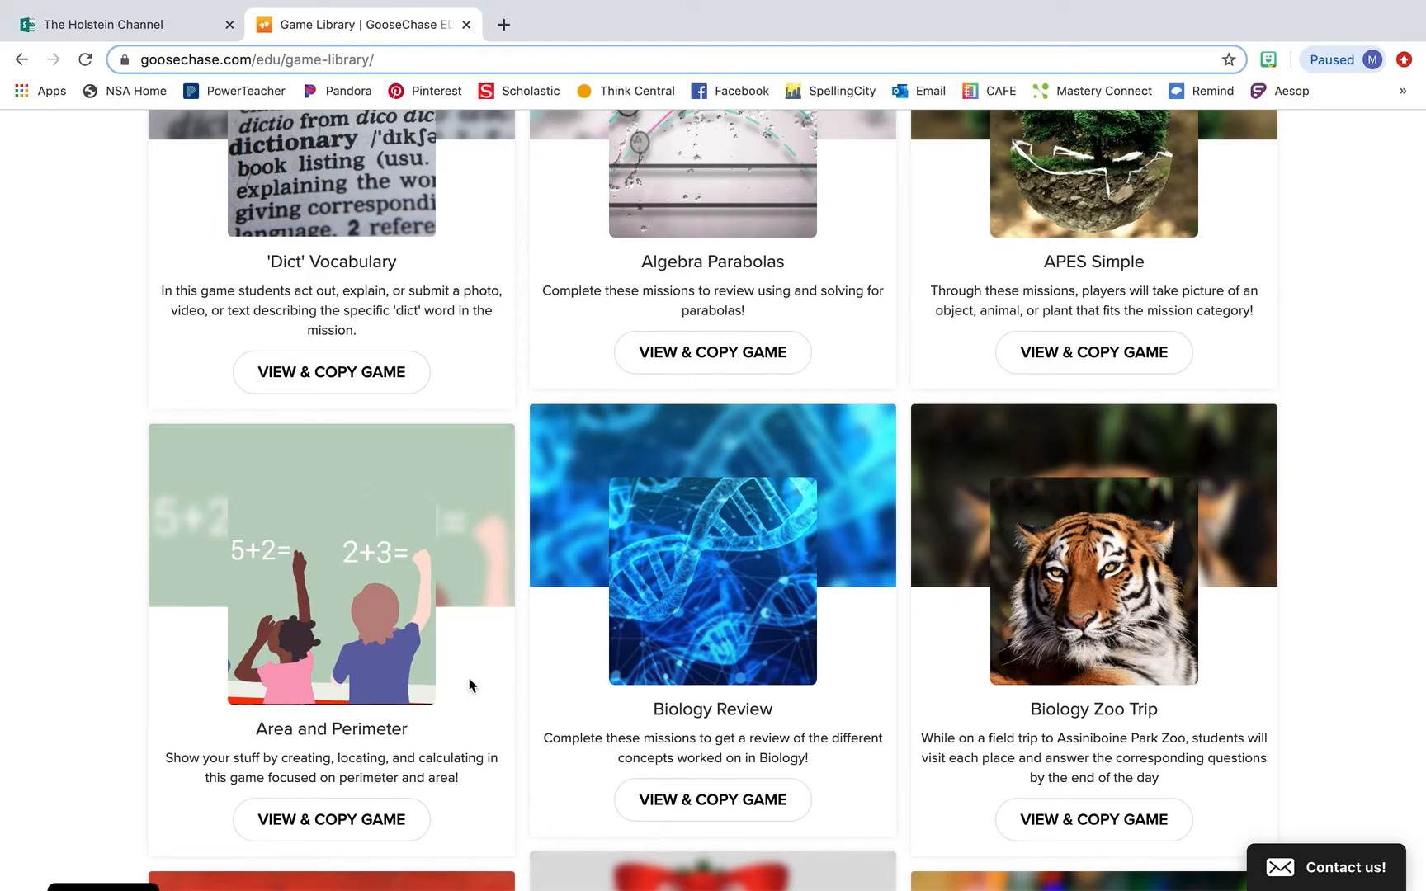
{"action": "mouse_move", "coordinate": [714, 720]}
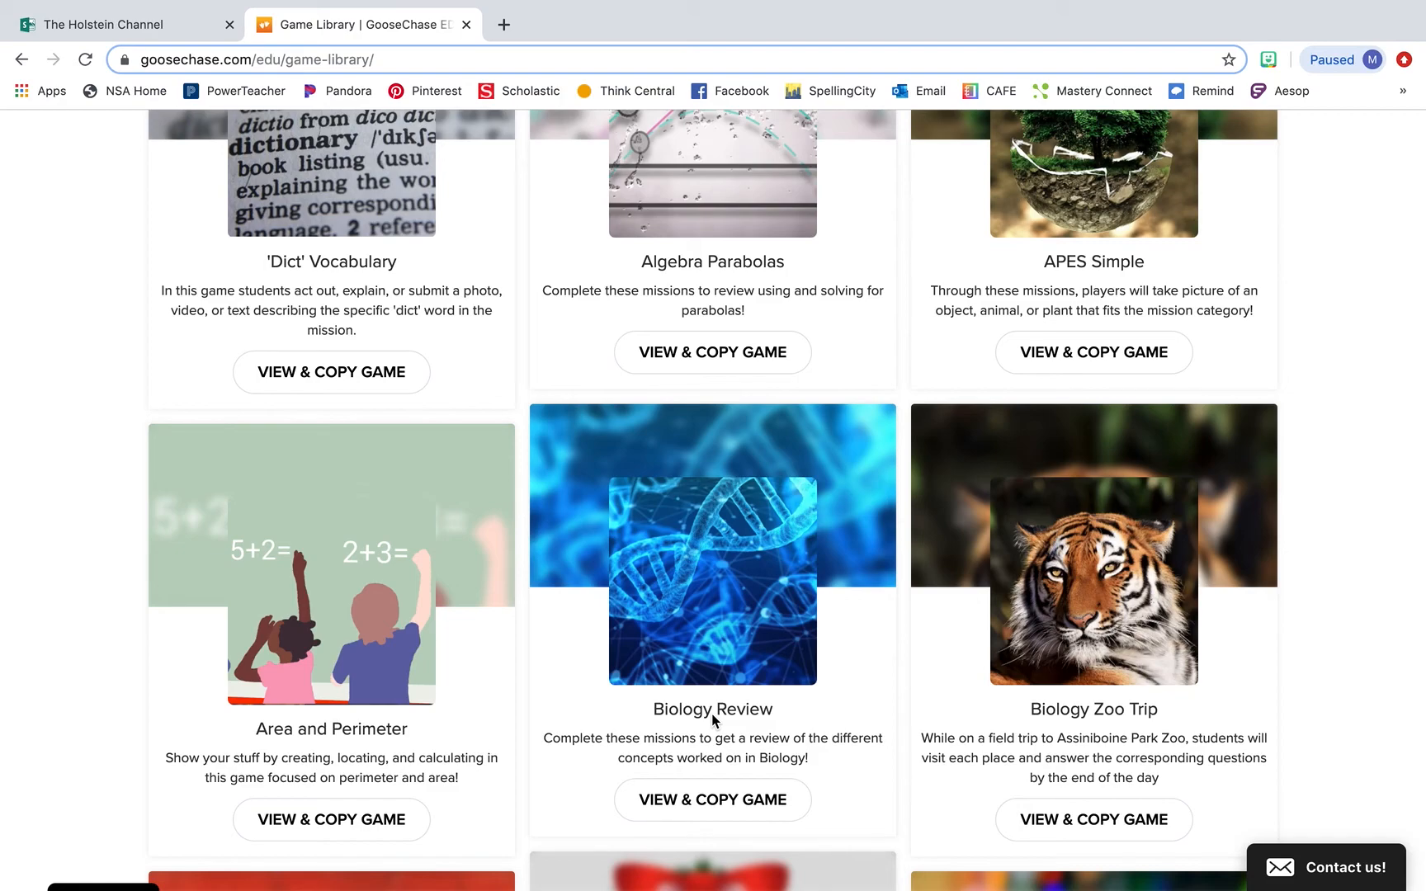
{"action": "mouse_move", "coordinate": [965, 723]}
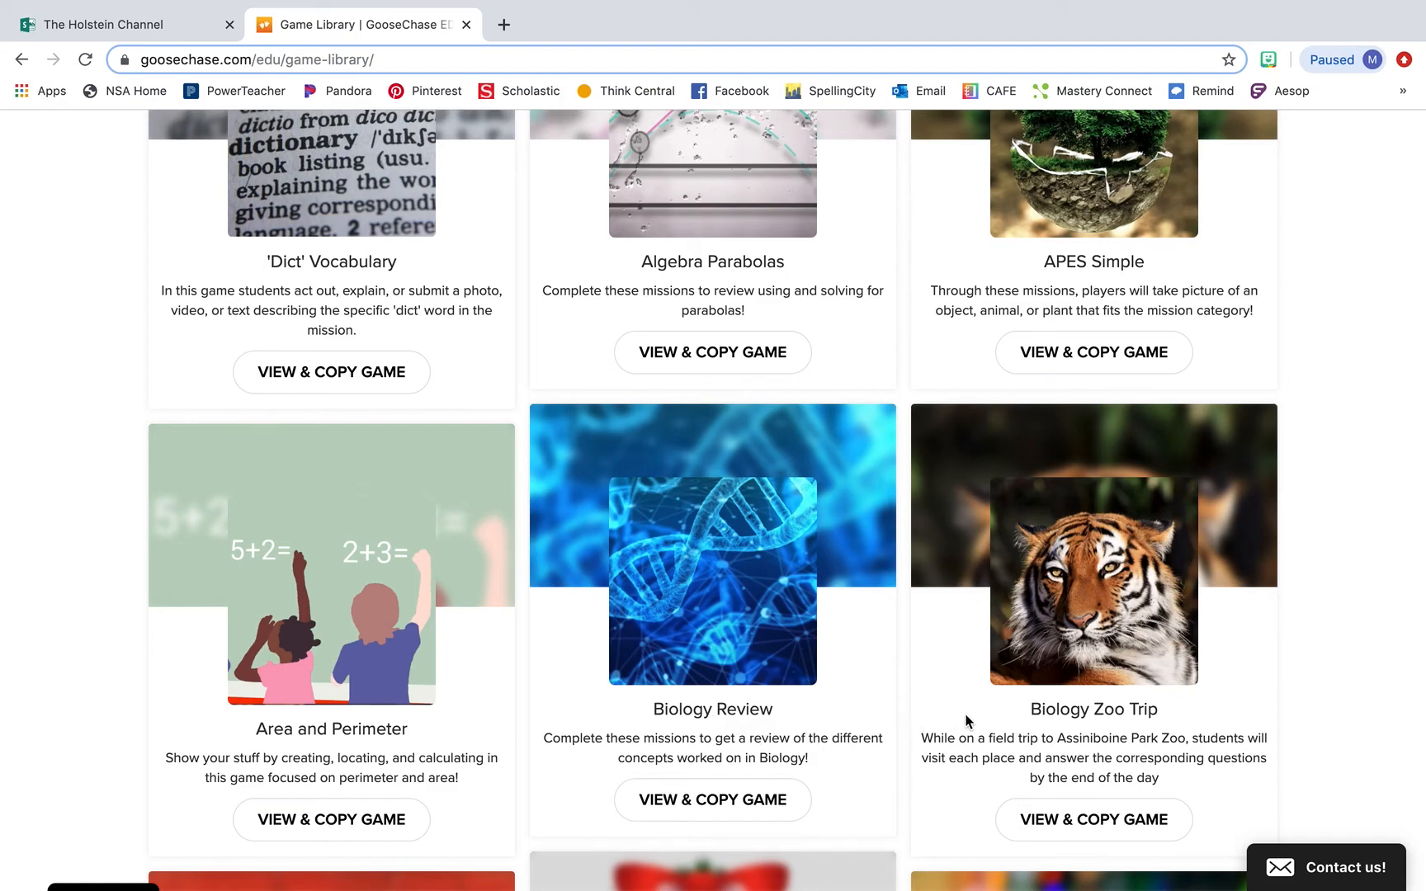
{"action": "mouse_move", "coordinate": [1016, 710]}
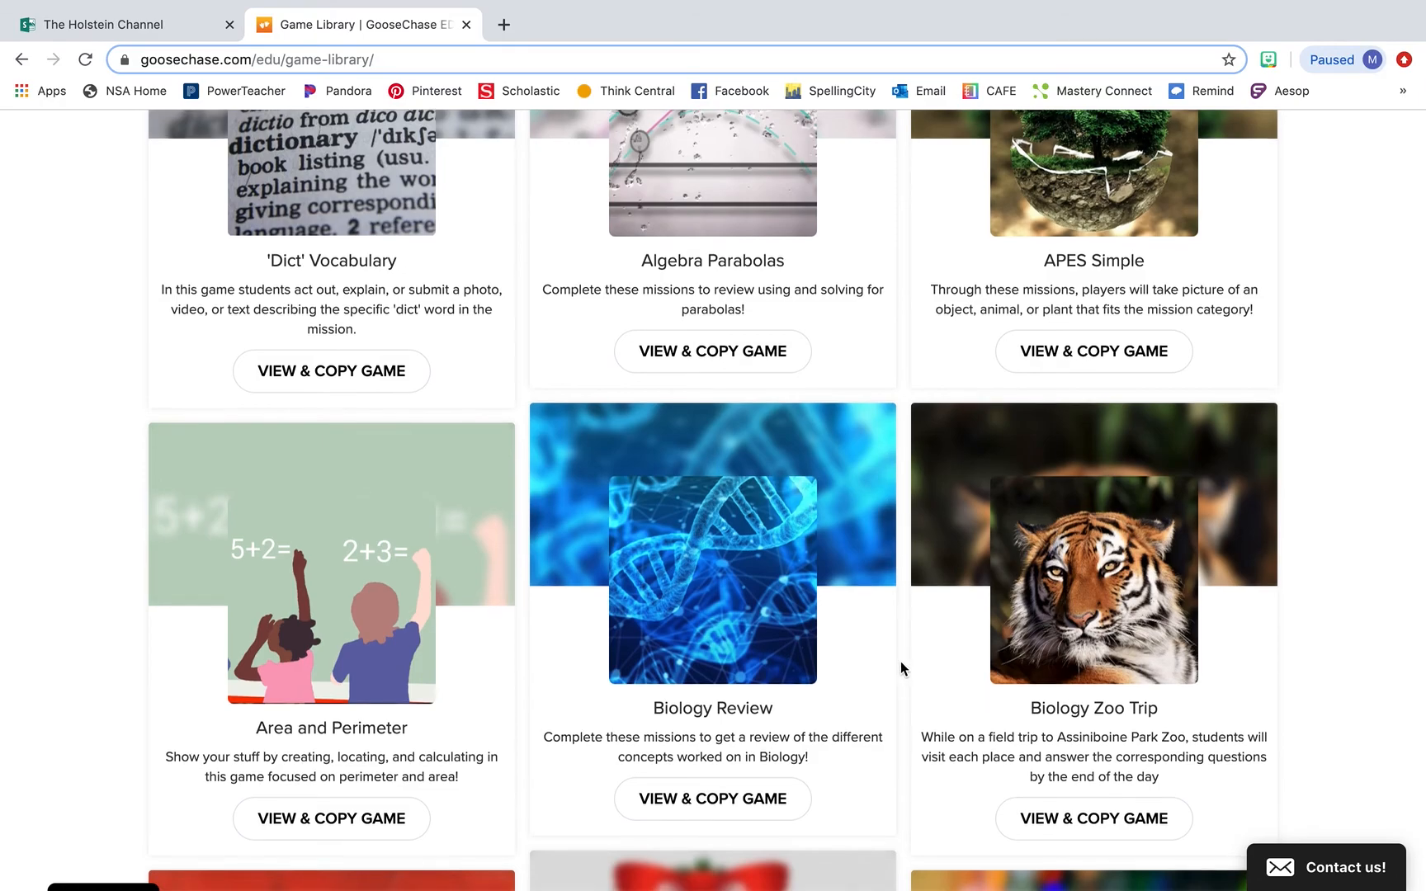
{"action": "scroll", "scroll_direction": "down", "scroll_amount": 3}
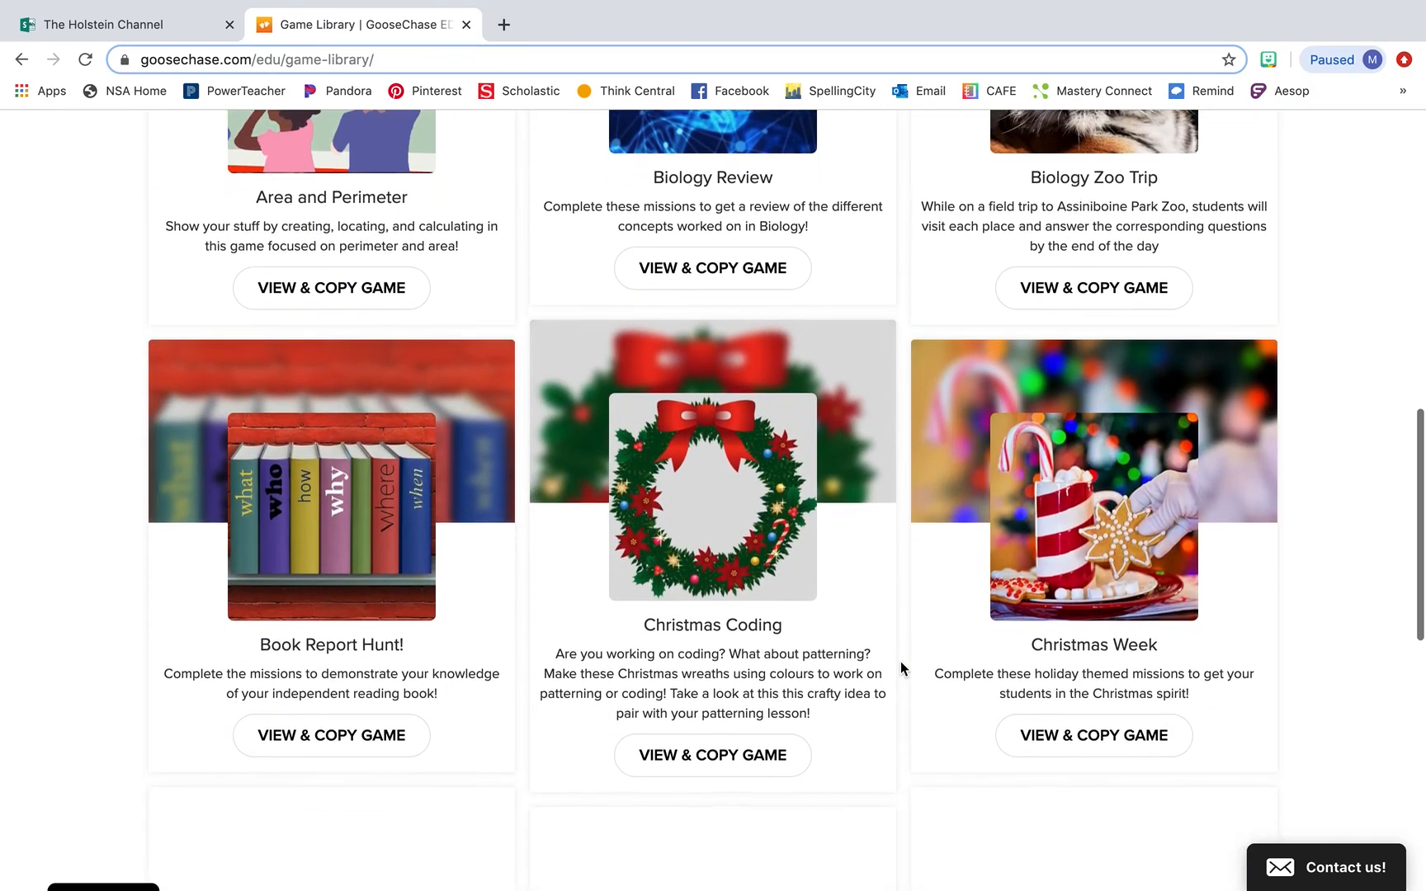
{"action": "scroll", "scroll_direction": "down", "scroll_amount": 3}
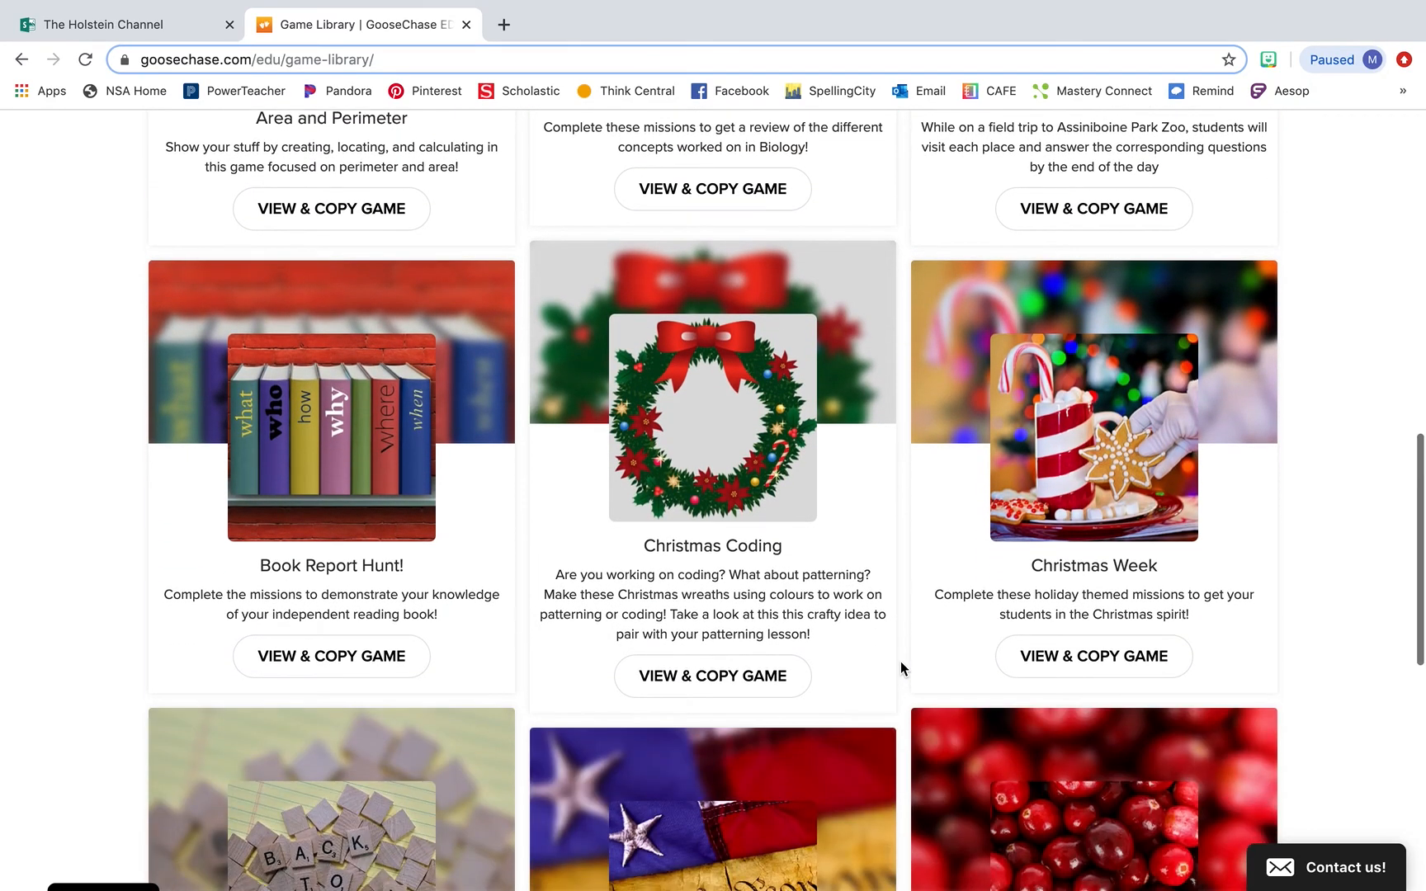
{"action": "scroll", "scroll_direction": "down", "scroll_amount": 3}
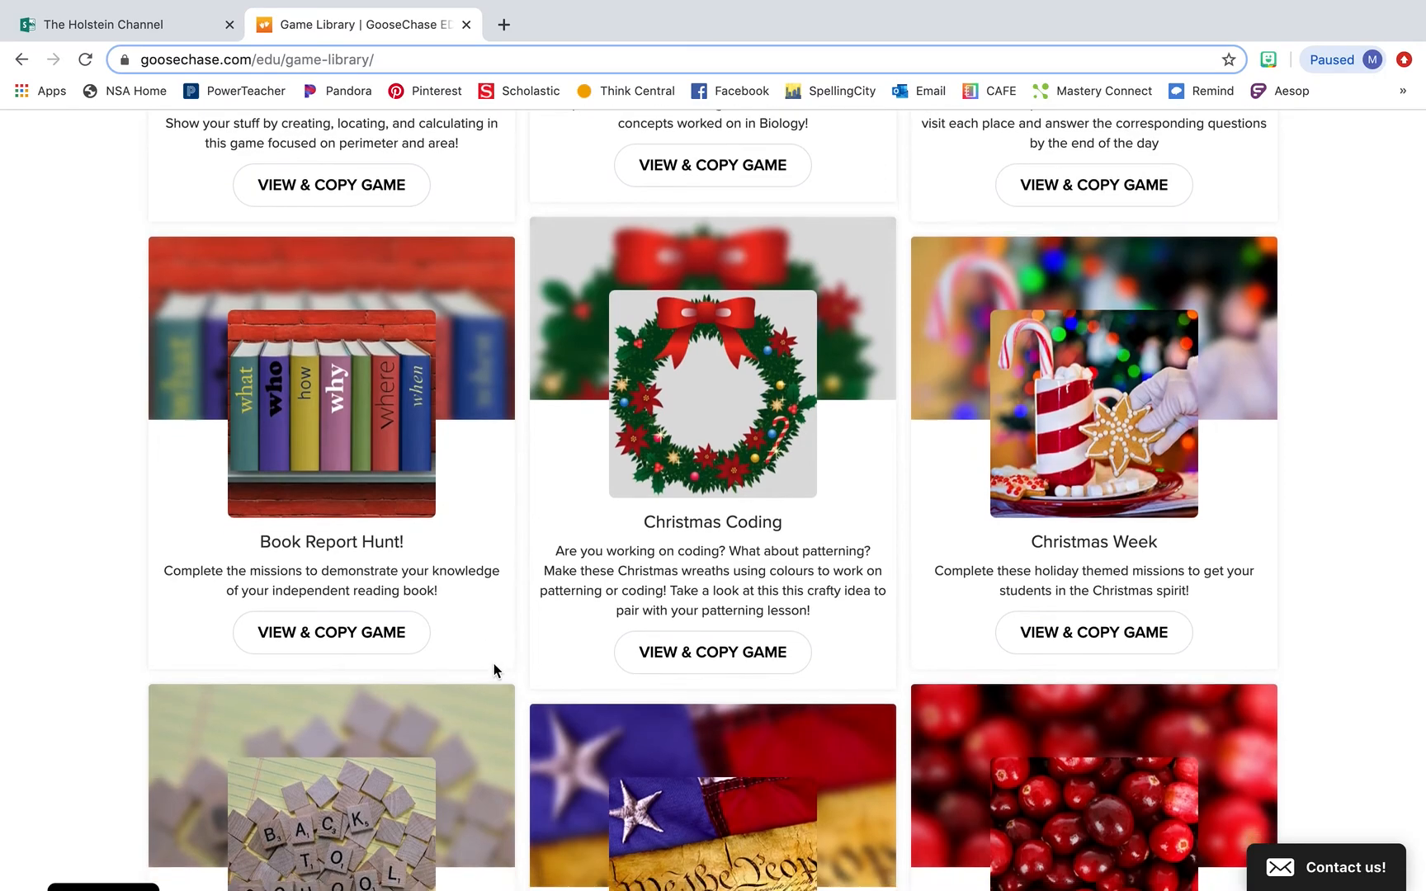
{"action": "scroll", "scroll_direction": "down", "scroll_amount": 3}
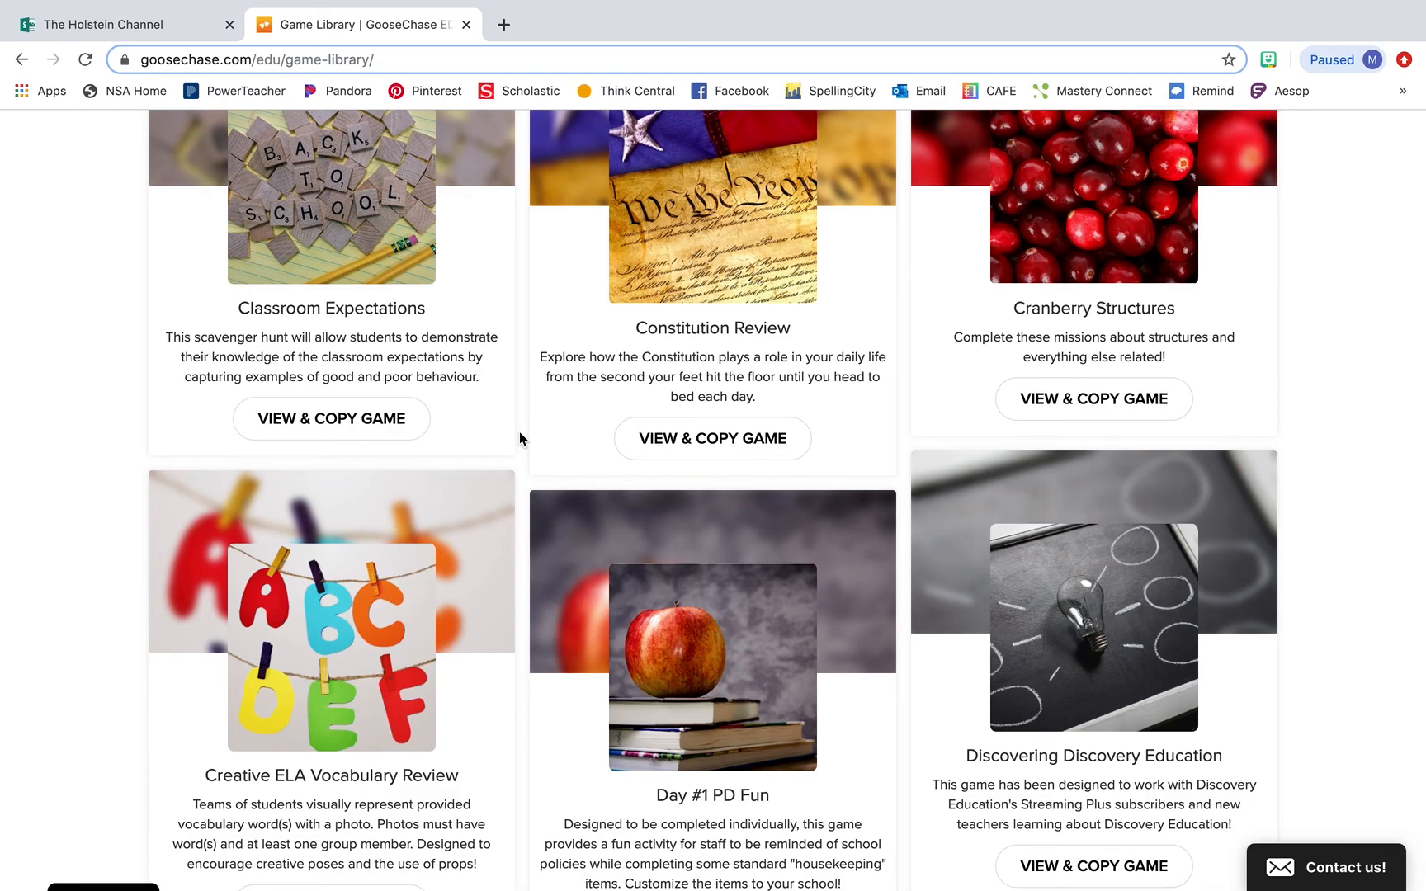
{"action": "mouse_move", "coordinate": [519, 528]}
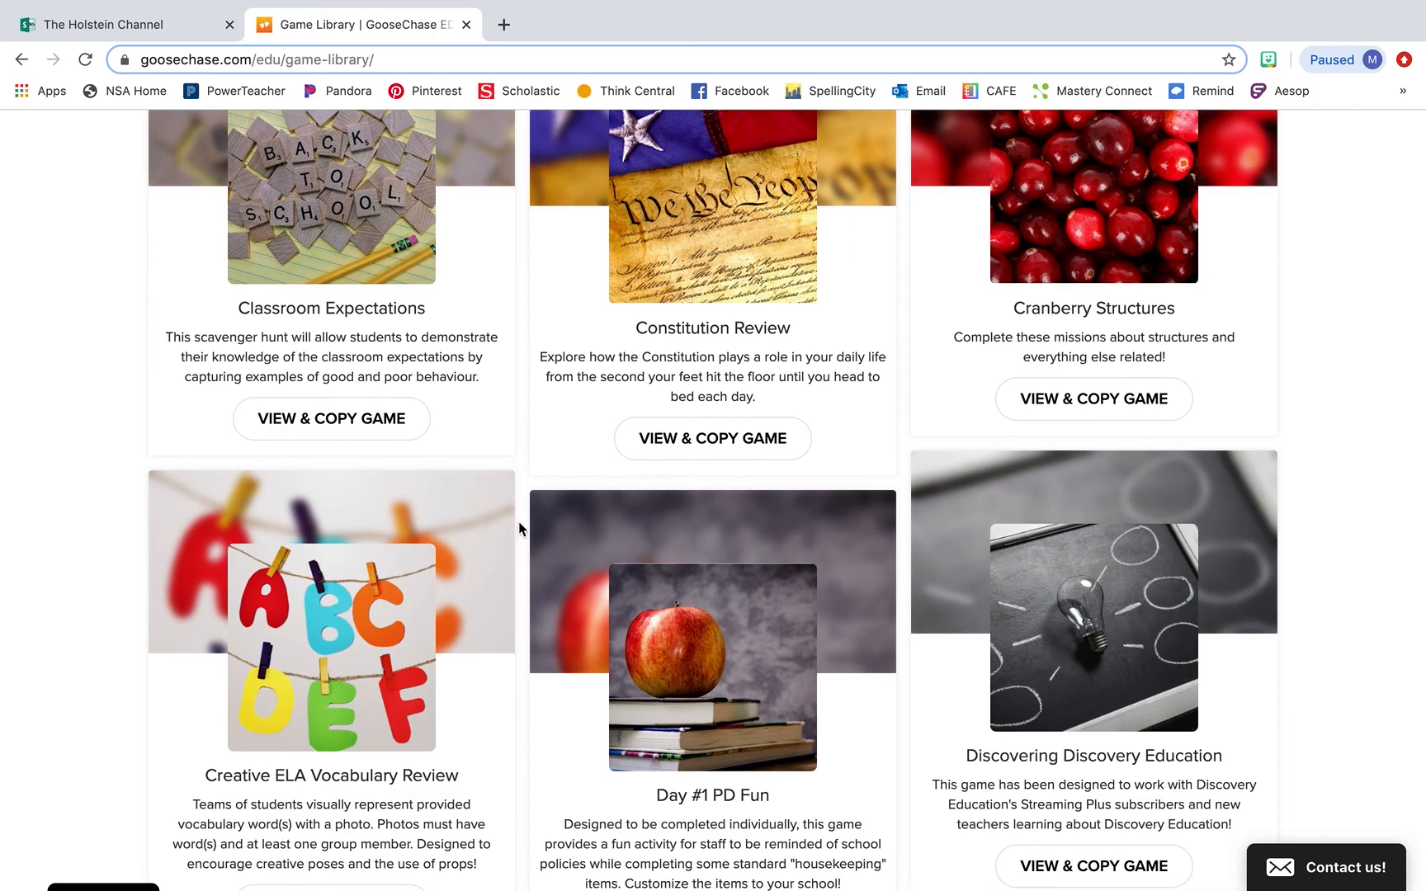
{"action": "mouse_move", "coordinate": [530, 643]}
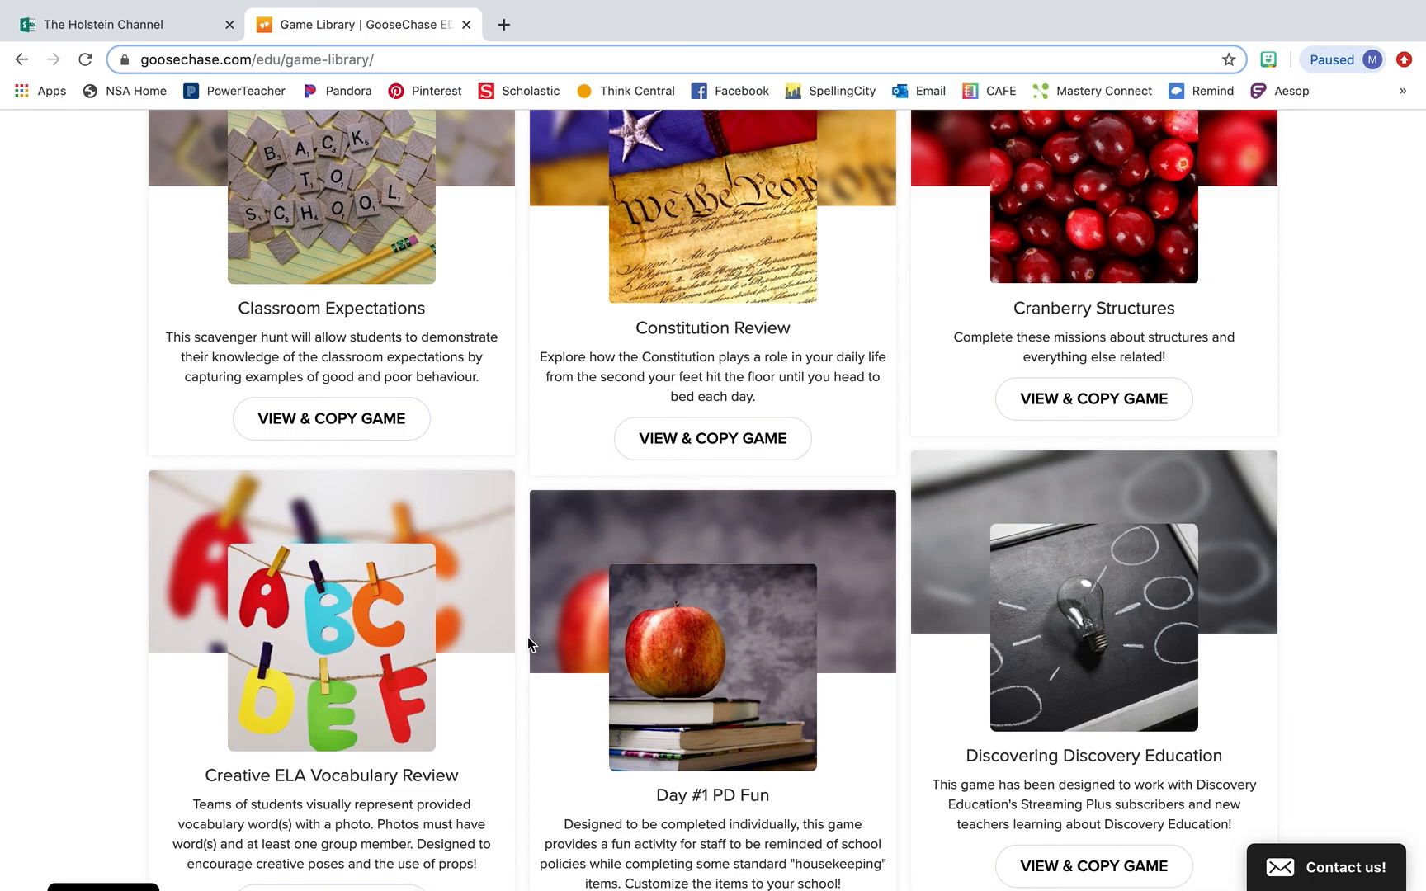